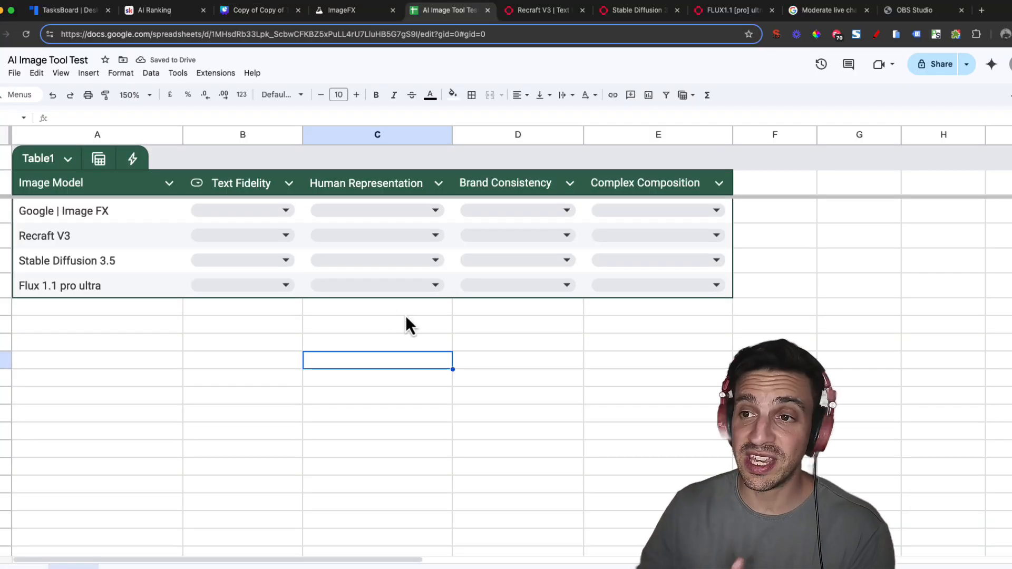
Step: Leave the Image FX Text Fidelity rating unpicked and move through the Stable Diffusion and FLUX playgrounds
click(243, 211)
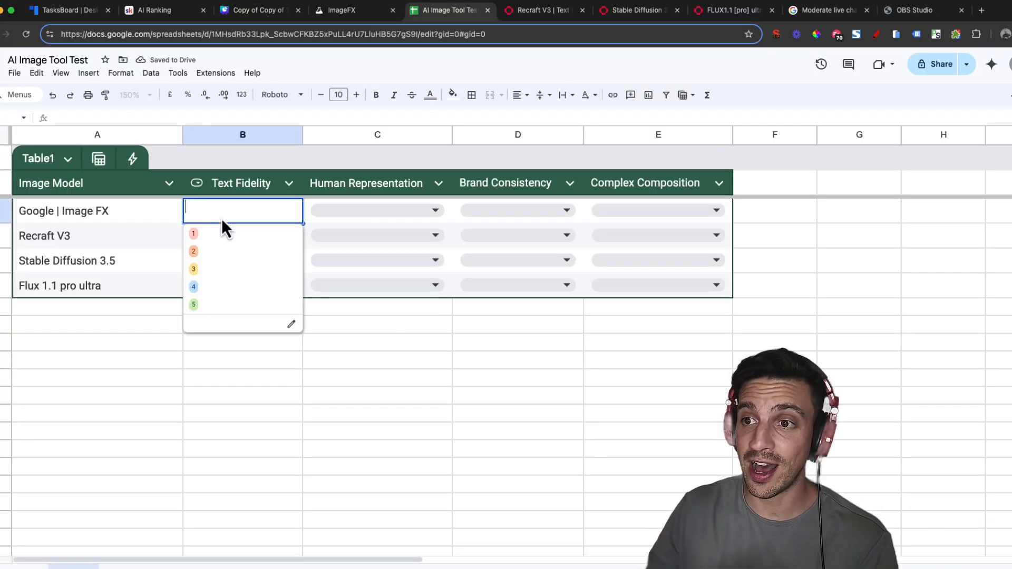
mouse_move(258, 323)
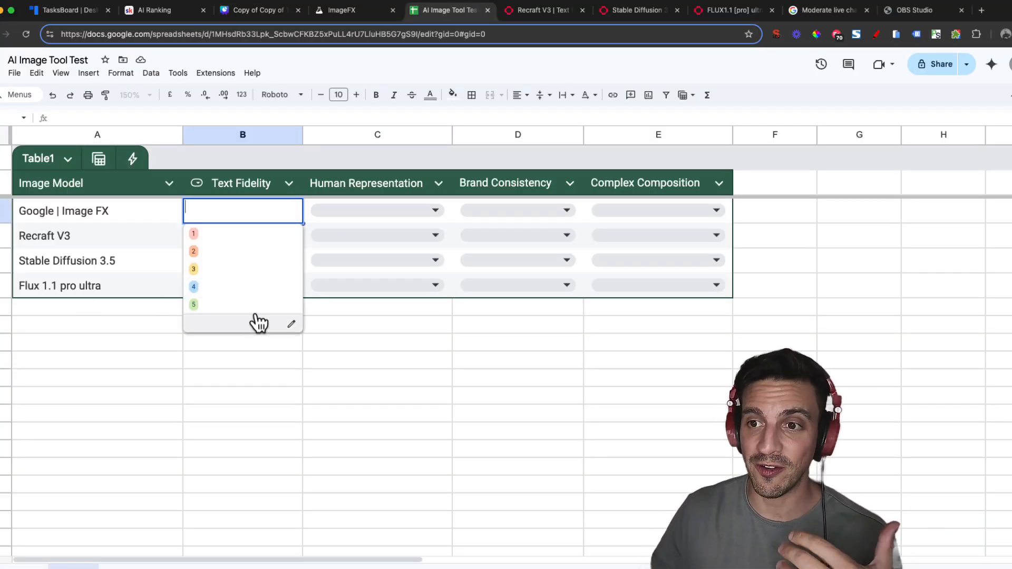
click(242, 396)
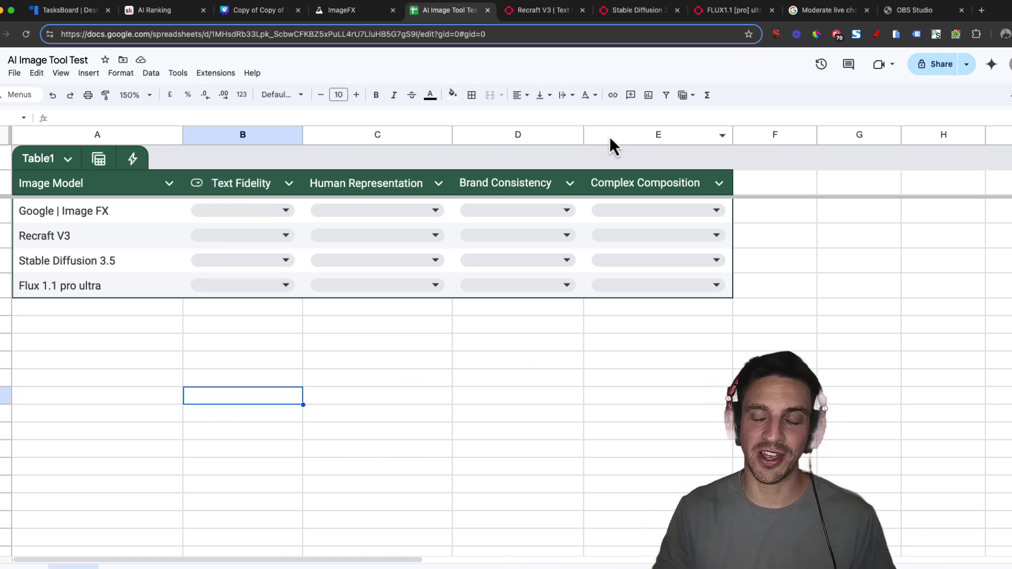
mouse_move(745, 161)
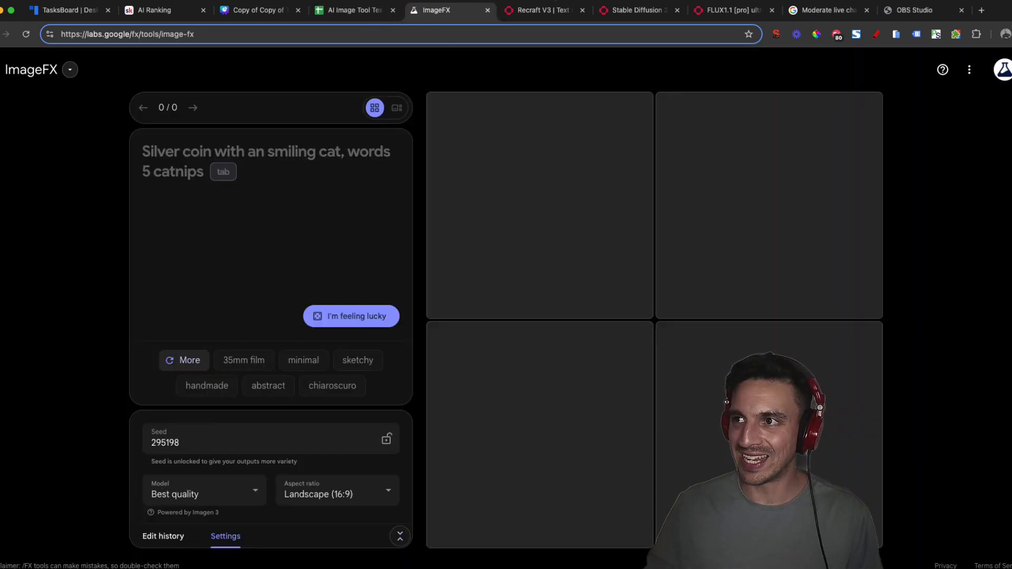
click(636, 10)
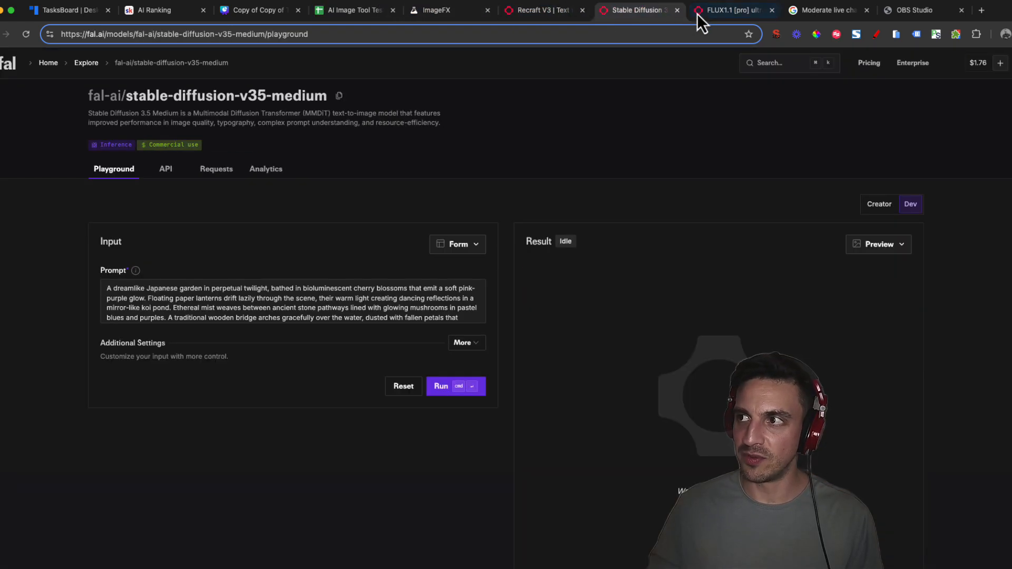
click(730, 10)
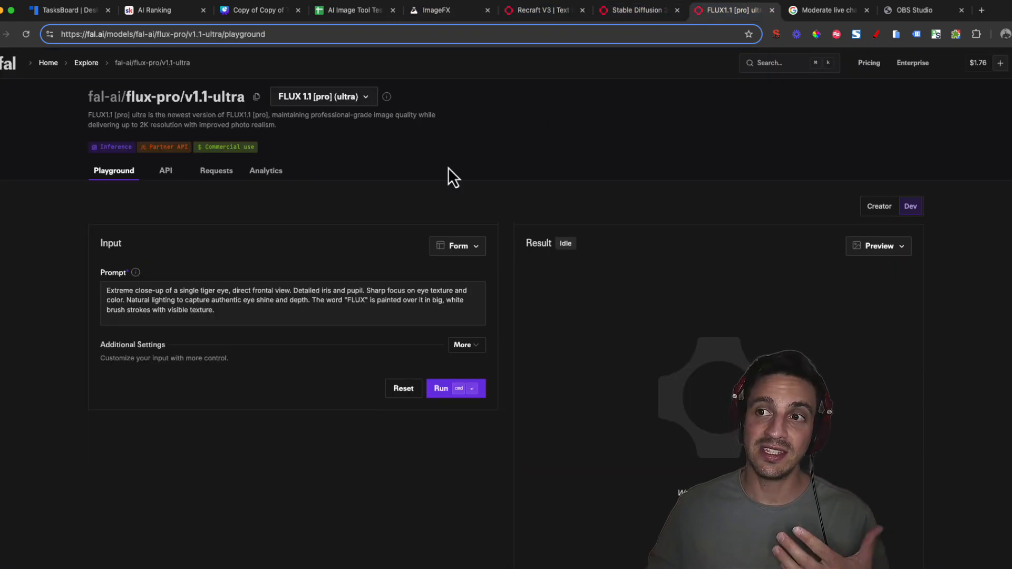
mouse_move(341, 261)
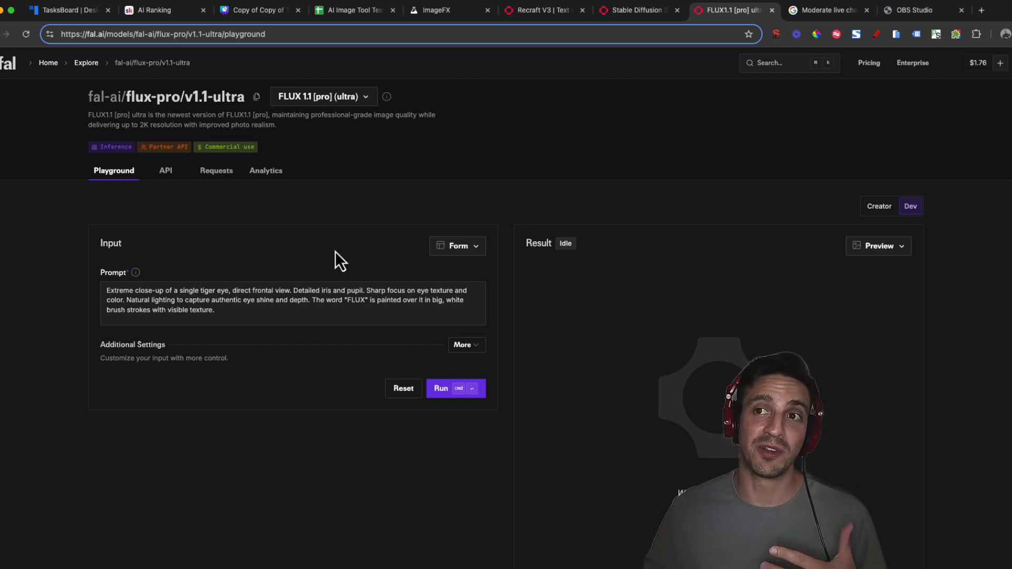
mouse_move(155, 71)
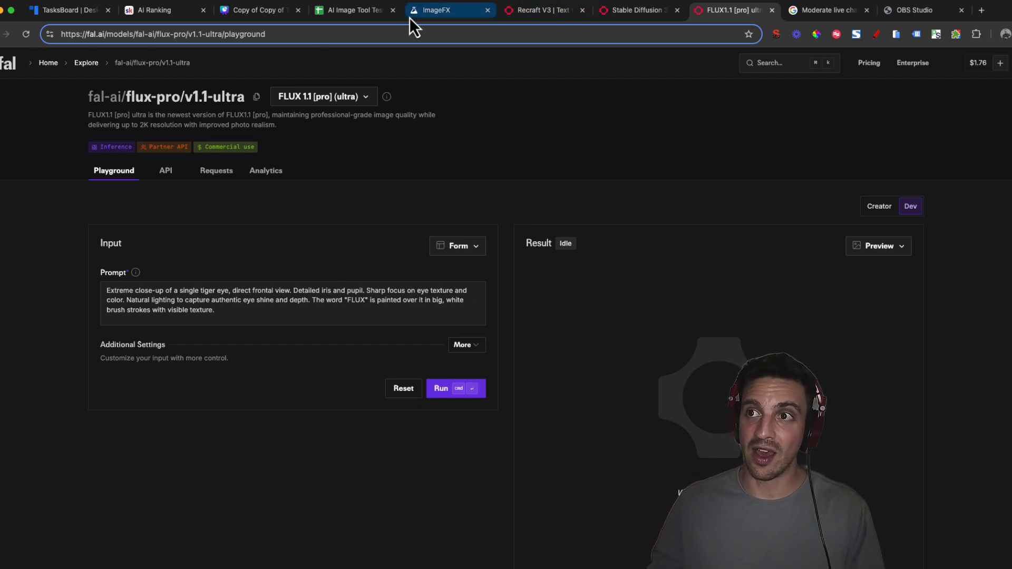
Step: Present the Canva Text Fidelity slide with the HELLO WORLD graffiti mural prompt
click(258, 10)
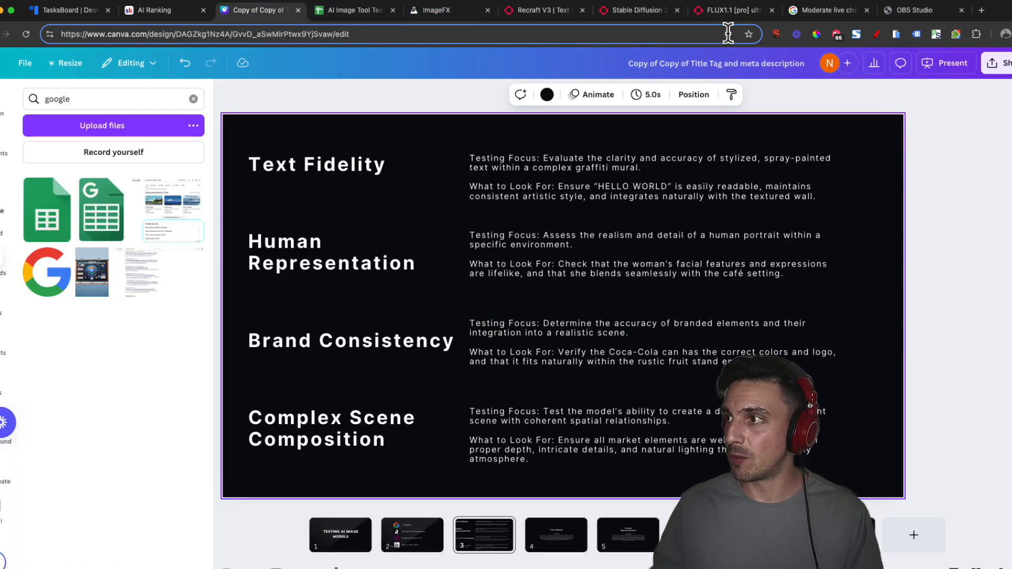
click(947, 62)
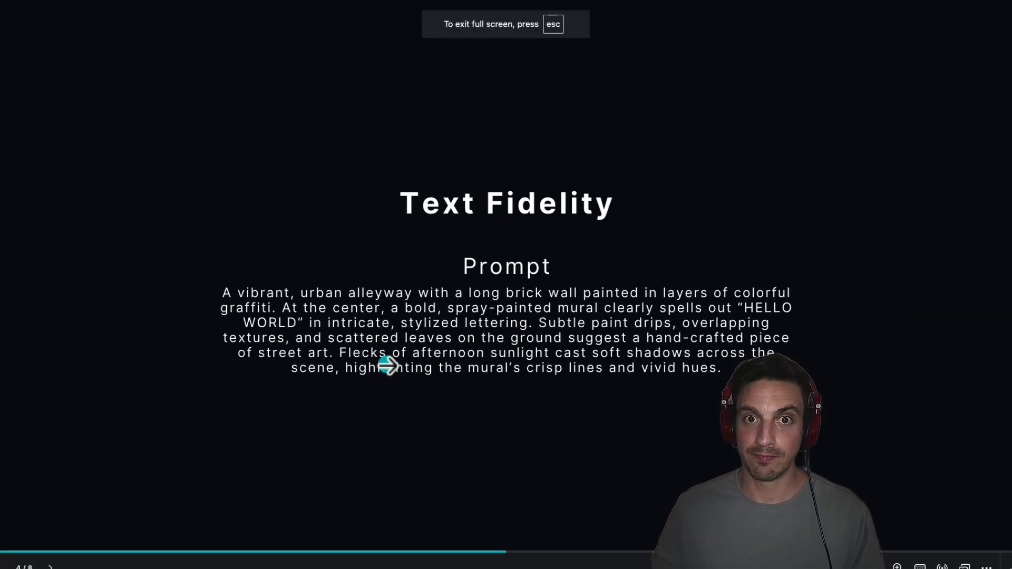
mouse_move(539, 386)
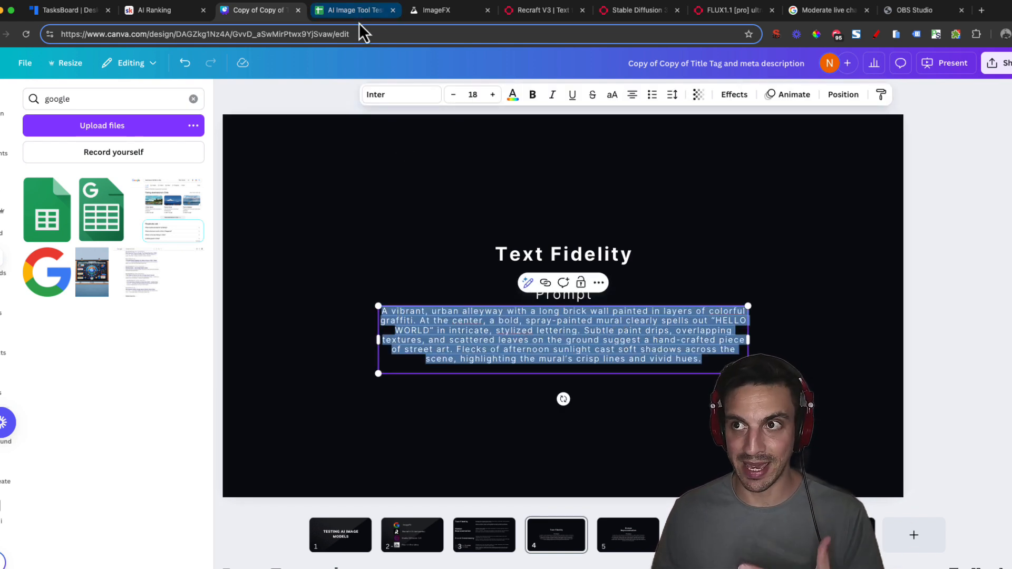
Step: Generate the HELLO WORLD graffiti prompt in ImageFX and run it on Recraft V3
click(436, 10)
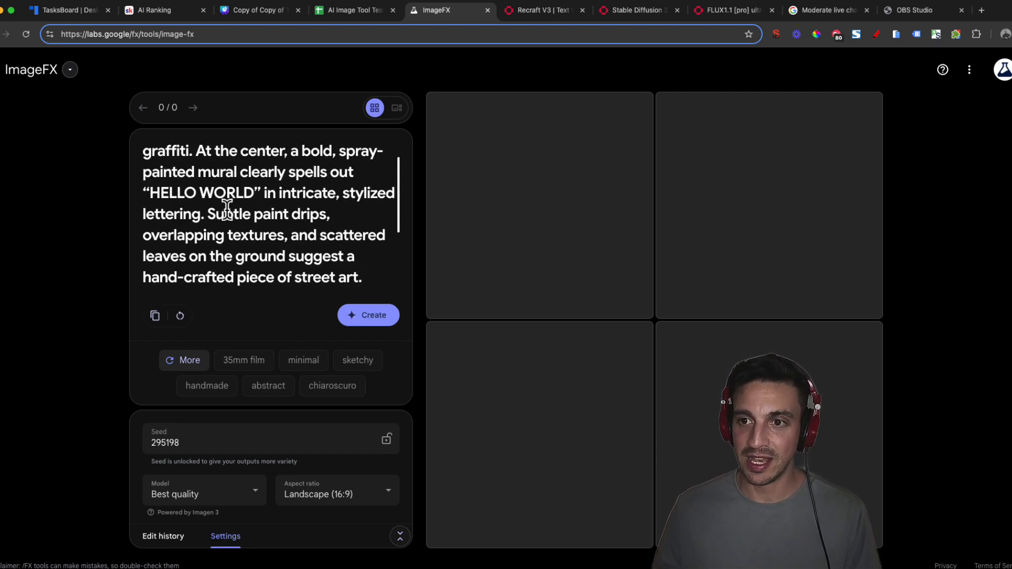
scroll(up, 3)
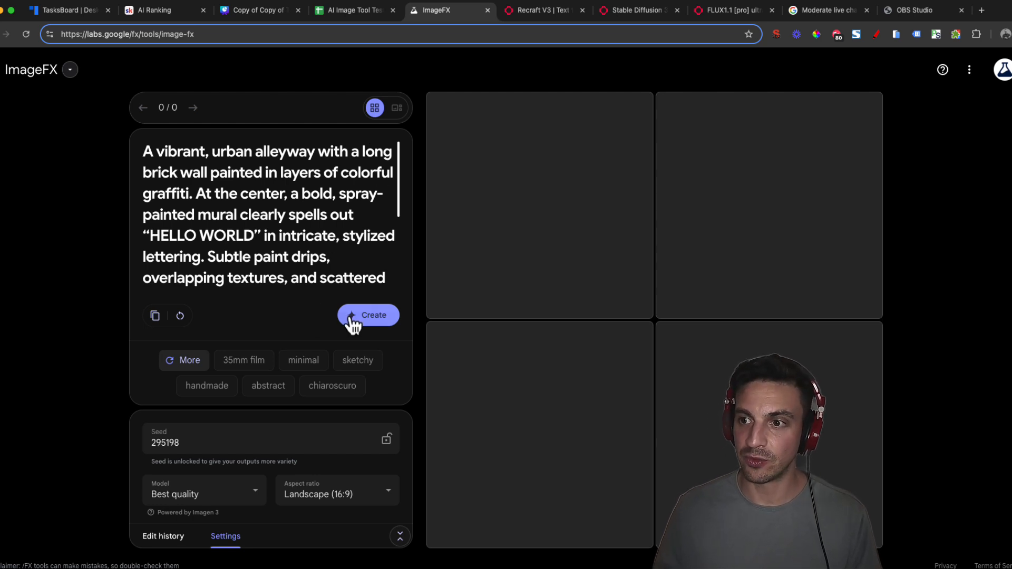
click(368, 315)
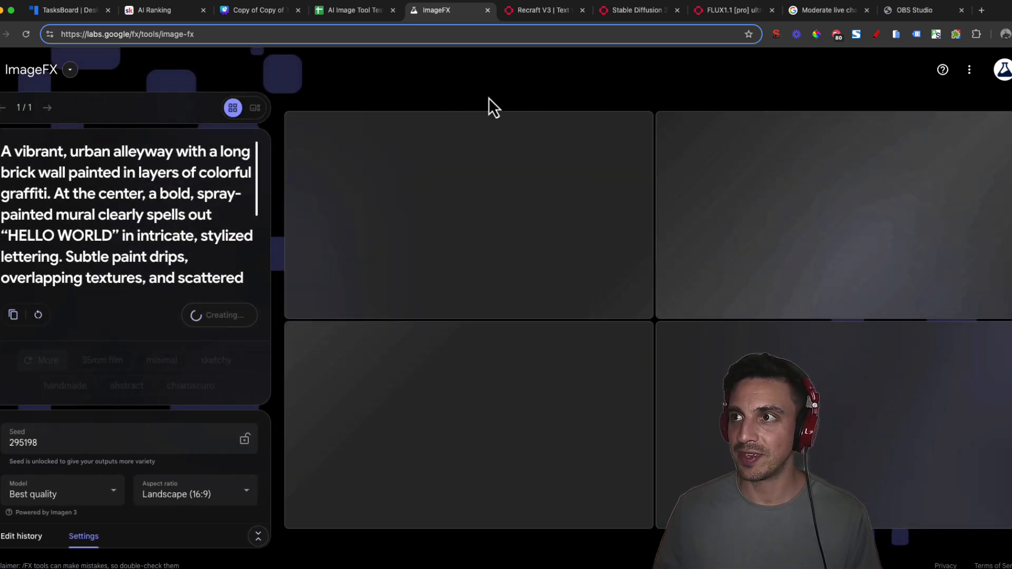
click(542, 10)
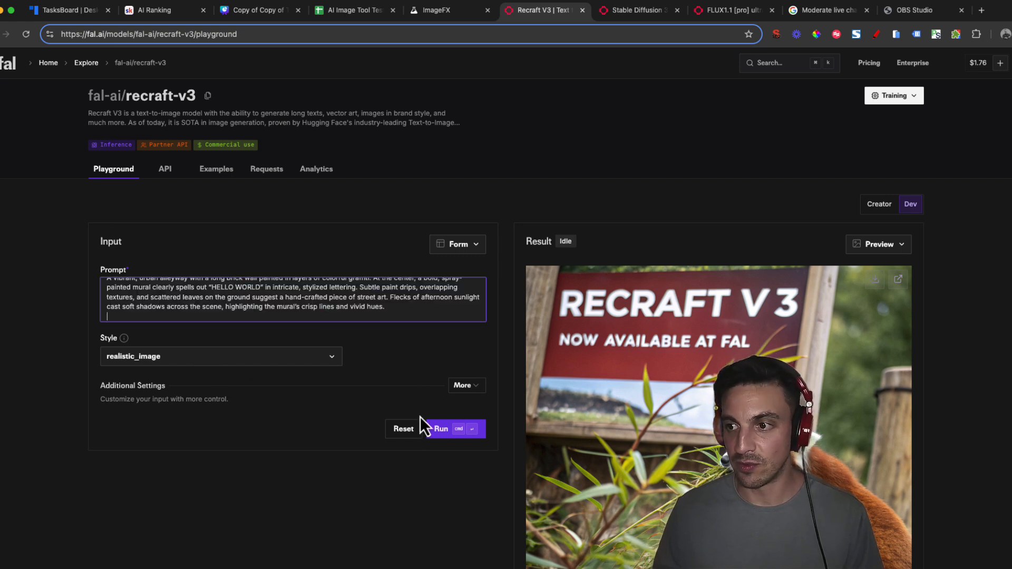
mouse_move(437, 432)
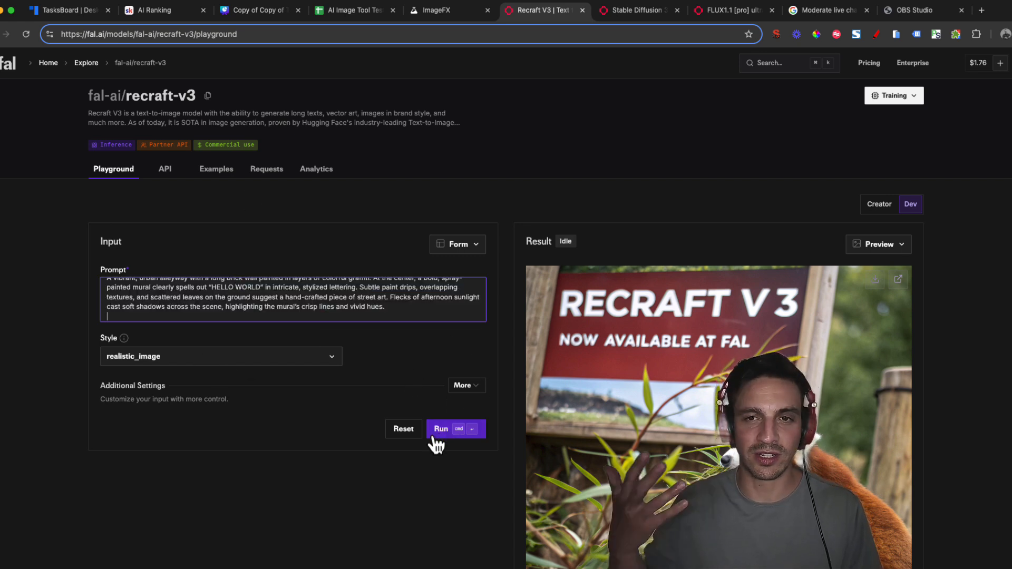
click(455, 429)
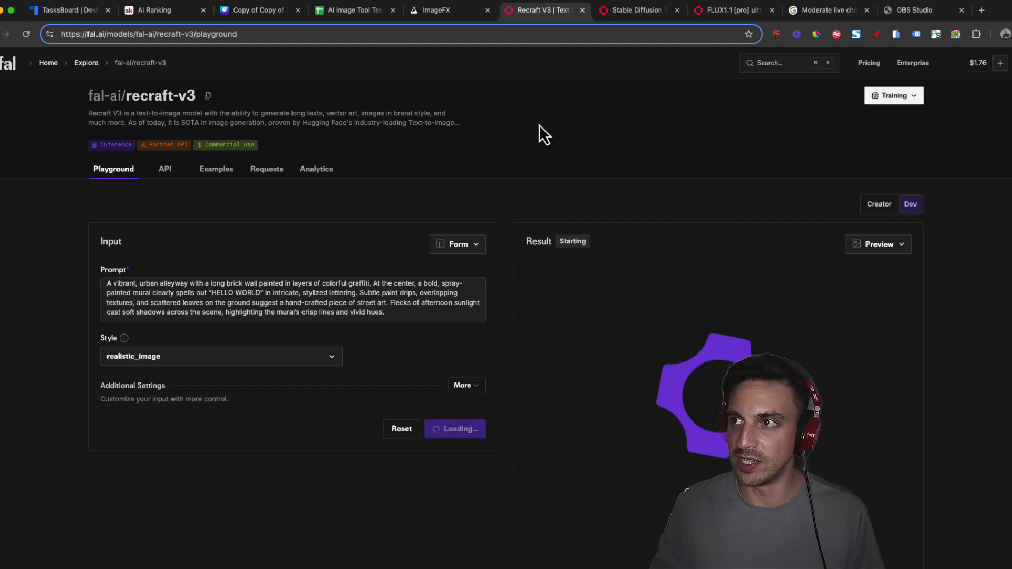
Step: Run the same graffiti prompt on Stable Diffusion 3.5 and FLUX 1.1 pro ultra
click(639, 9)
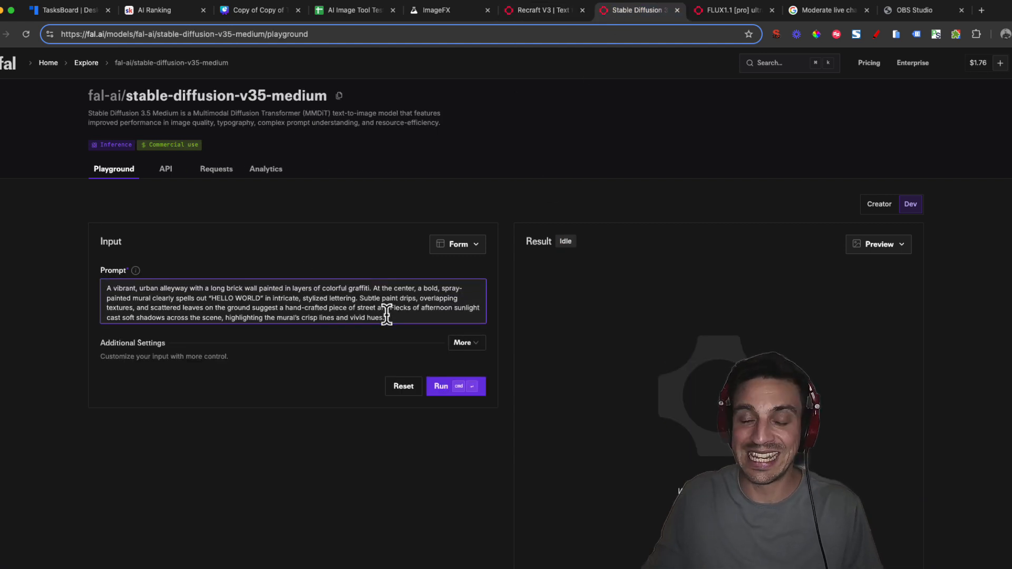
click(456, 386)
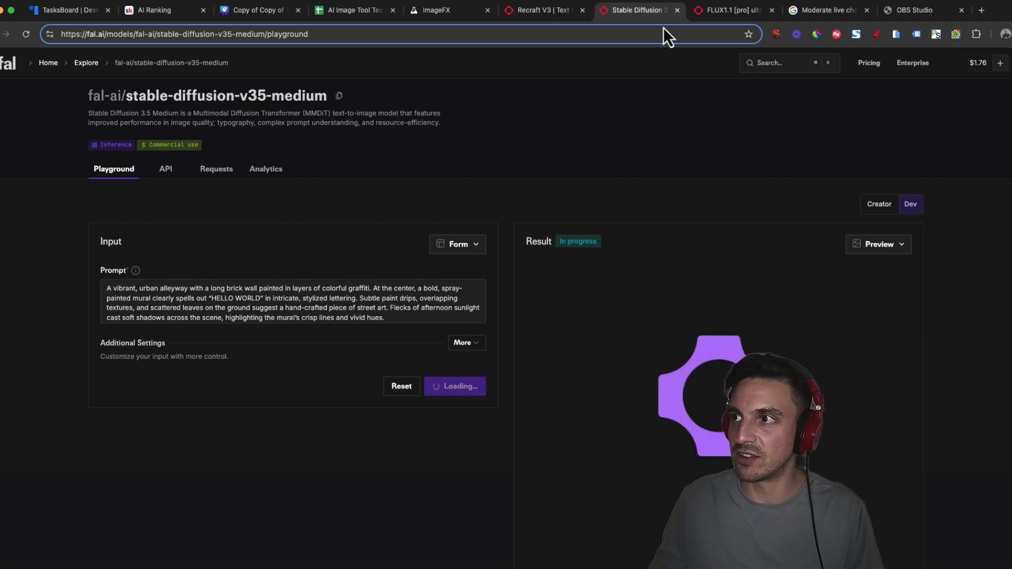
click(732, 10)
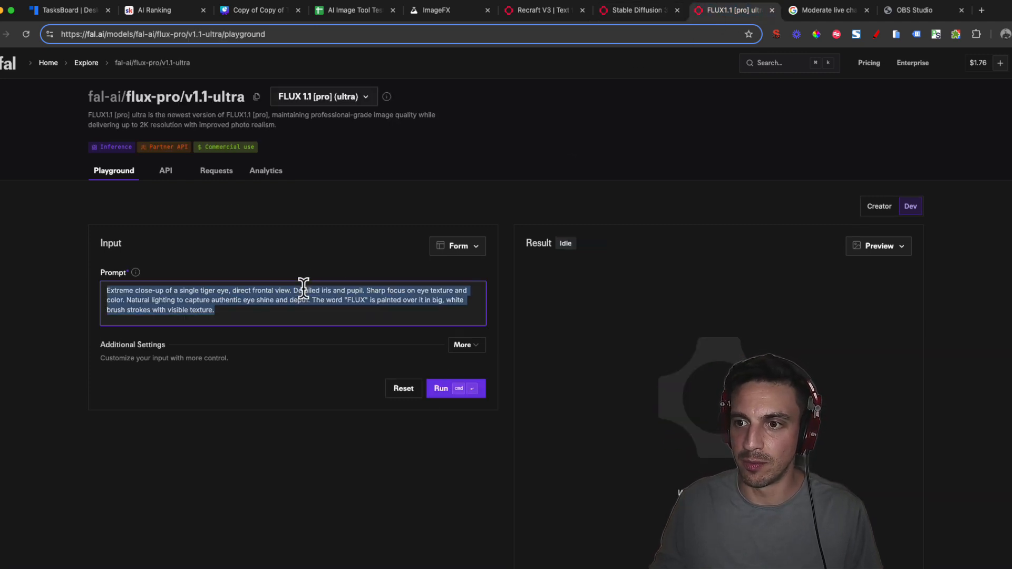
click(455, 388)
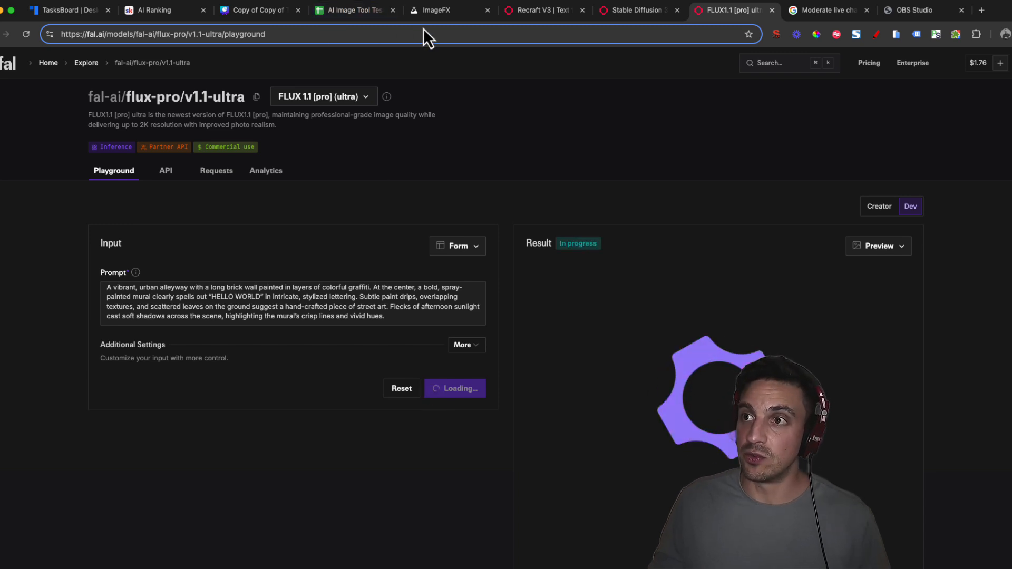
Step: Review the ImageFX HELLO WORLD mural results, enlarging the third and fourth alley images
click(439, 9)
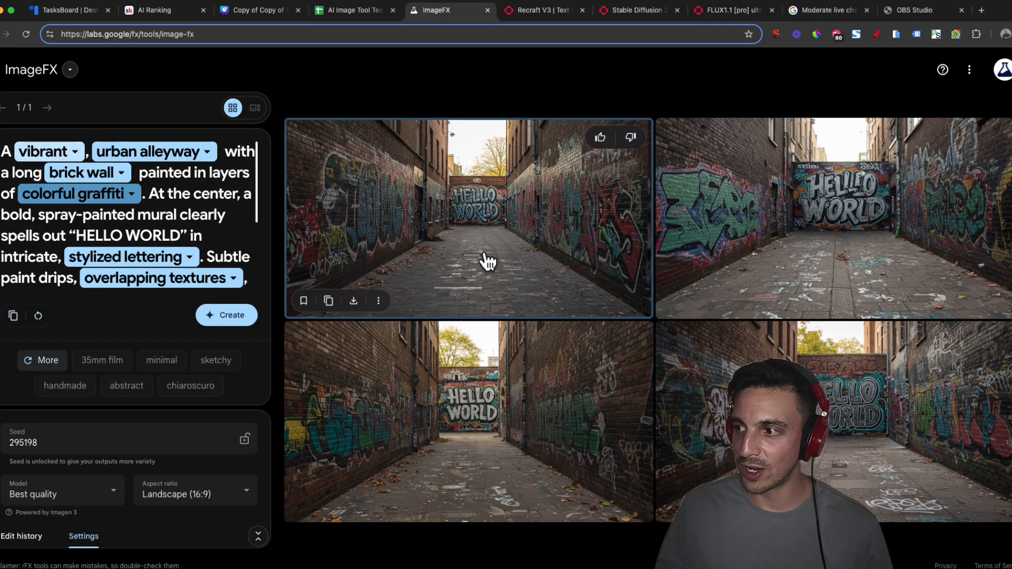
mouse_move(837, 110)
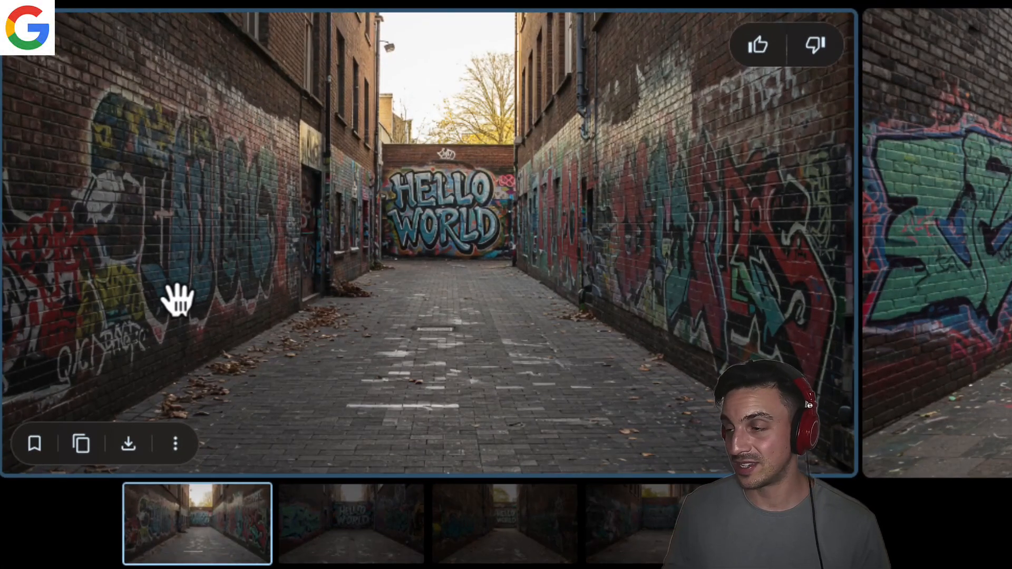
click(504, 524)
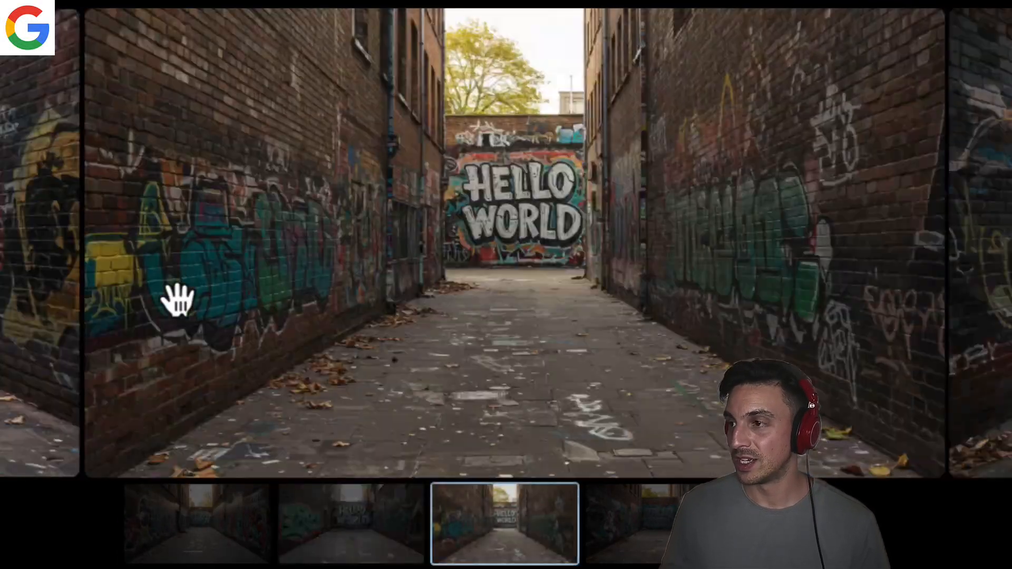
click(628, 524)
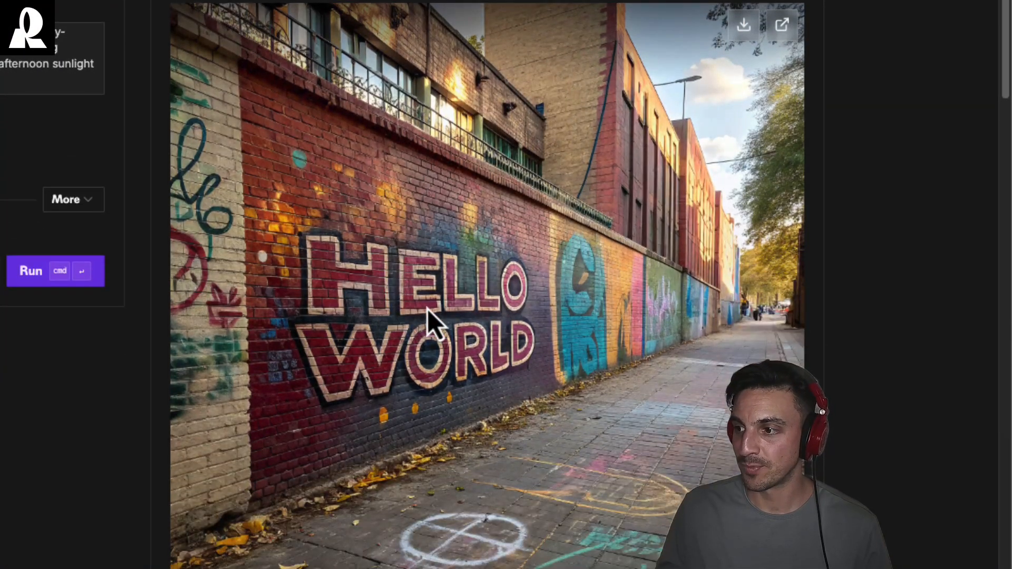
scroll(down, 3)
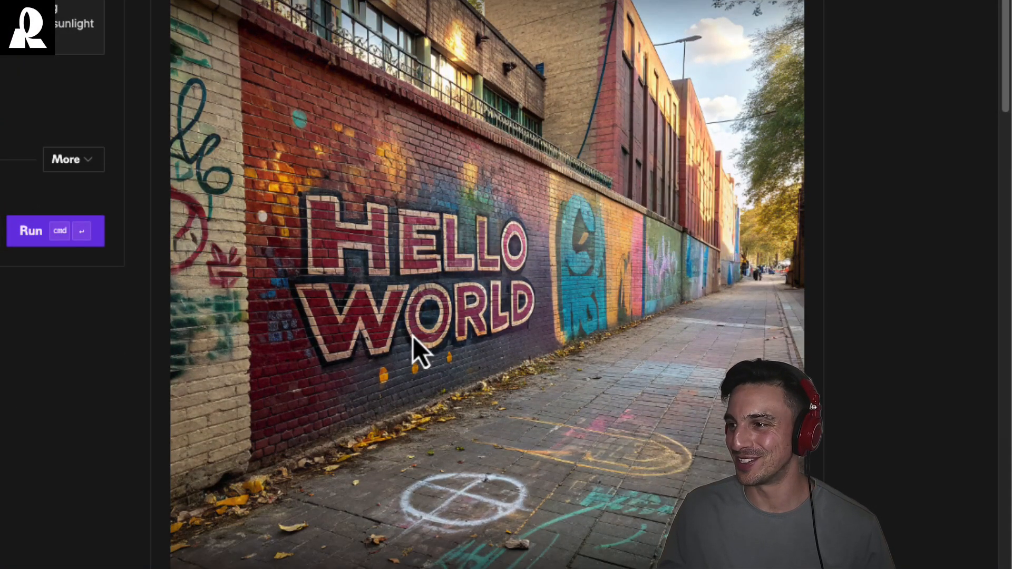
mouse_move(452, 264)
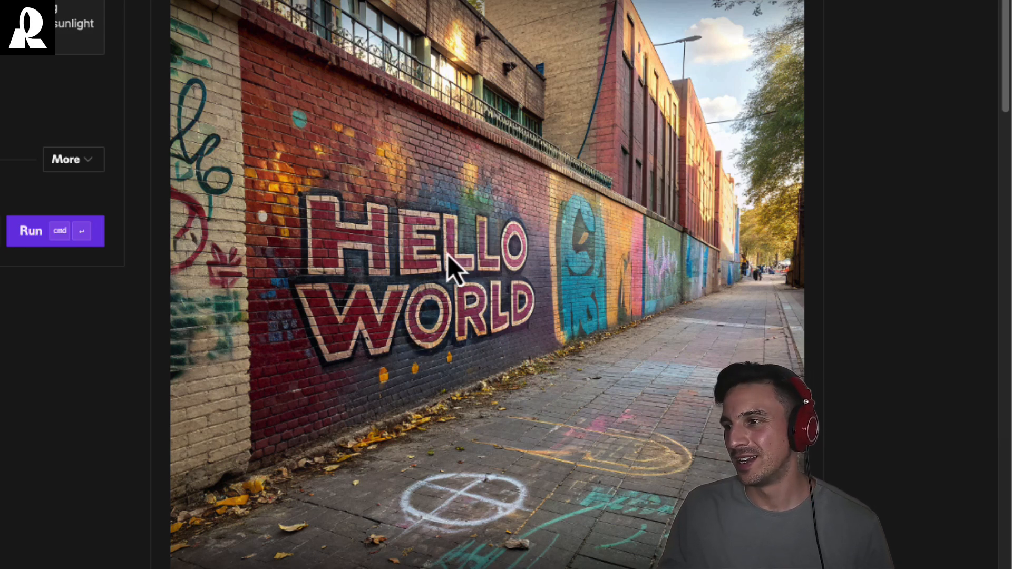
Step: Check the Stable Diffusion 3.5 mural result, then return to the rating spreadsheet
click(31, 231)
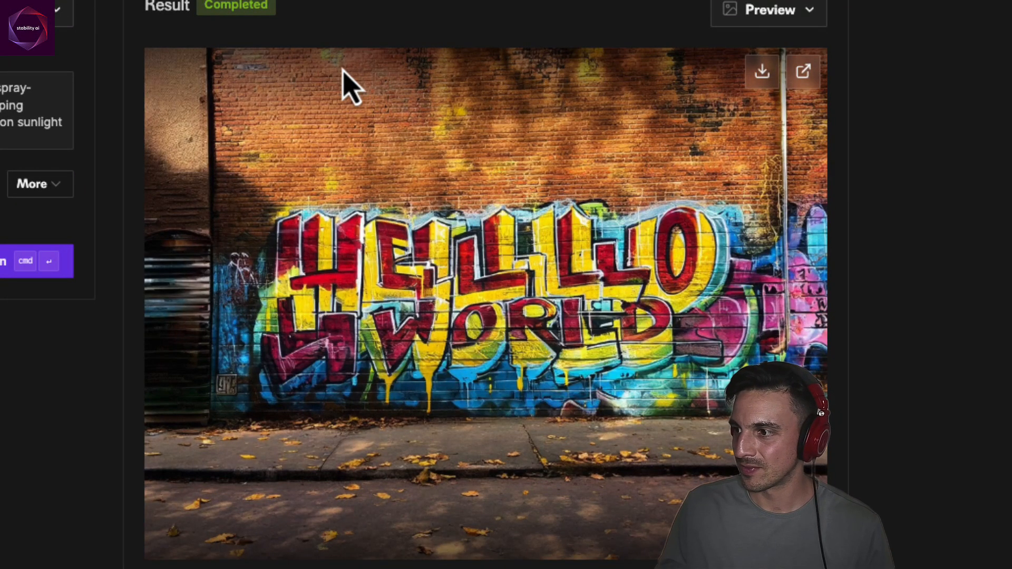
mouse_move(387, 477)
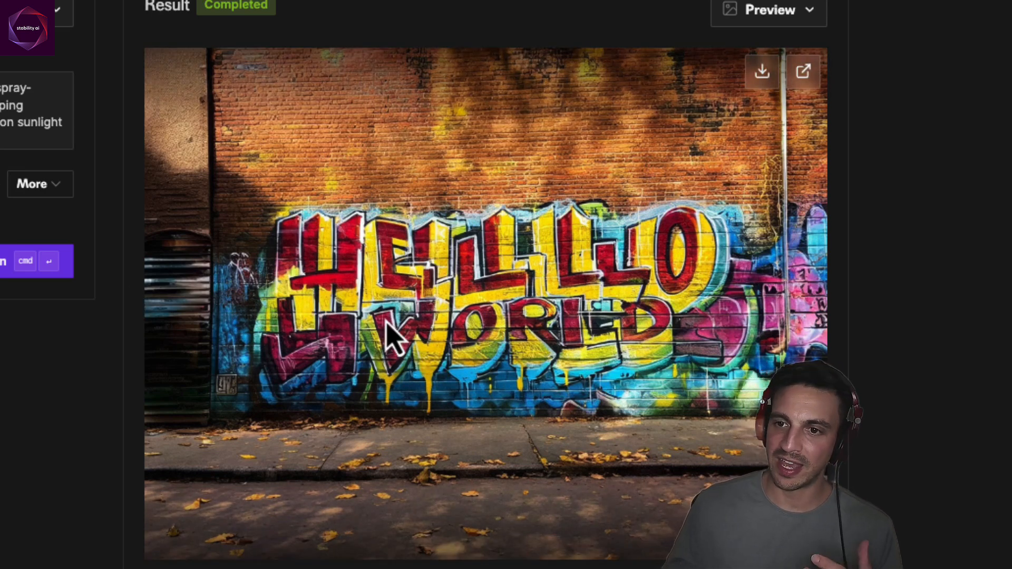
mouse_move(739, 191)
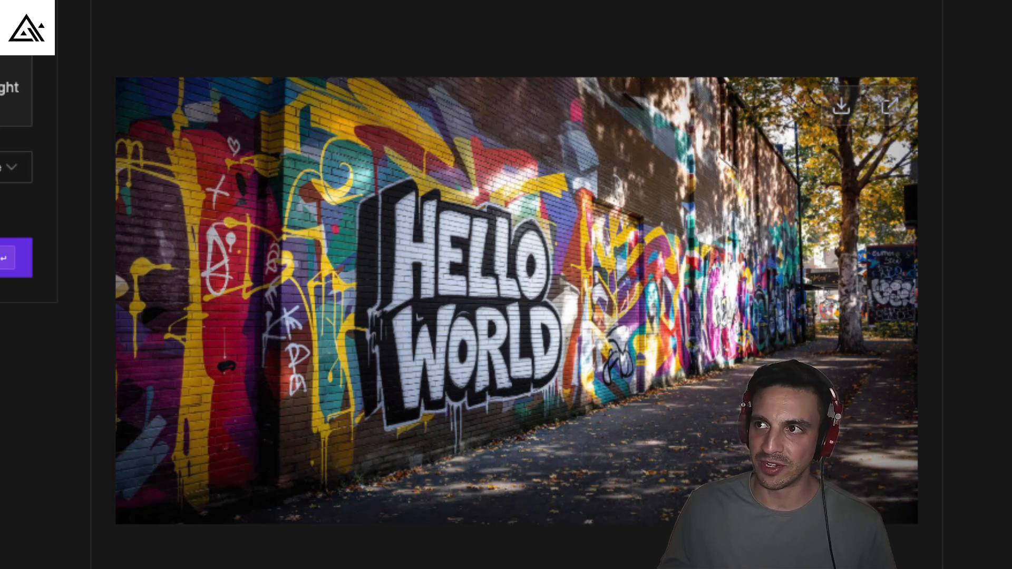
click(355, 9)
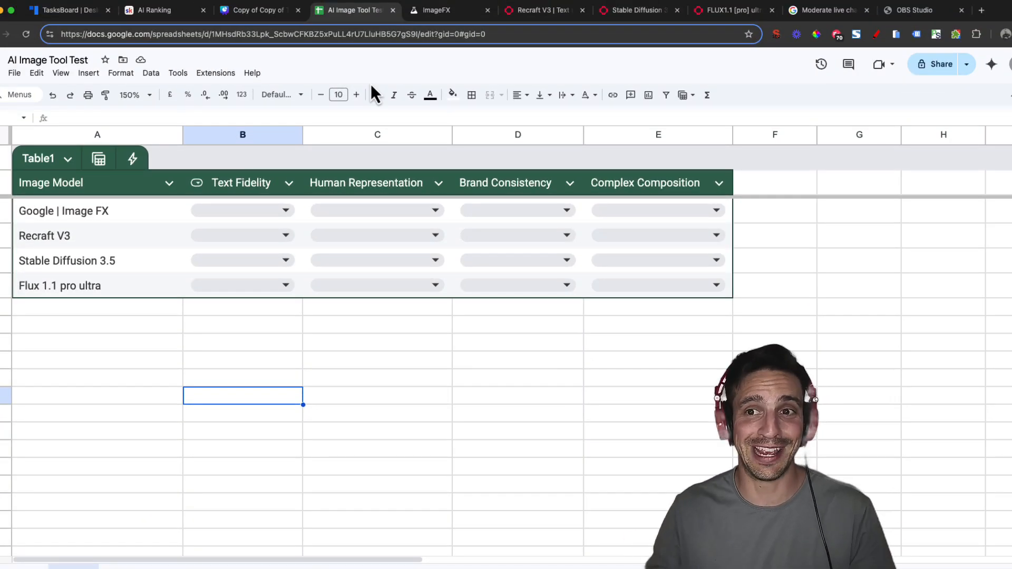
Step: Rate Text Fidelity 5 for Image FX, Recraft V3 and Flux, and 4 for Stable Diffusion 3.5
click(284, 211)
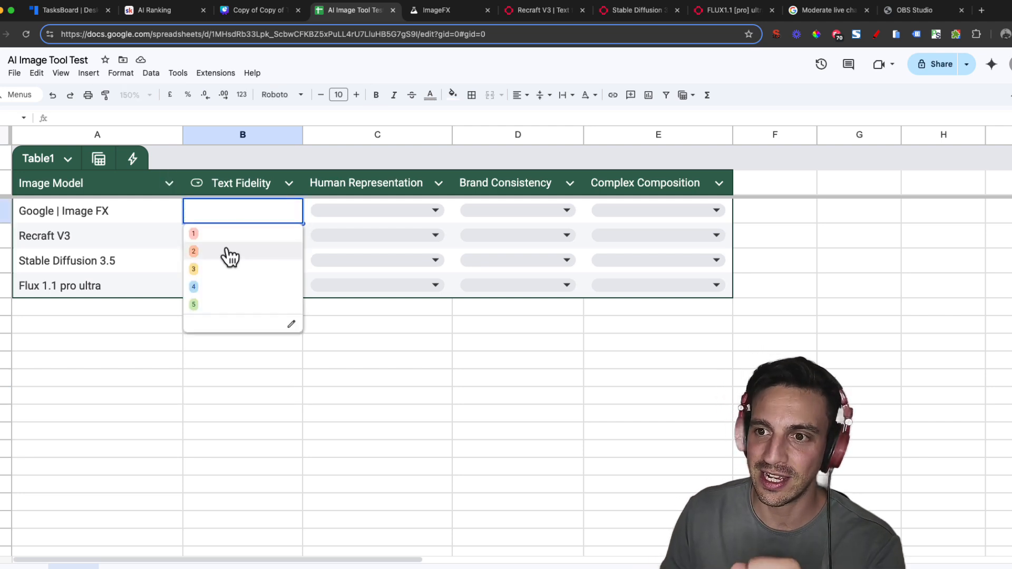
click(191, 304)
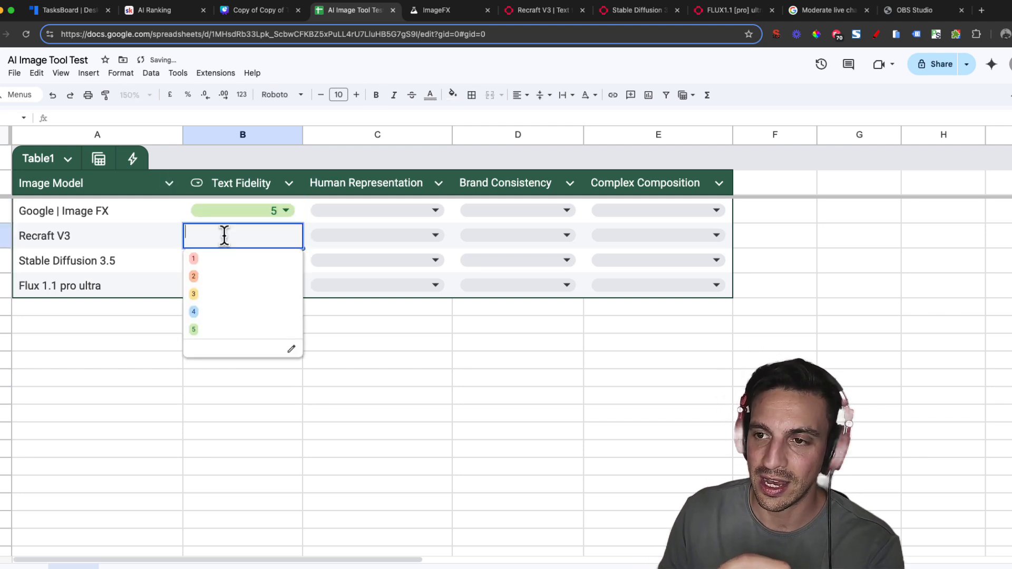
mouse_move(225, 329)
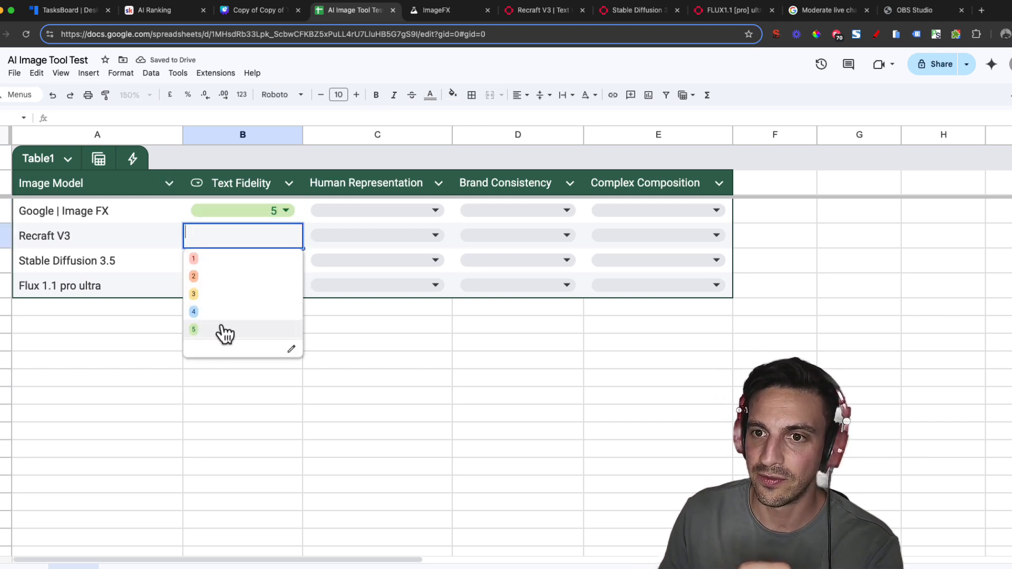
click(194, 329)
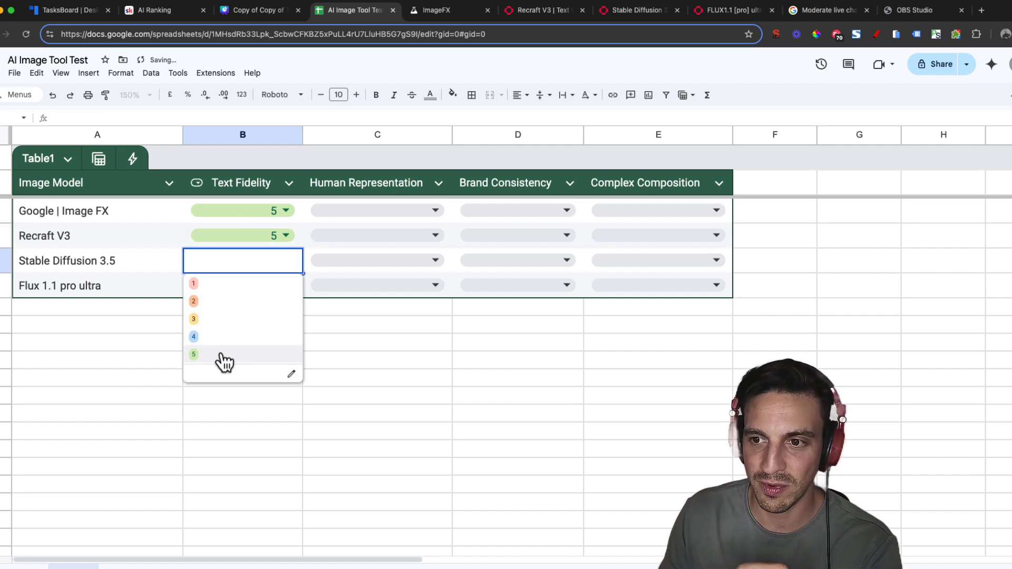
click(194, 336)
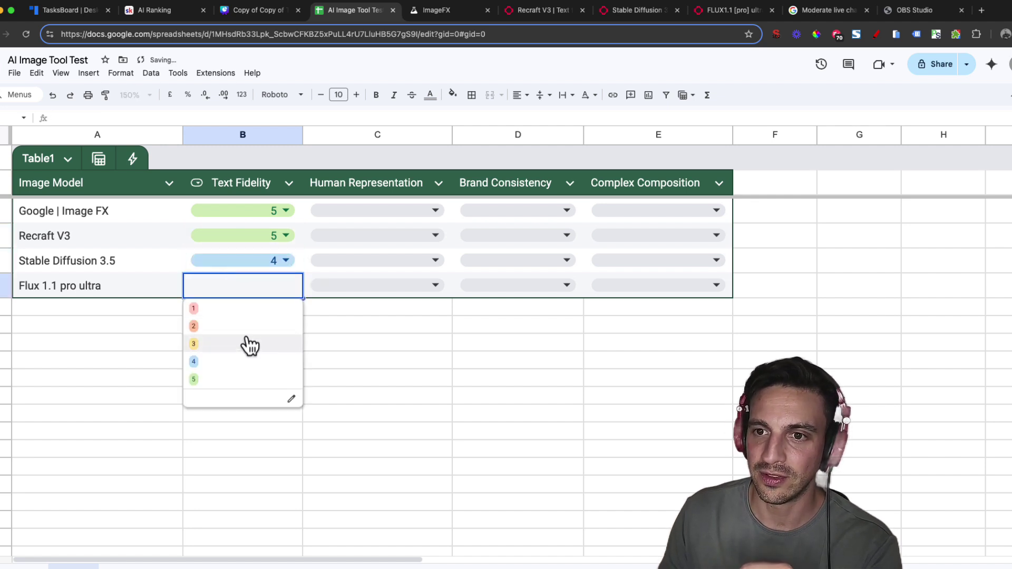
click(192, 378)
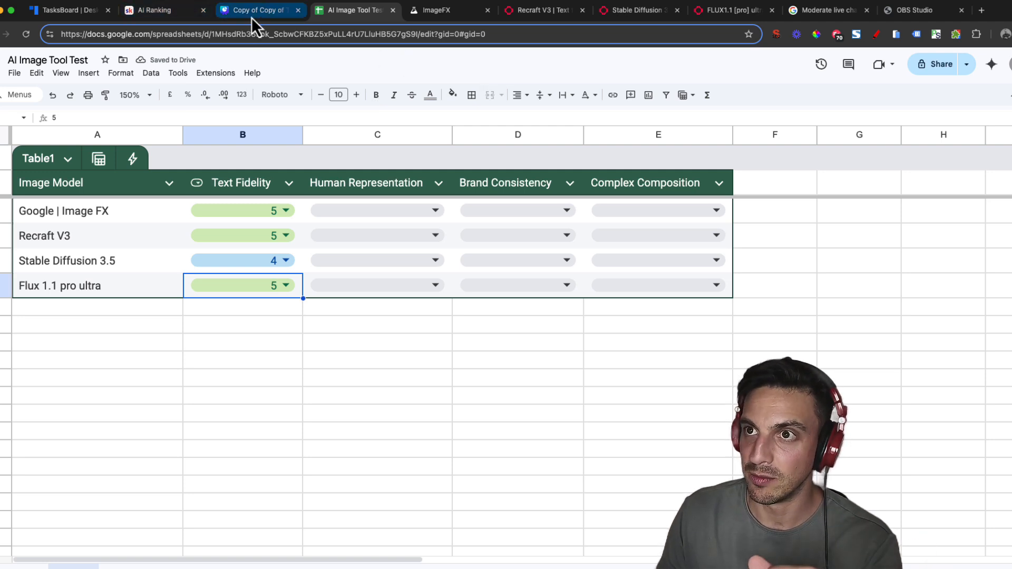
Step: Present the Canva Human Representation slide with the café-portrait prompt full screen
click(258, 10)
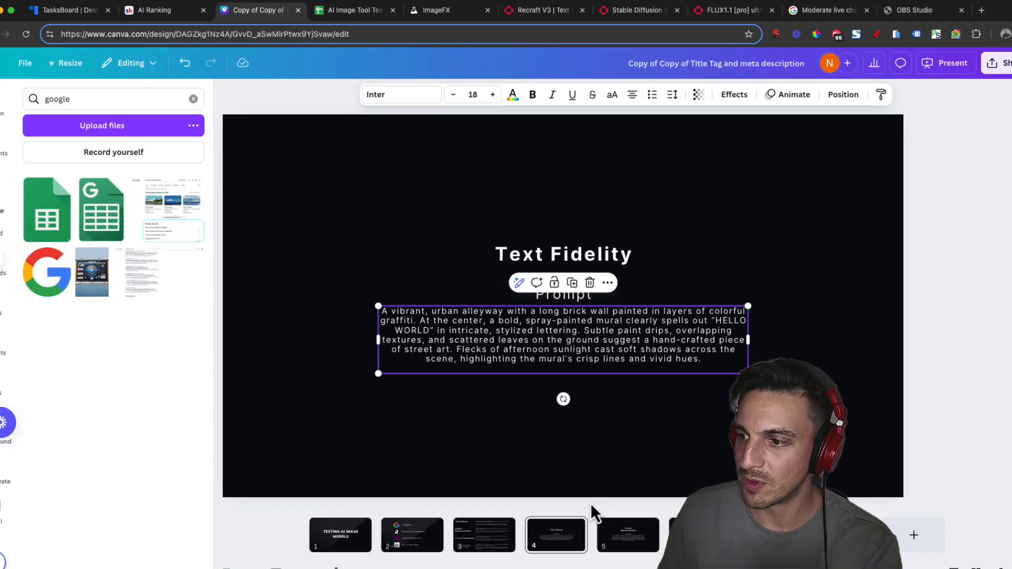
click(626, 534)
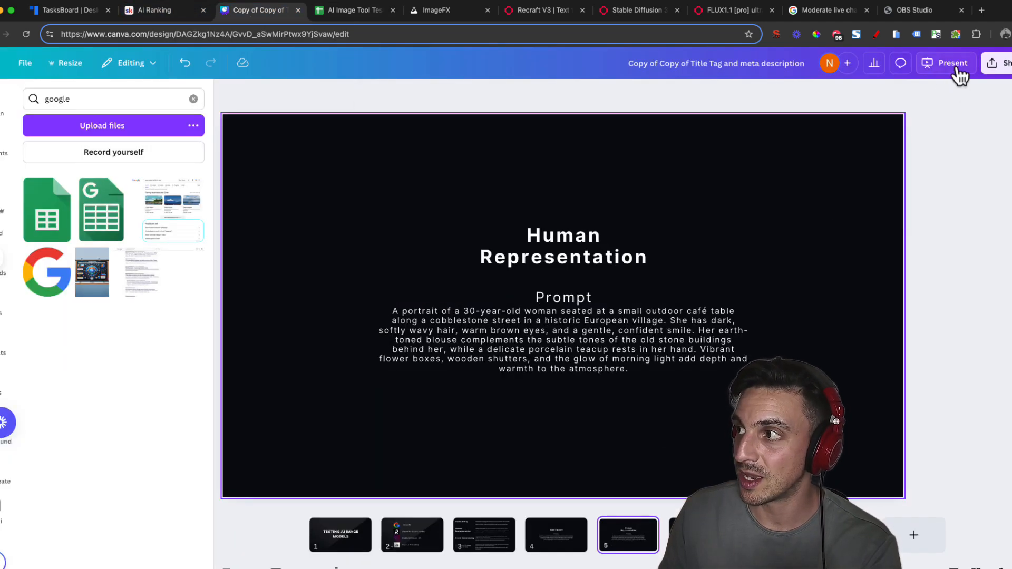
click(945, 62)
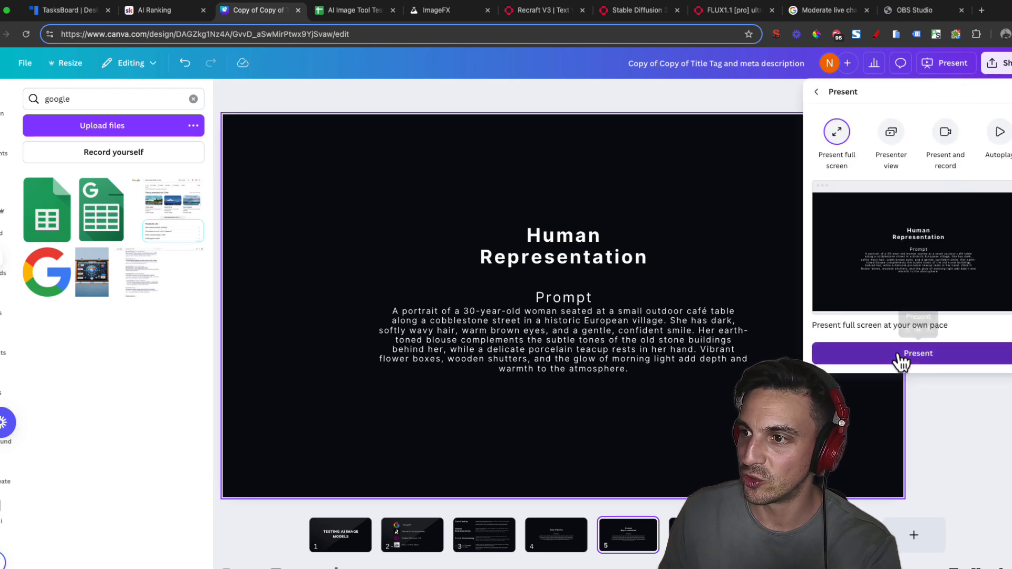
click(916, 354)
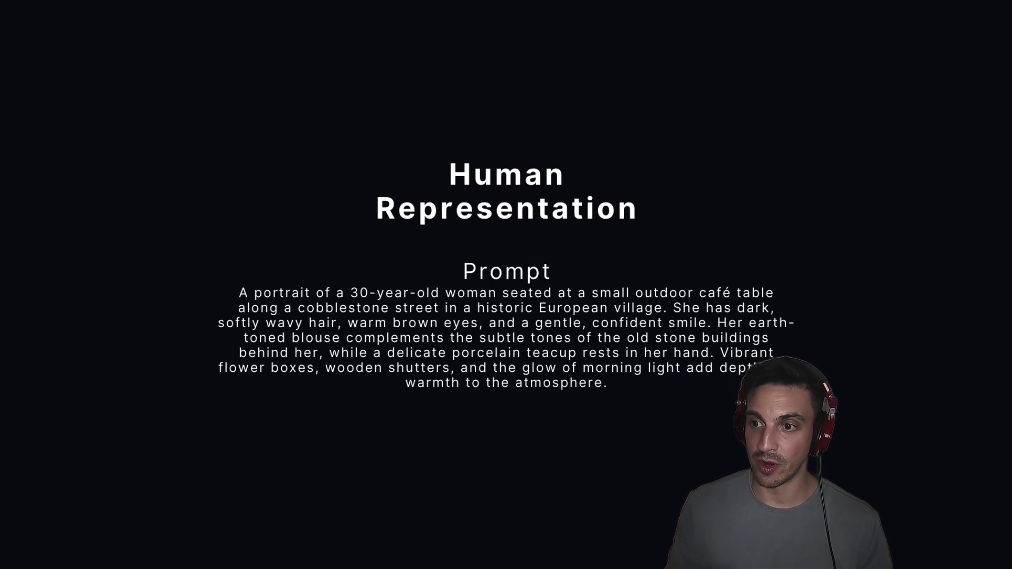
mouse_move(784, 345)
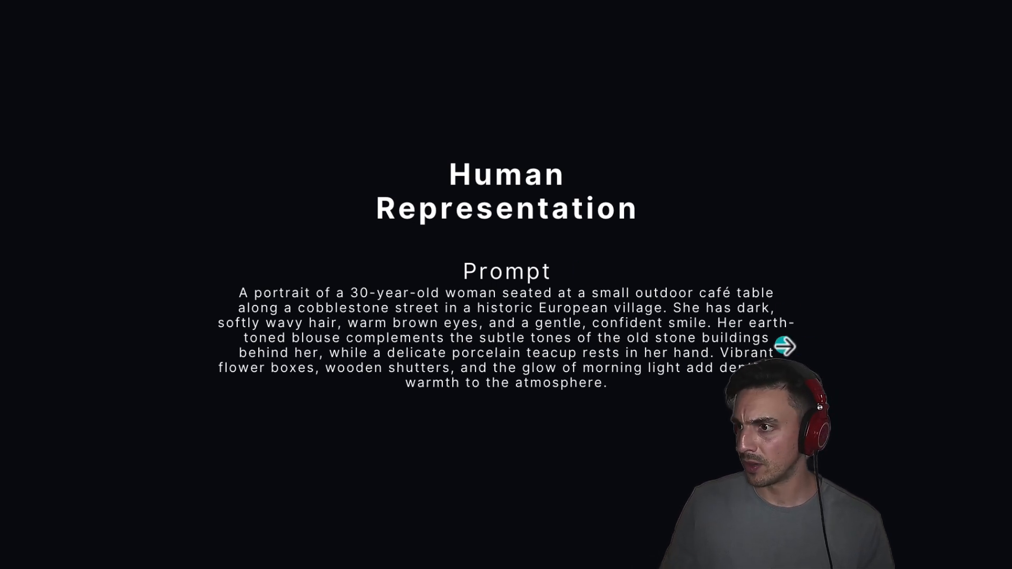
mouse_move(396, 326)
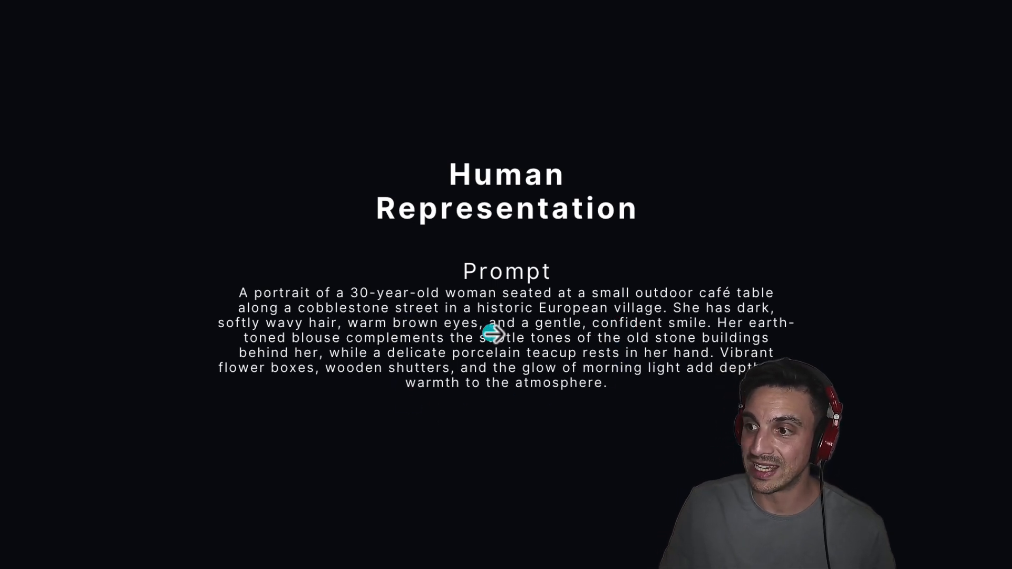
mouse_move(739, 354)
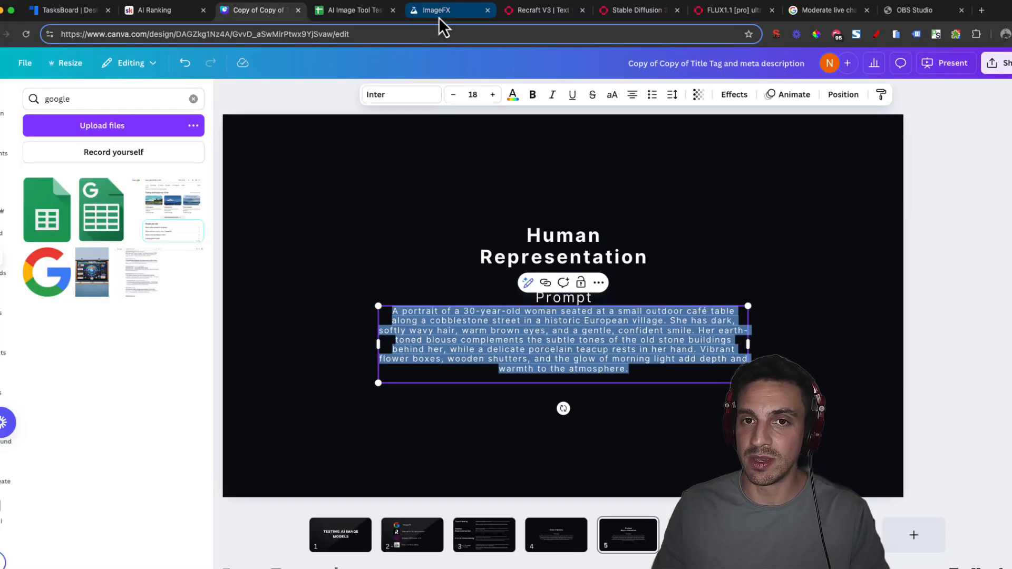
Step: Generate the café-portrait prompt in ImageFX and run it on Recraft V3
click(448, 10)
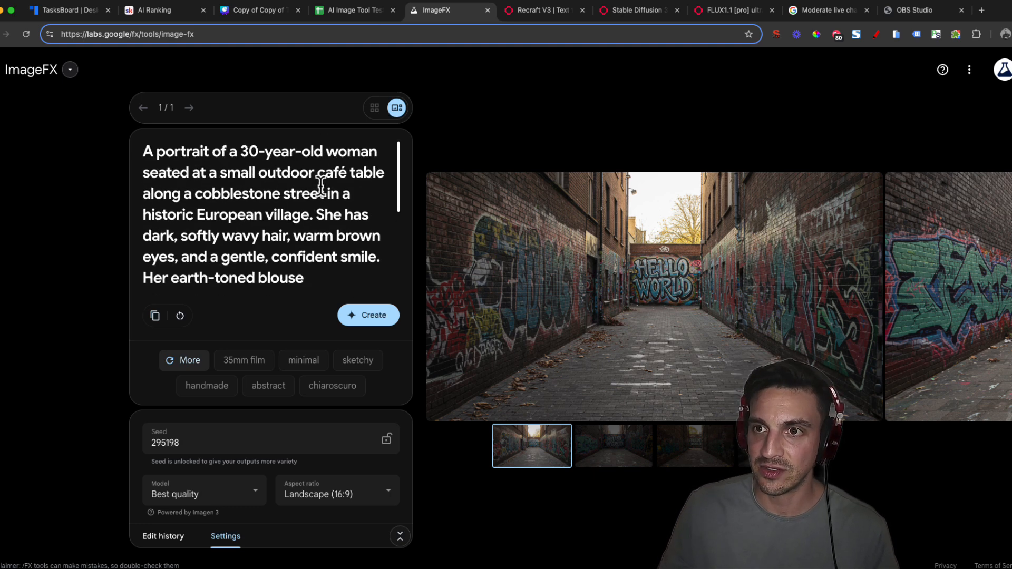
click(368, 315)
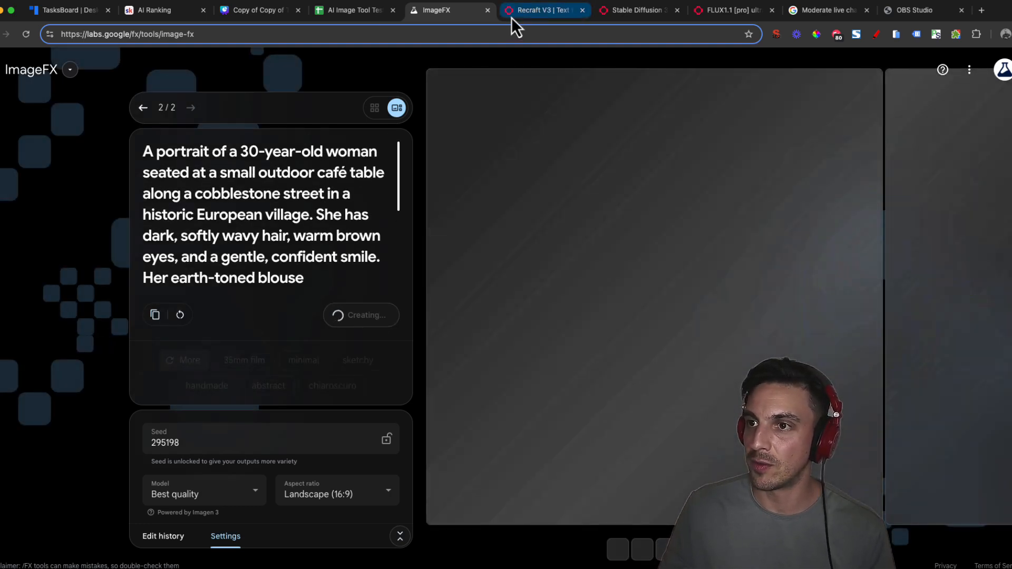
click(545, 9)
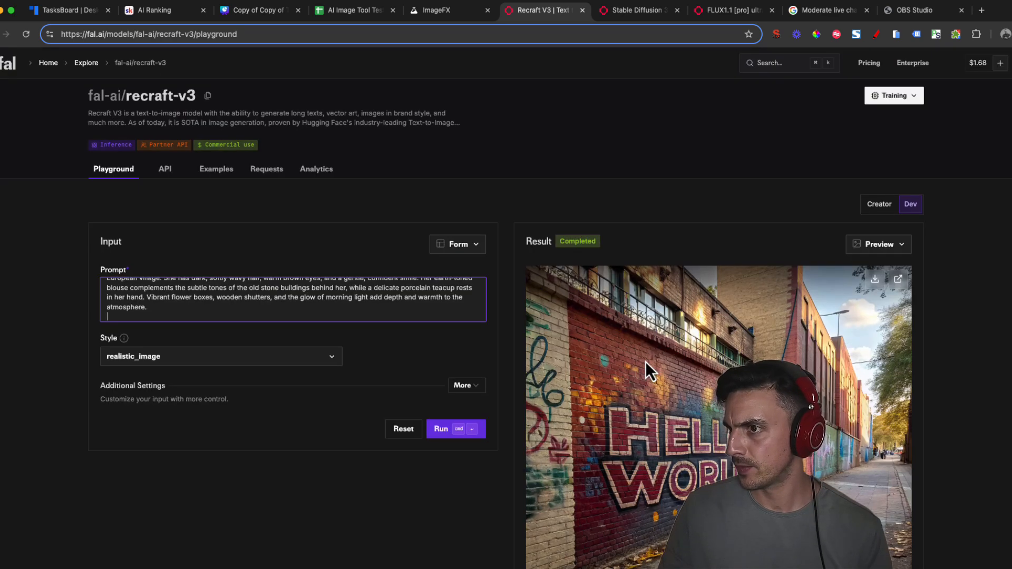
click(455, 429)
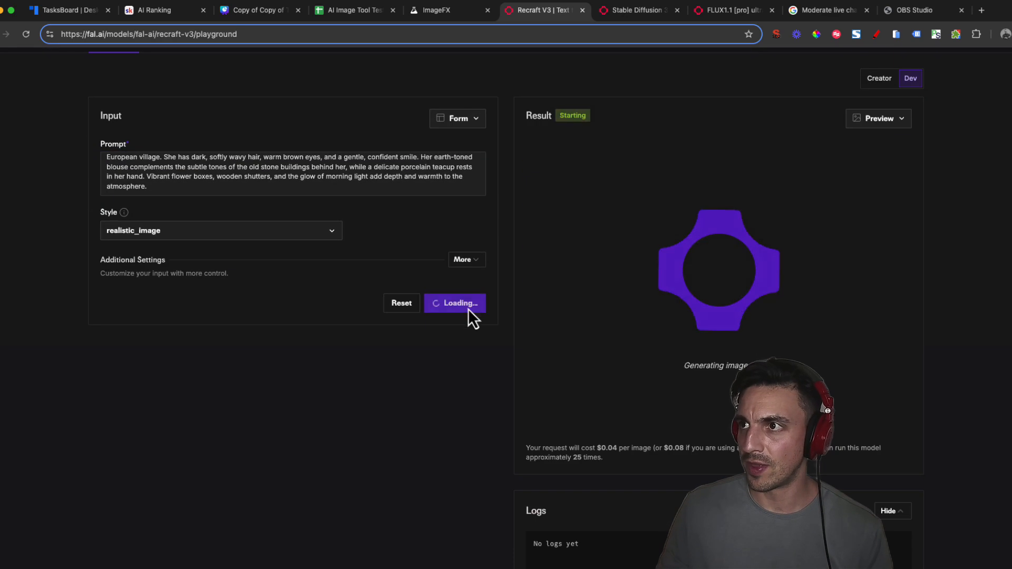
Step: Run the café-portrait prompt on Stable Diffusion 3.5 and FLUX 1.1 pro ultra
click(636, 9)
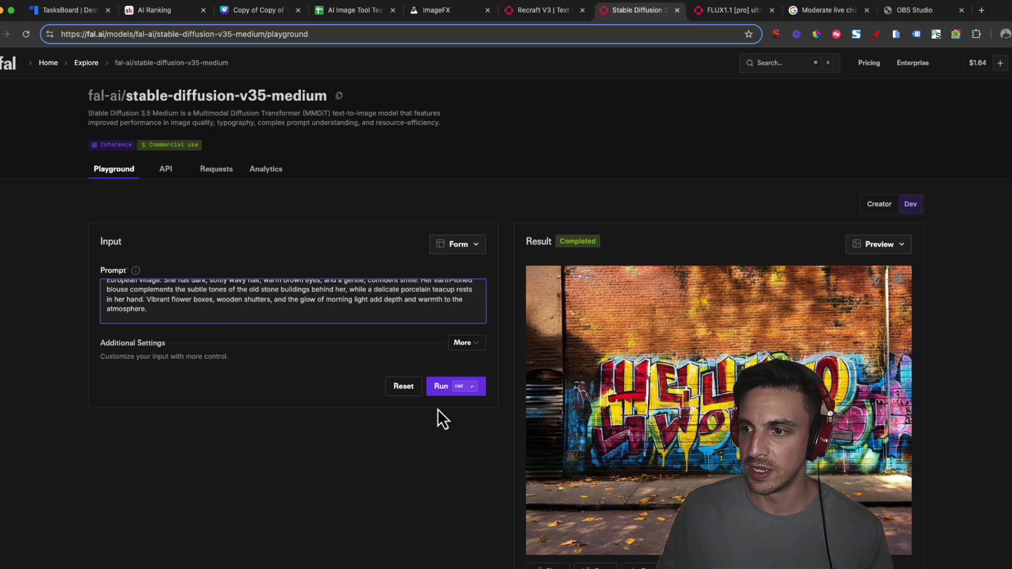
click(456, 385)
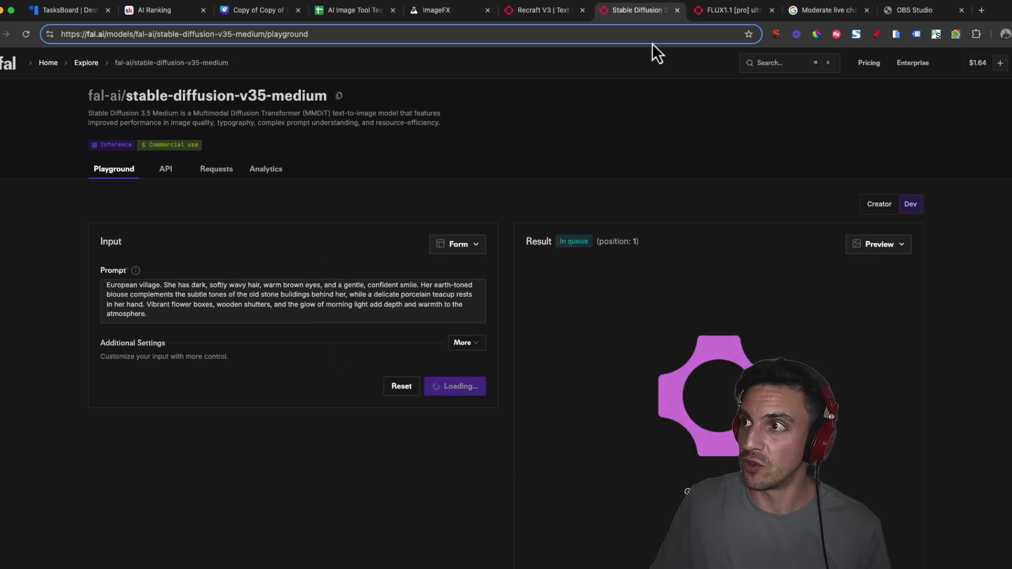
click(729, 10)
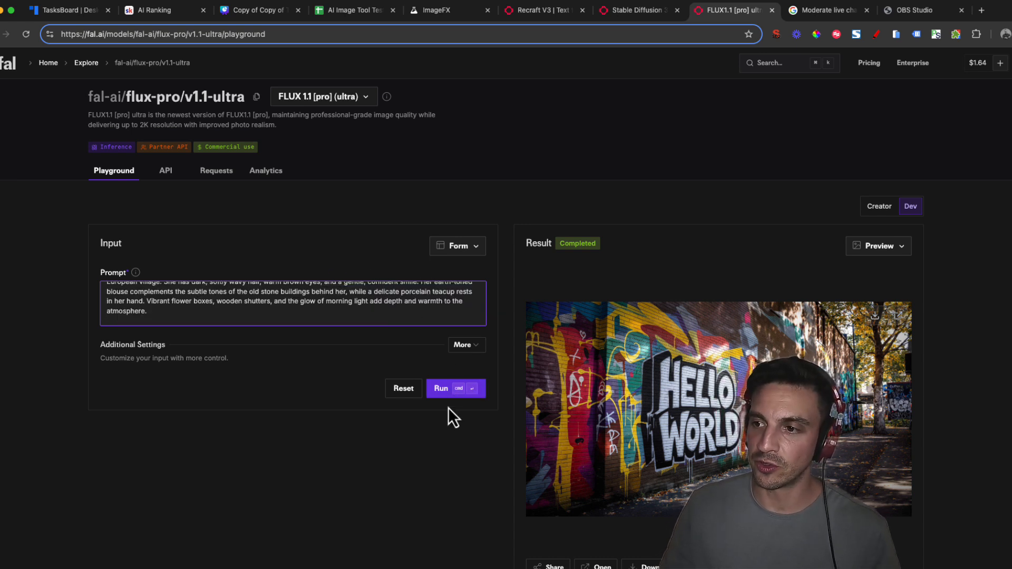
click(455, 388)
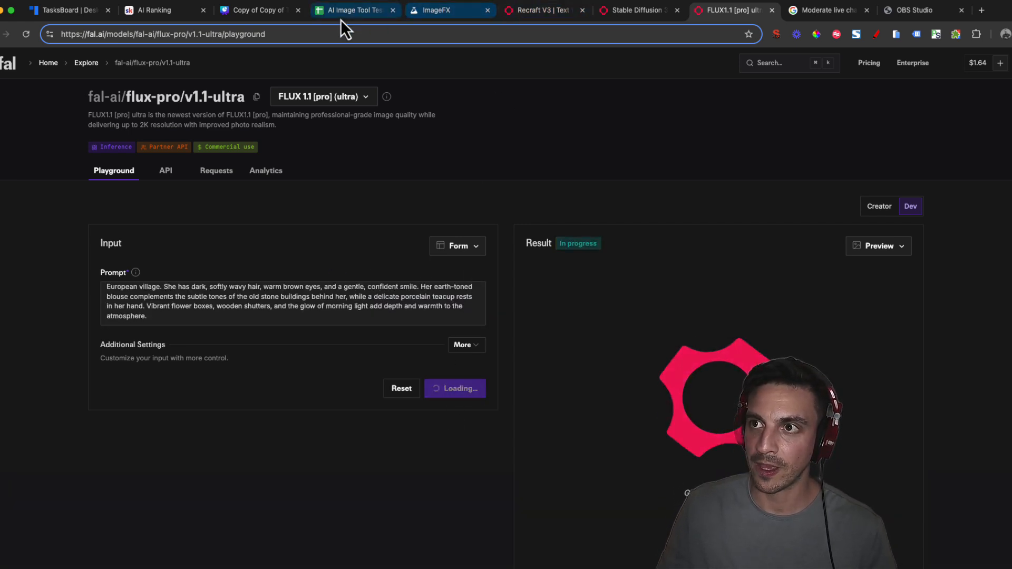
mouse_move(352, 9)
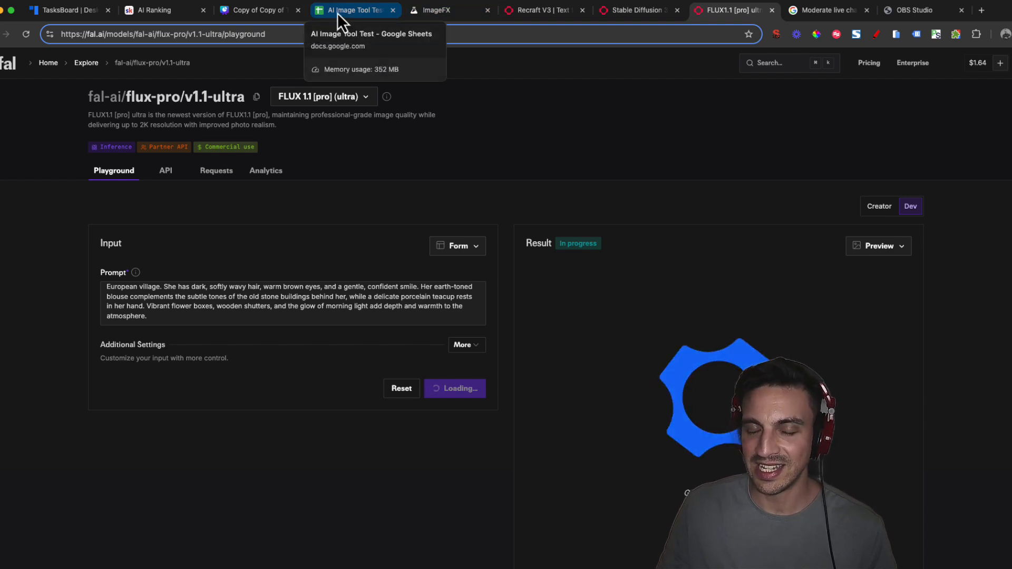
Step: View the ImageFX portrait of the woman holding the floral teacup enlarged
click(439, 10)
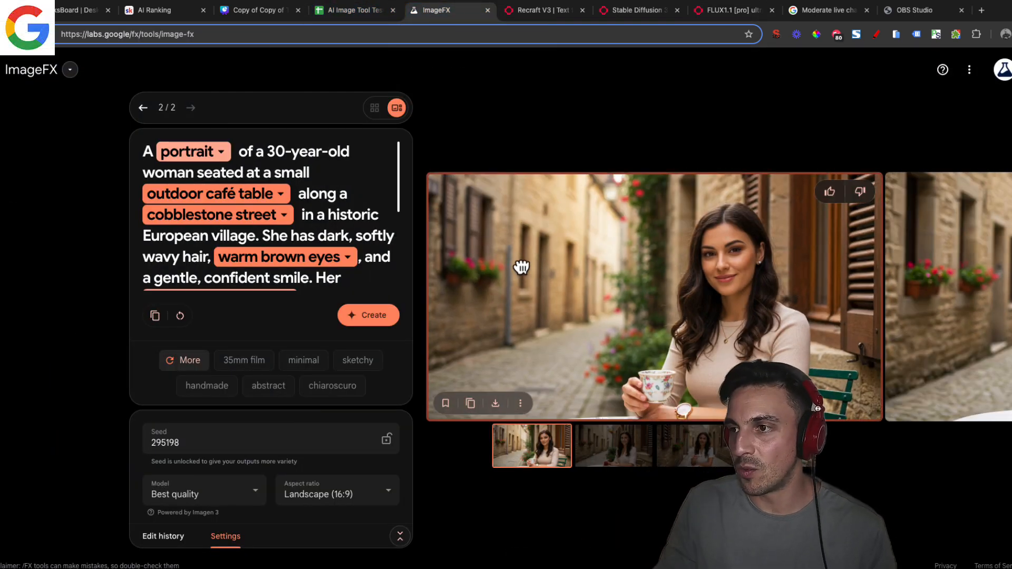
mouse_move(419, 103)
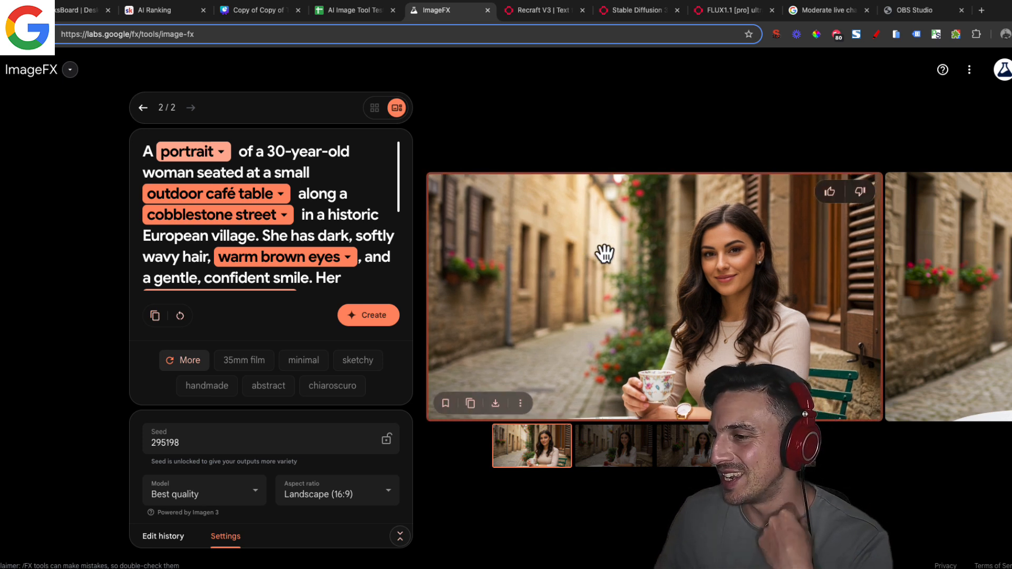
click(495, 402)
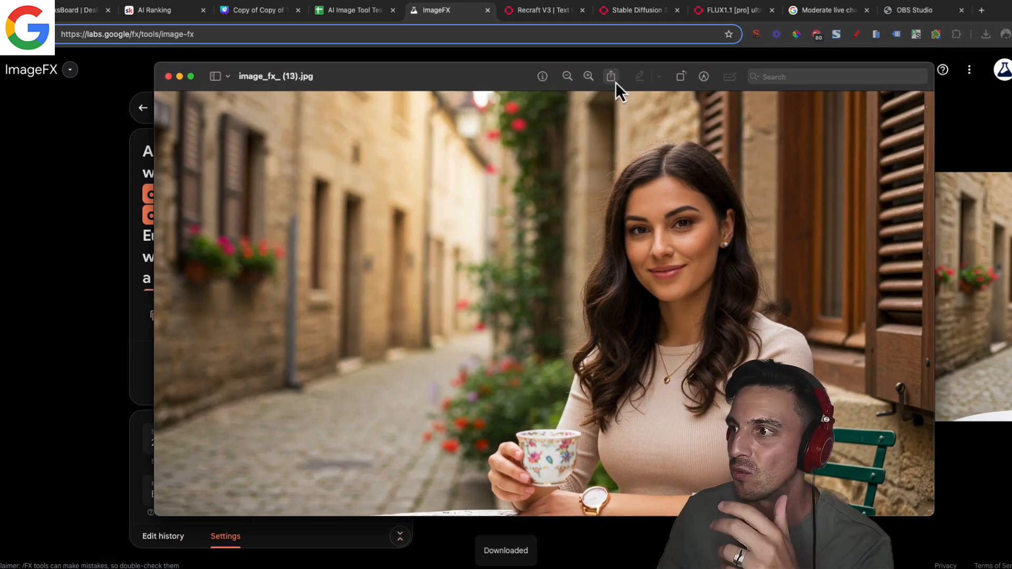
mouse_move(430, 82)
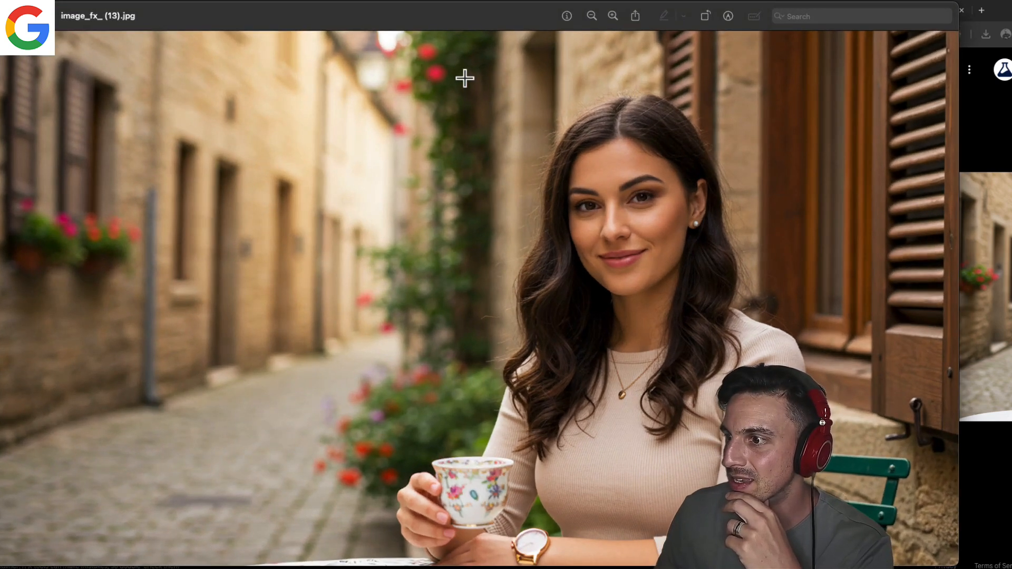
mouse_move(431, 514)
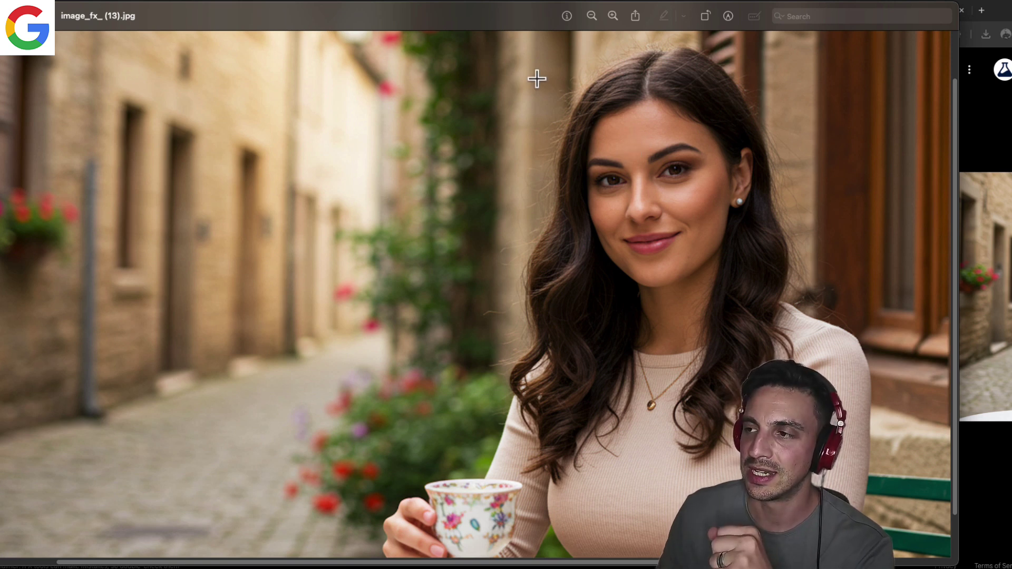
mouse_move(540, 89)
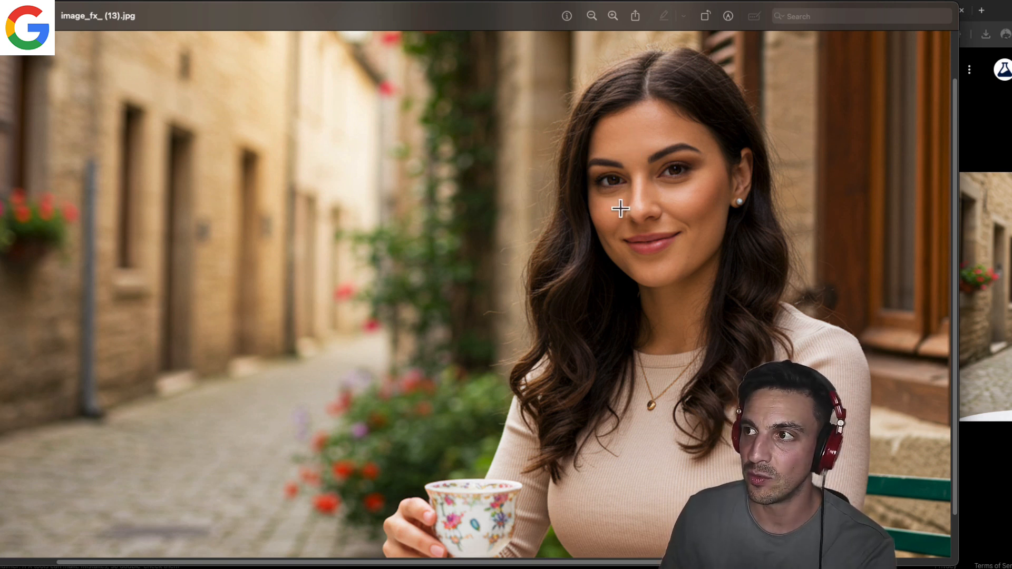
mouse_move(508, 281)
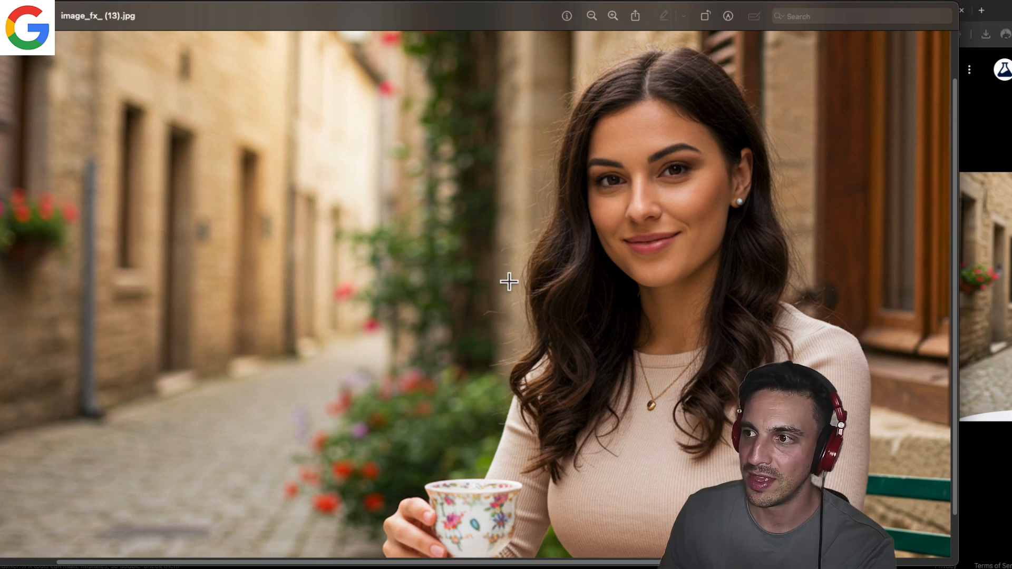
mouse_move(543, 182)
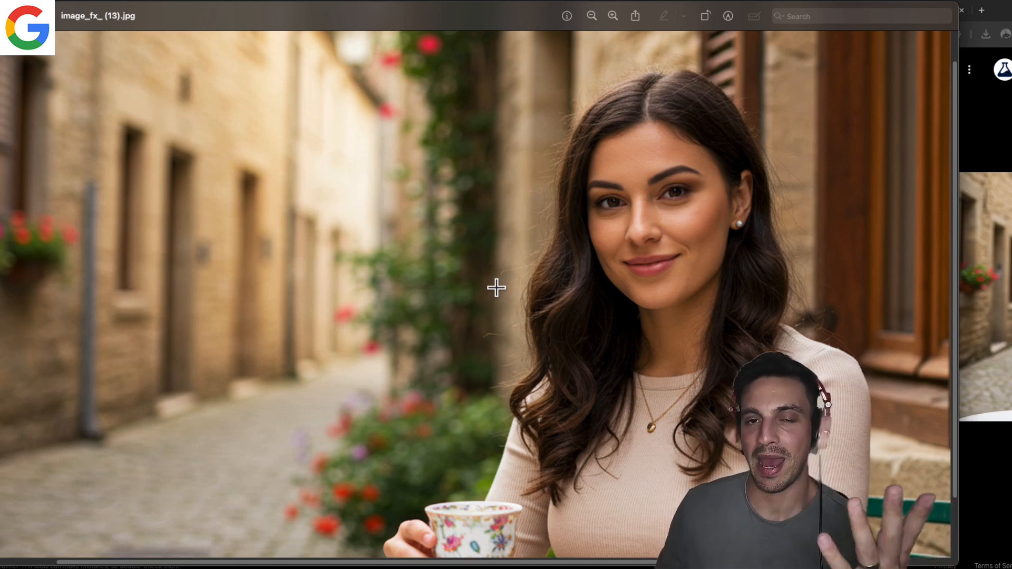
mouse_move(584, 199)
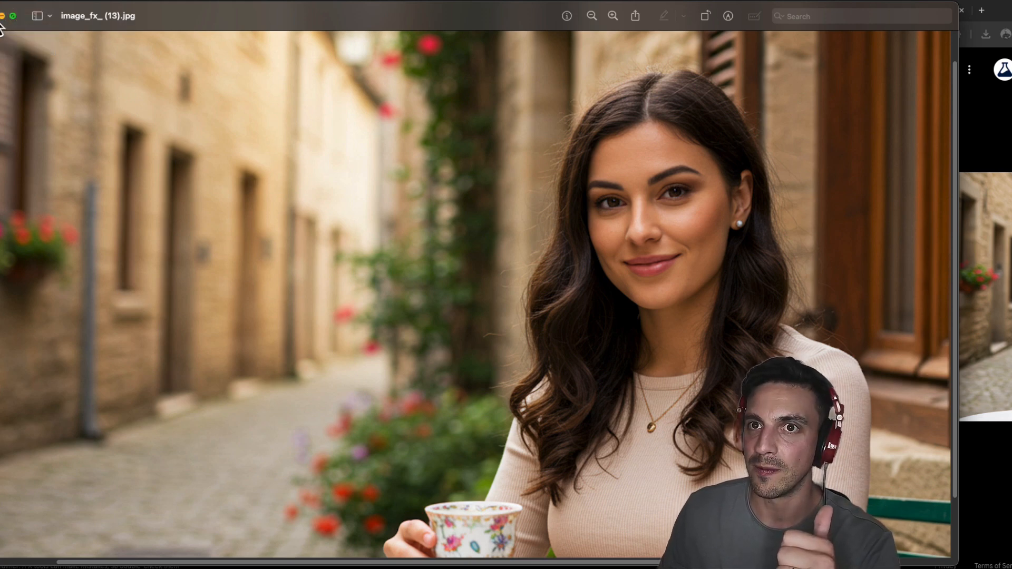
Step: Download the Recraft V3 café portrait and inspect the woman's face at full size
click(544, 10)
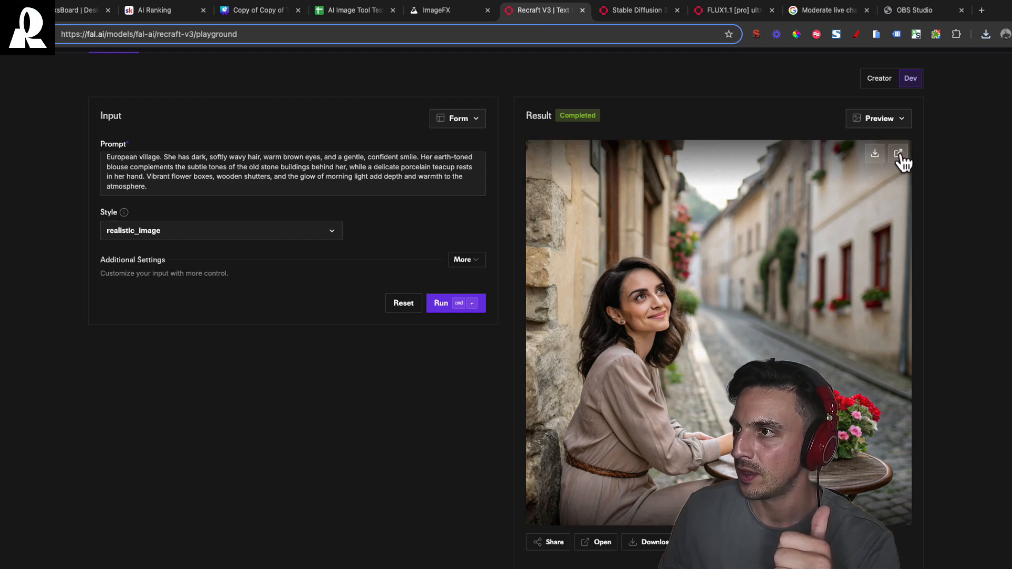
click(897, 154)
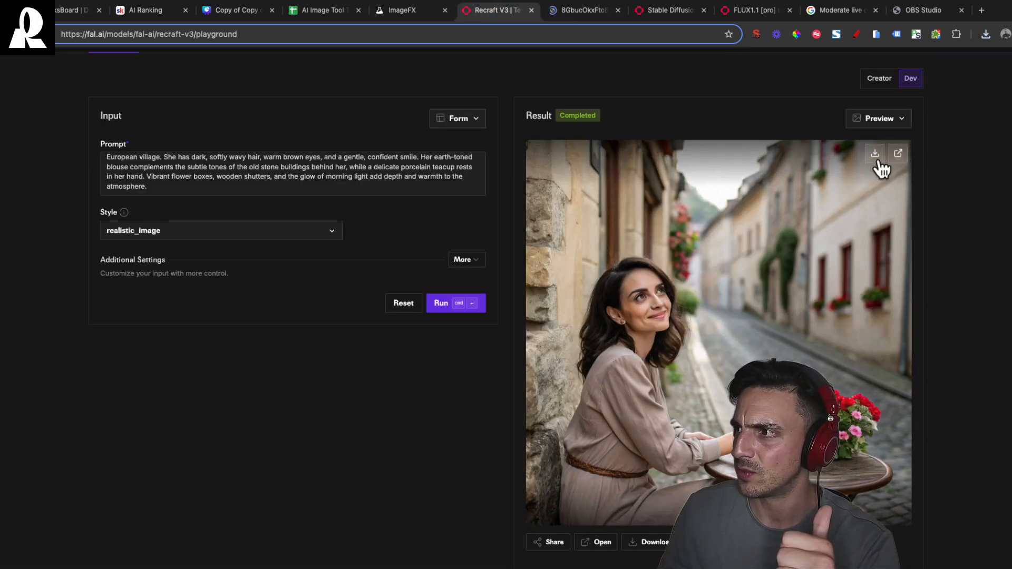
click(986, 34)
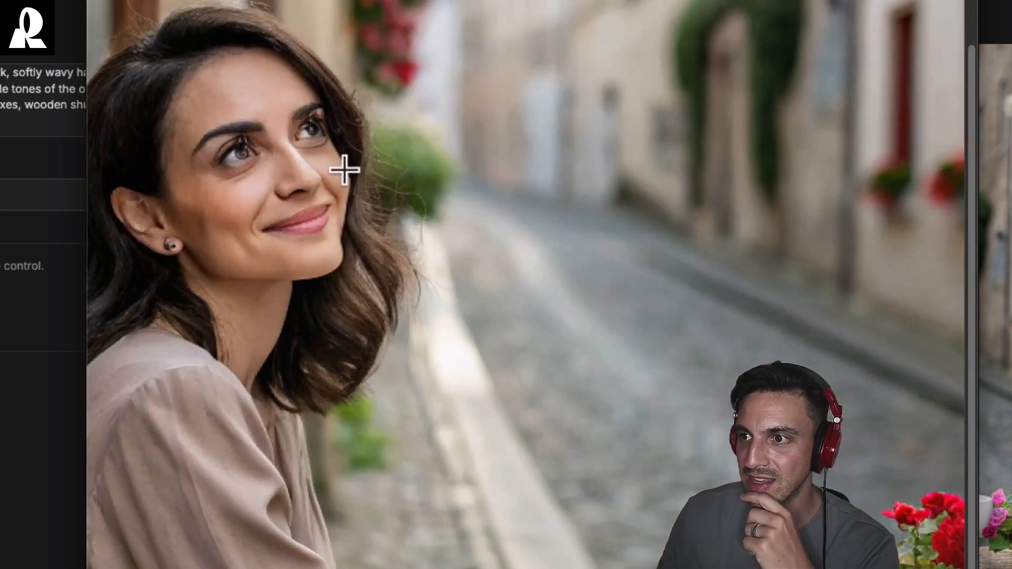
mouse_move(241, 148)
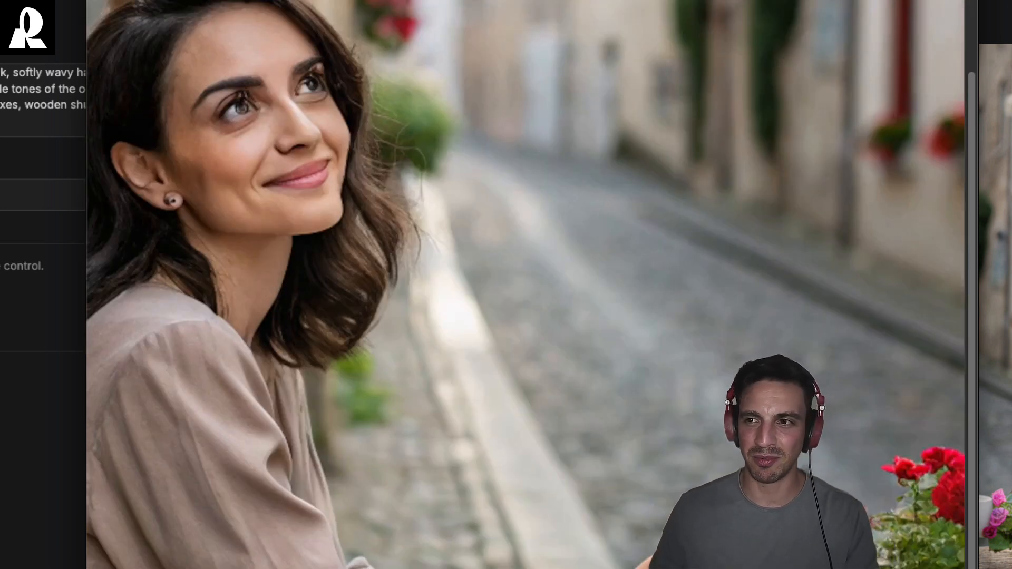
mouse_move(129, 243)
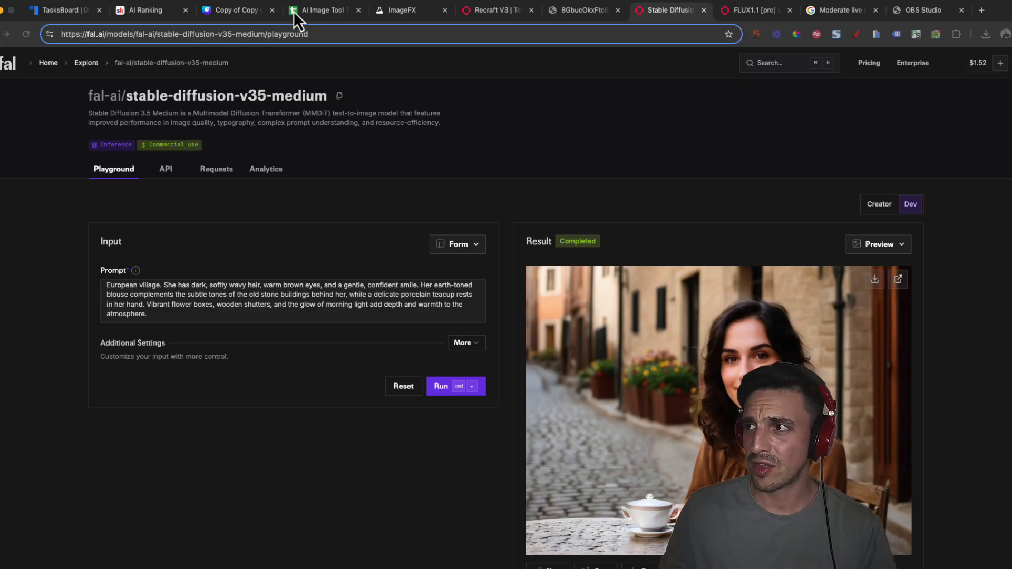
Step: Inspect the FLUX 1.1 pro ultra café portrait with the number 50 plaque zoomed in
click(750, 11)
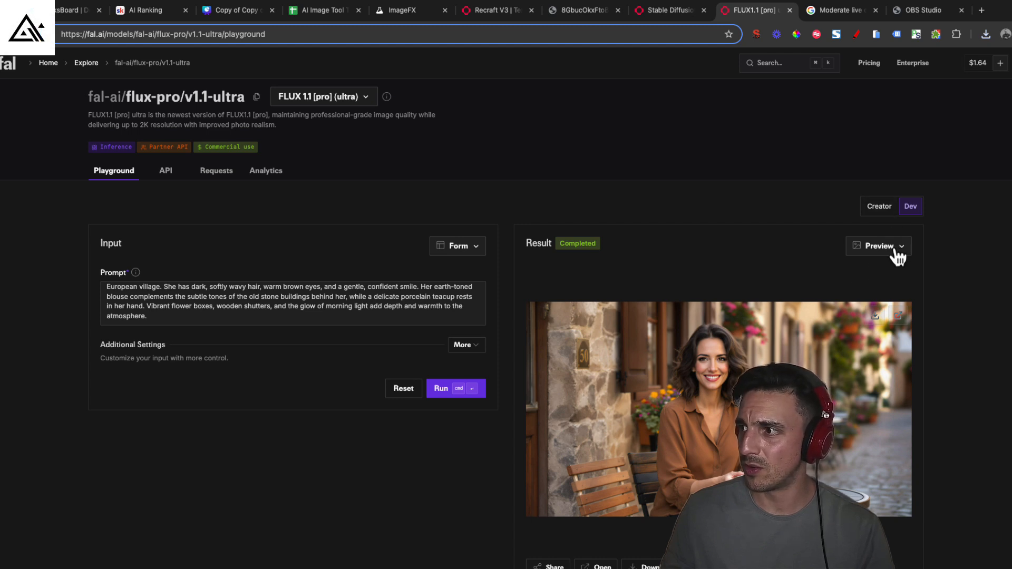
click(878, 246)
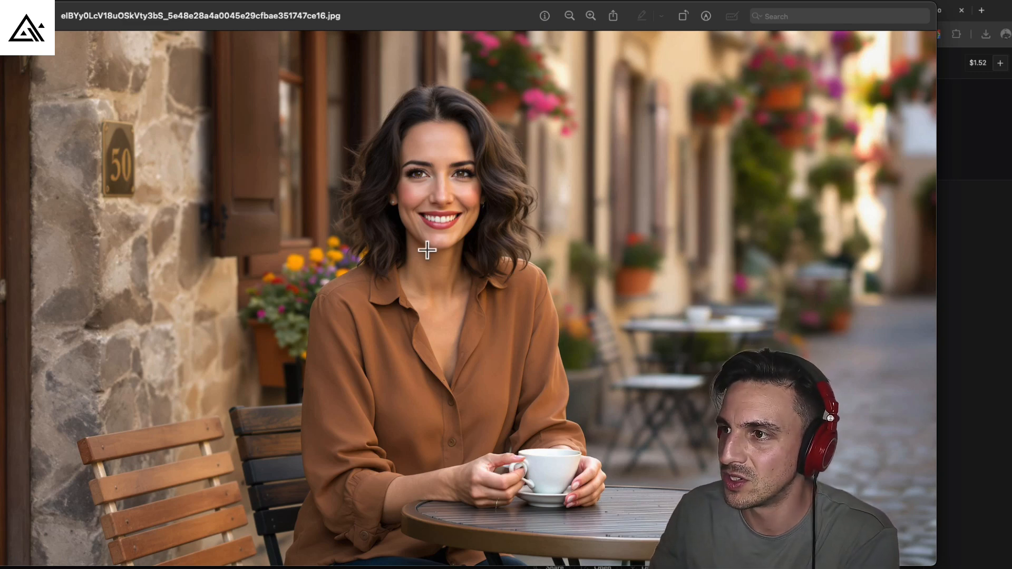
click(590, 16)
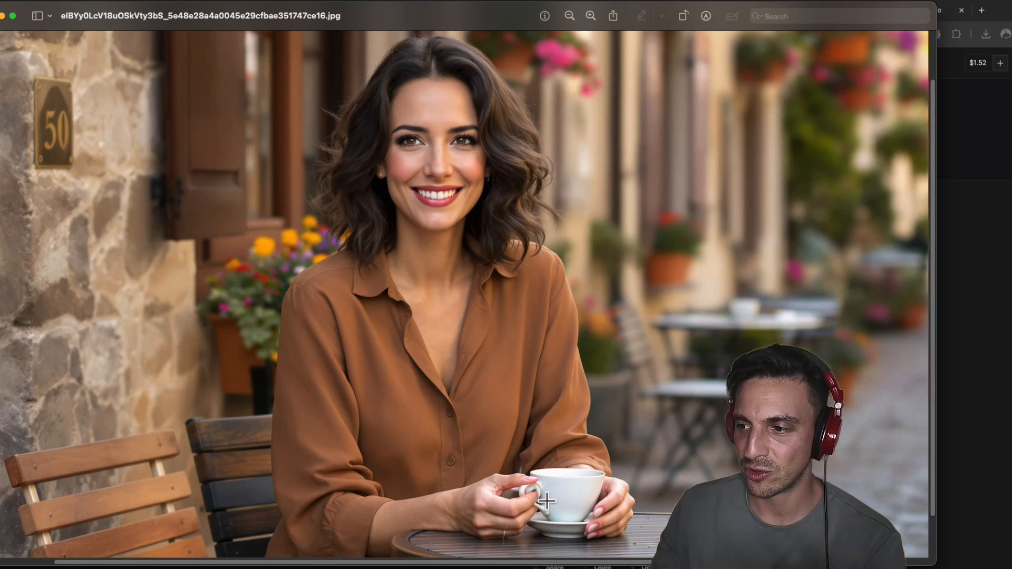
mouse_move(705, 347)
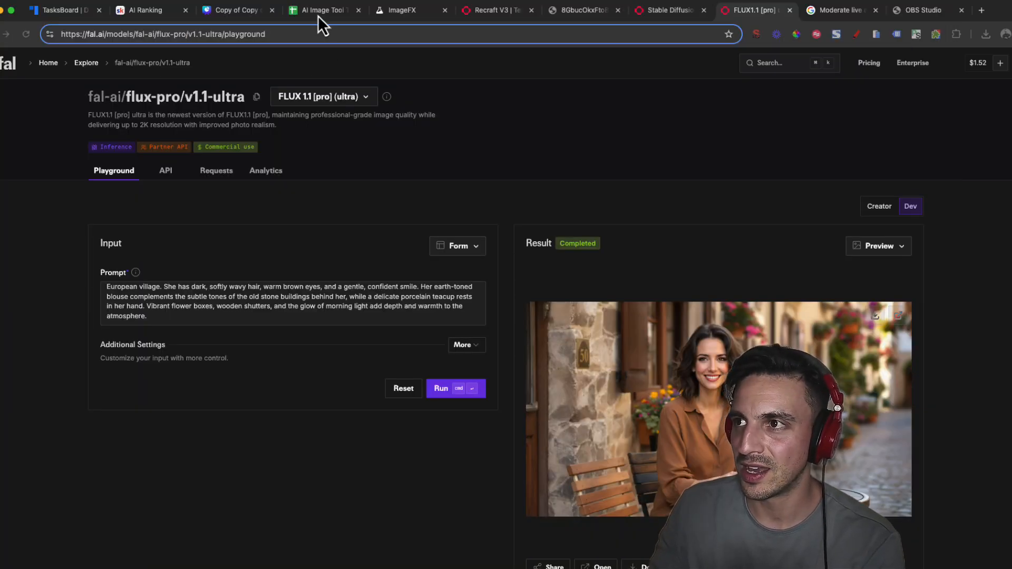
Step: Rate Human Representation 5 for Image FX and 2 for Recraft V3
click(319, 9)
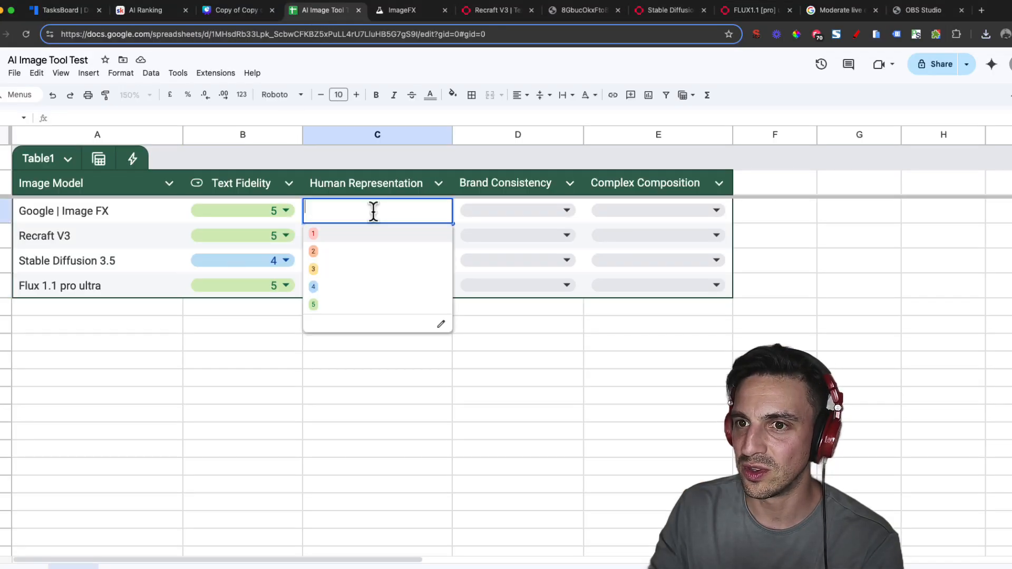
click(313, 303)
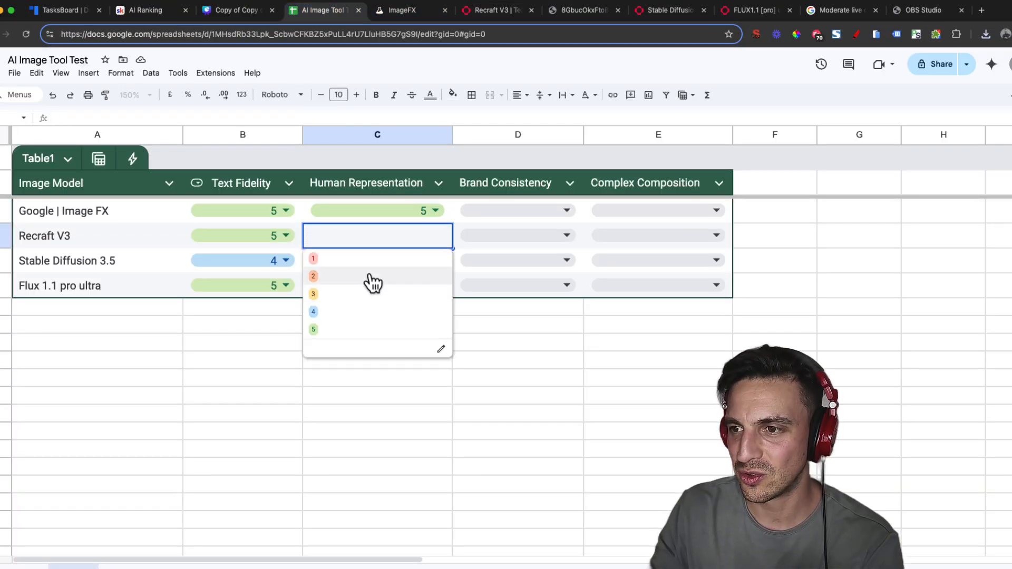
click(313, 276)
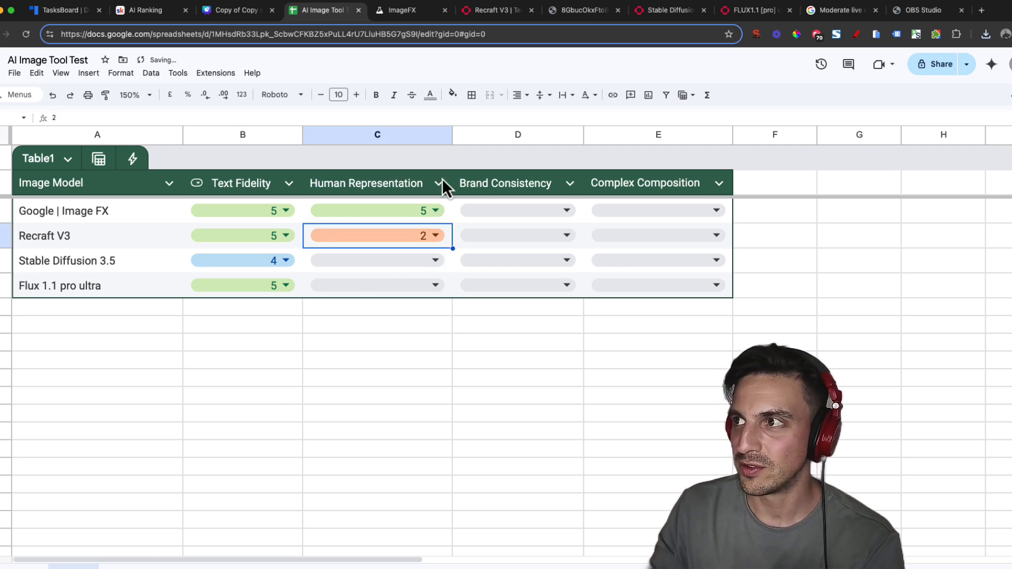
Step: Check the Stable Diffusion portrait full size, then rate it 2 and Flux 1.1 pro ultra 4
click(664, 9)
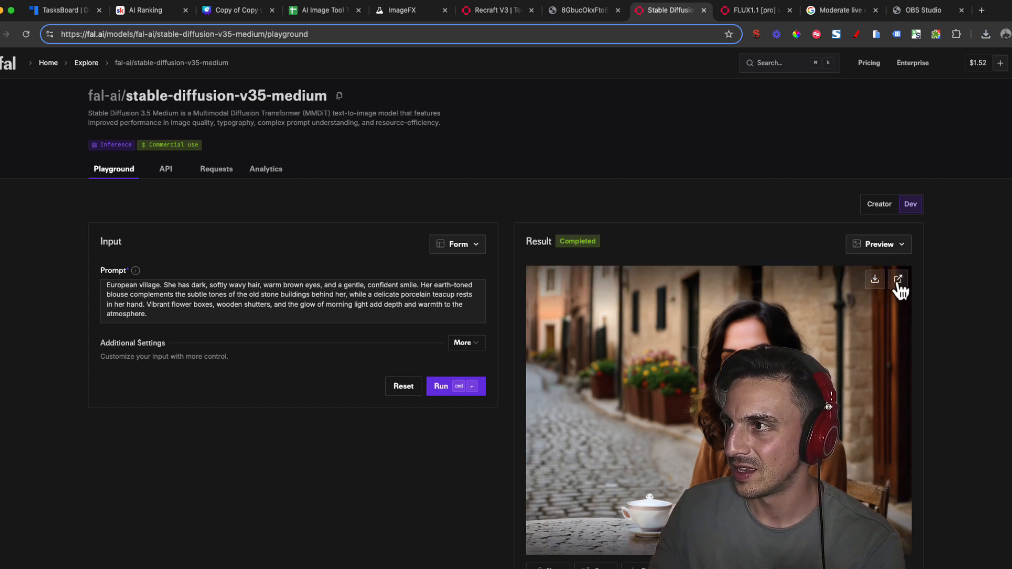
click(898, 279)
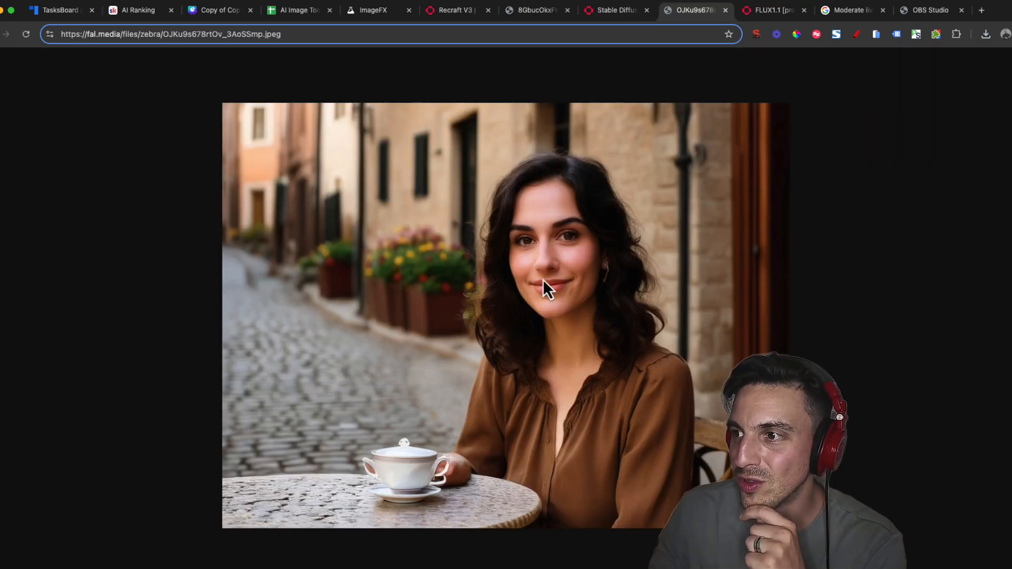
mouse_move(431, 431)
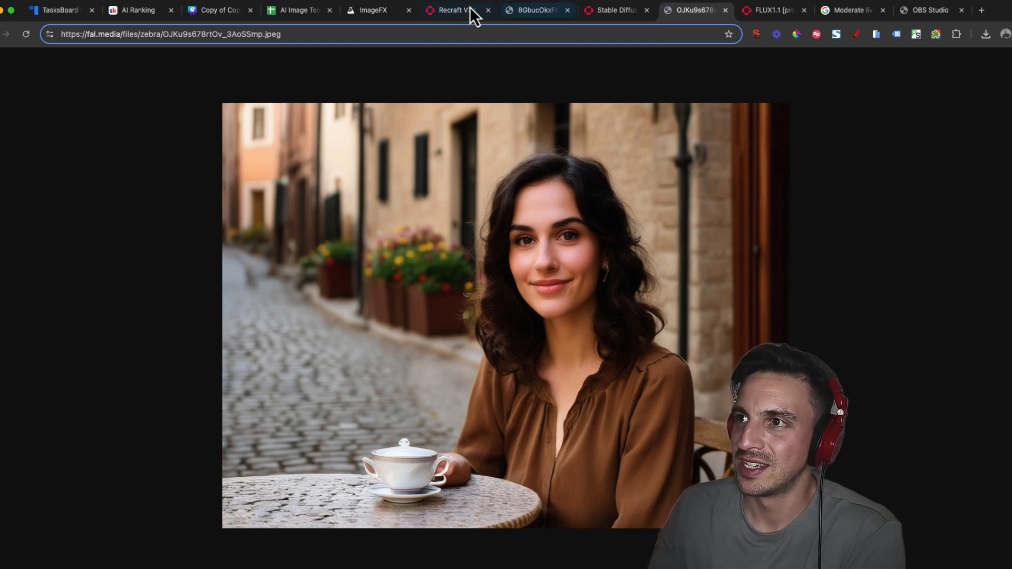
click(298, 10)
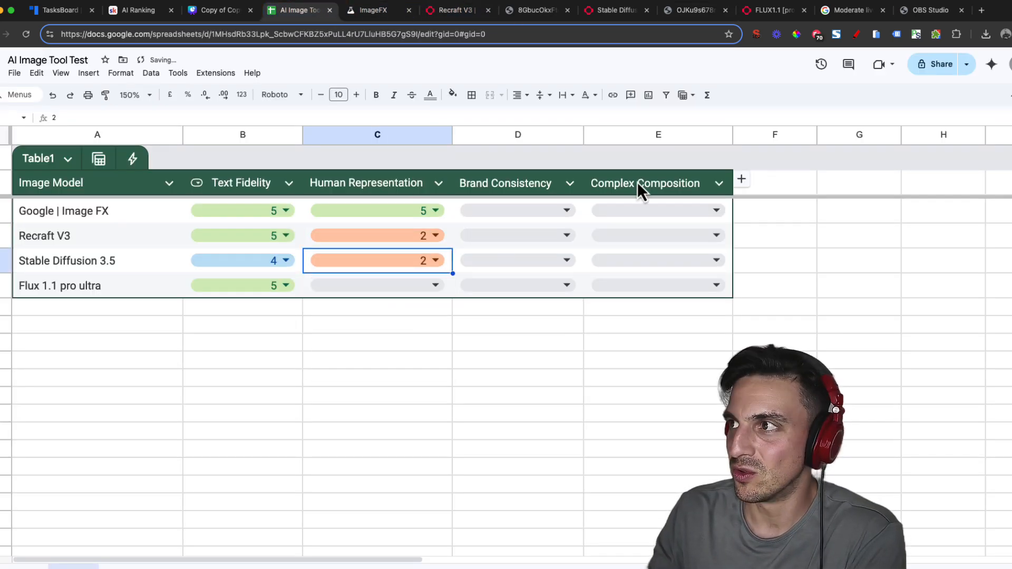
click(377, 285)
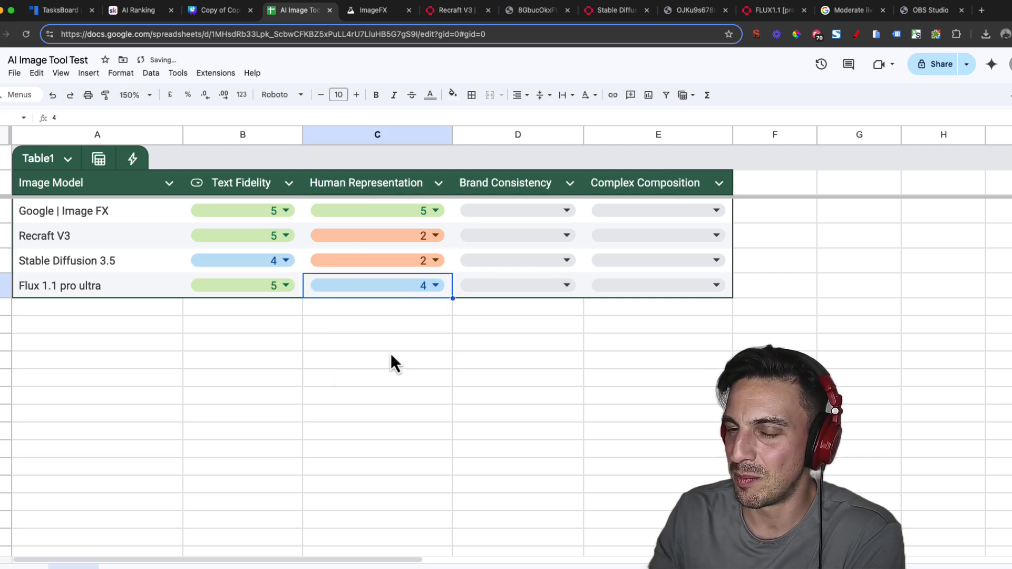
mouse_move(431, 262)
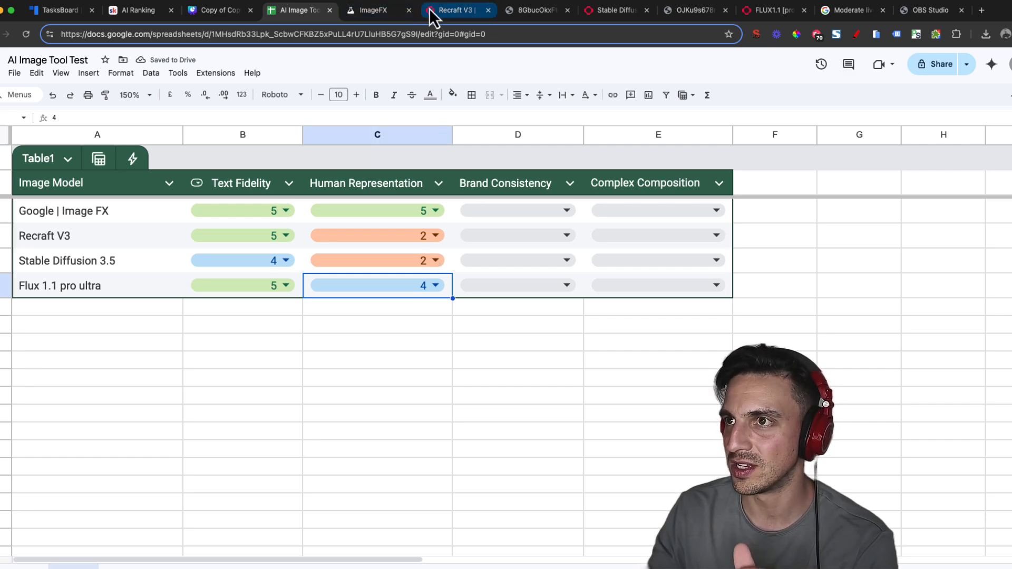
Step: Revisit the ImageFX teacup portrait variant and the FLUX portrait, then go back to the ratings sheet
click(371, 9)
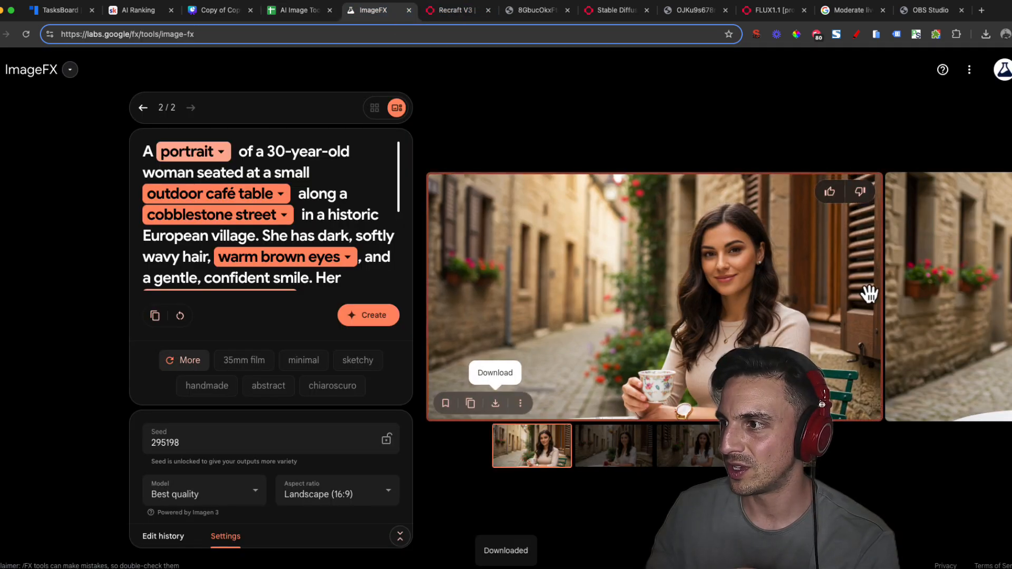
click(689, 446)
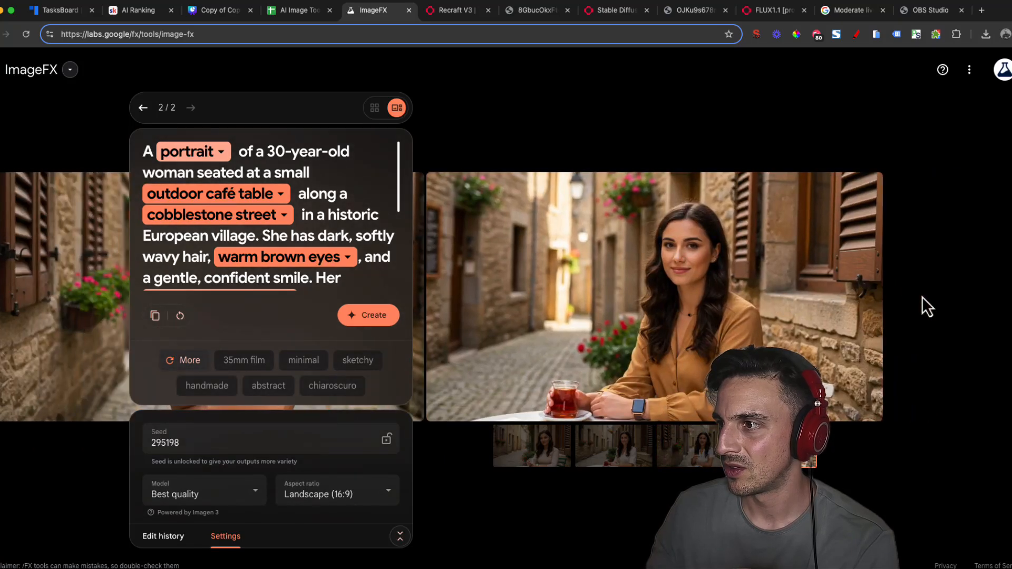
mouse_move(610, 389)
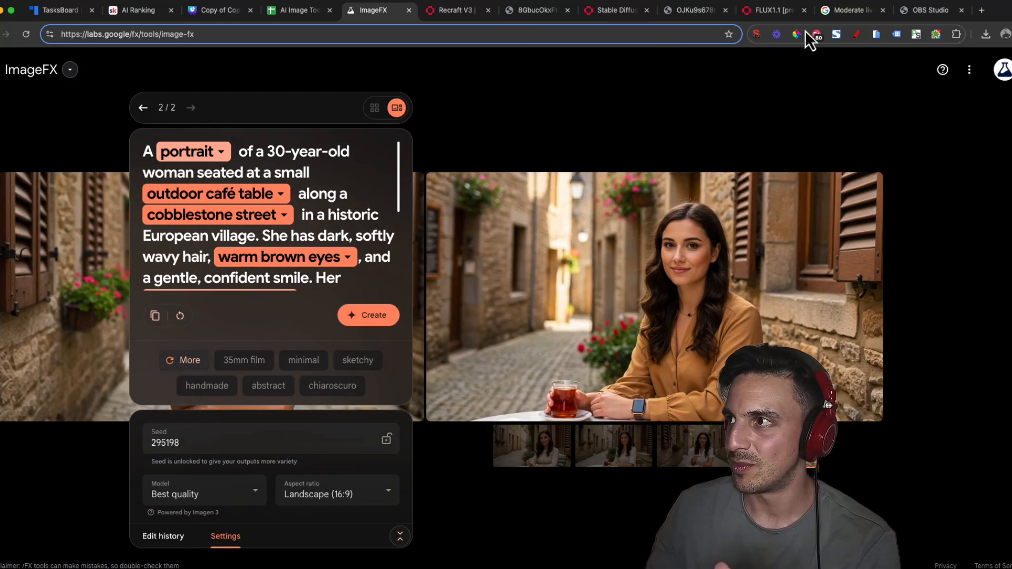
click(769, 10)
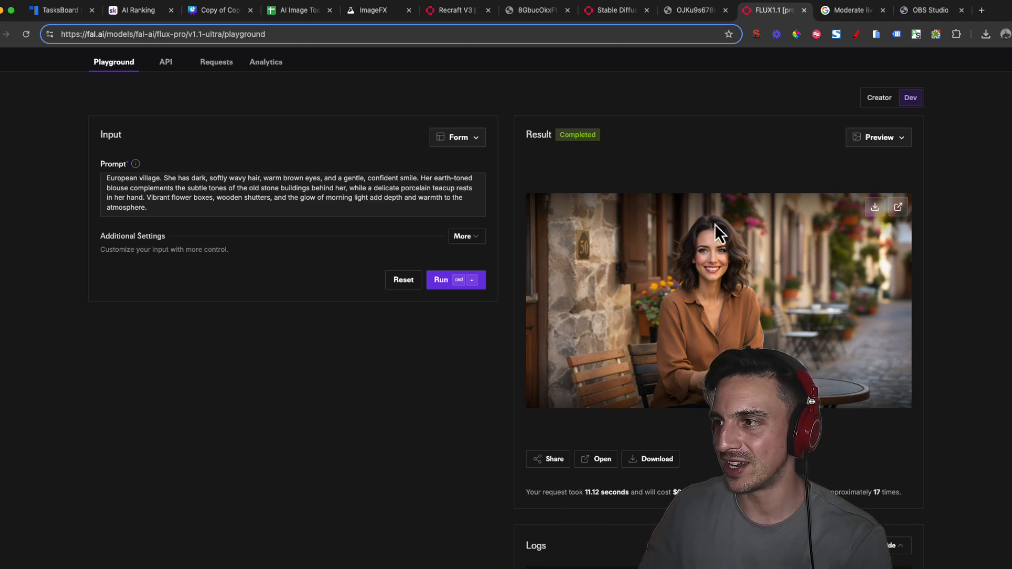
mouse_move(372, 10)
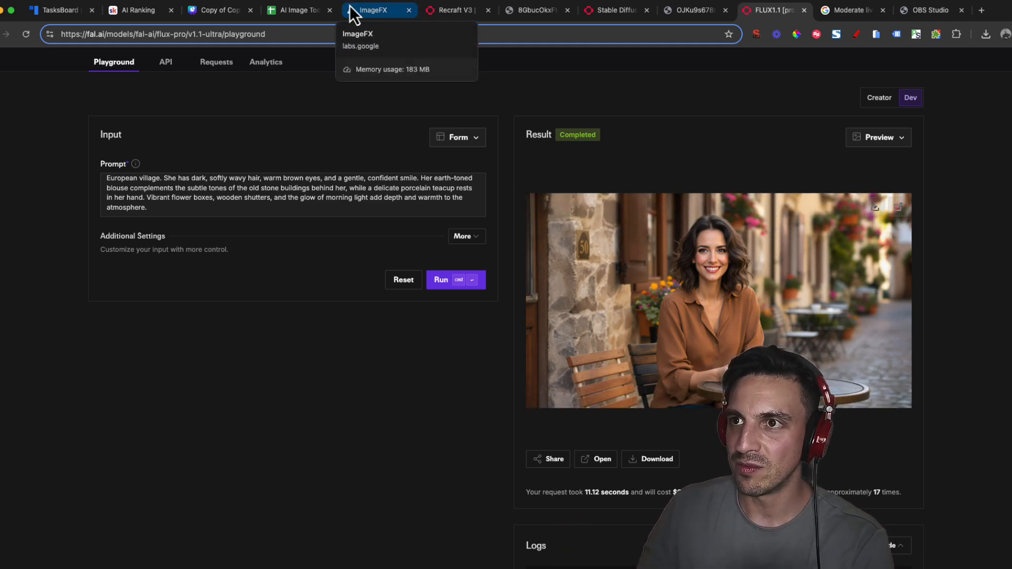
click(298, 10)
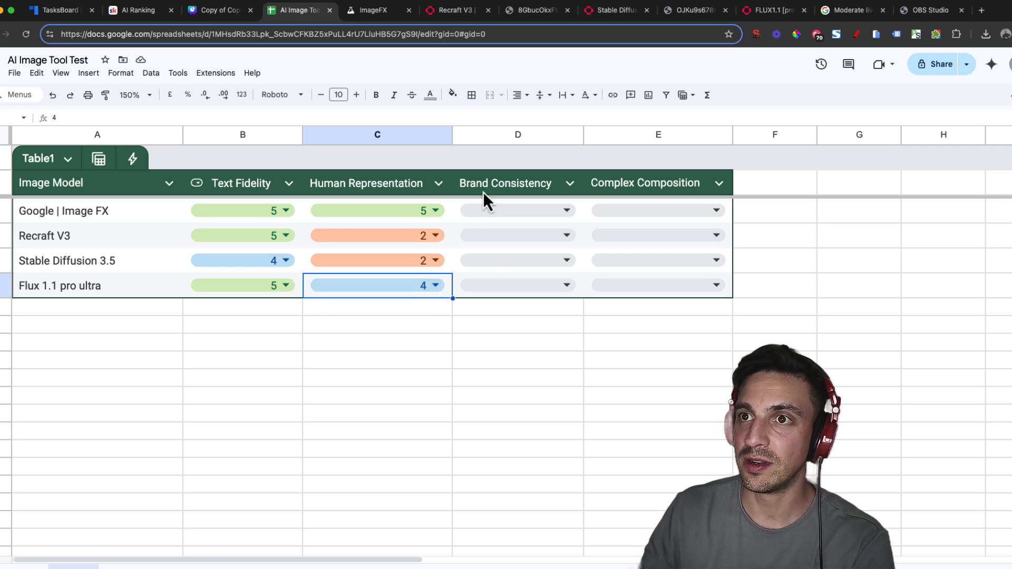
Step: Present the Brand Consistency slide with the Coca-Cola fruit-stand prompt full screen in Canva
click(219, 11)
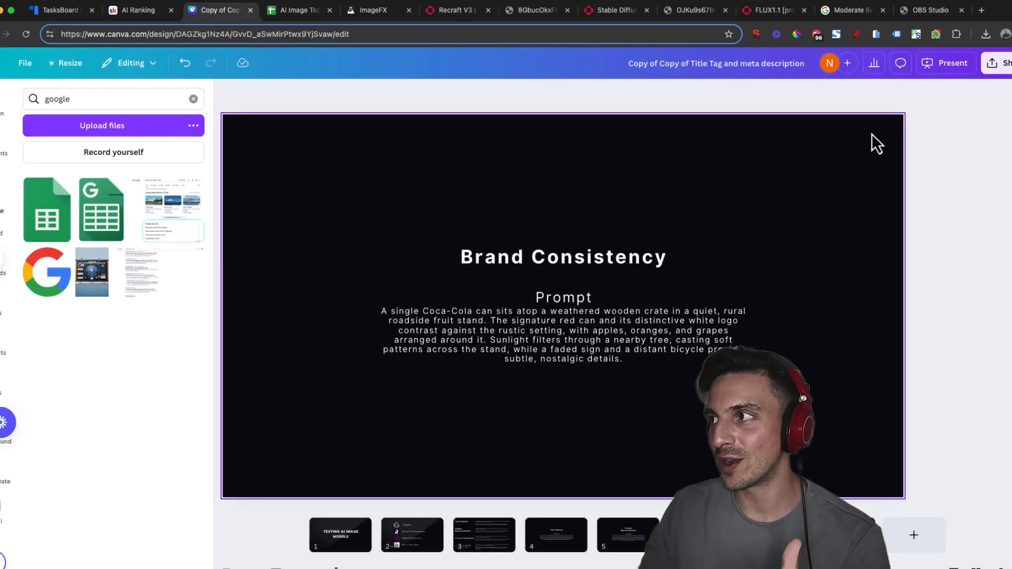
mouse_move(916, 103)
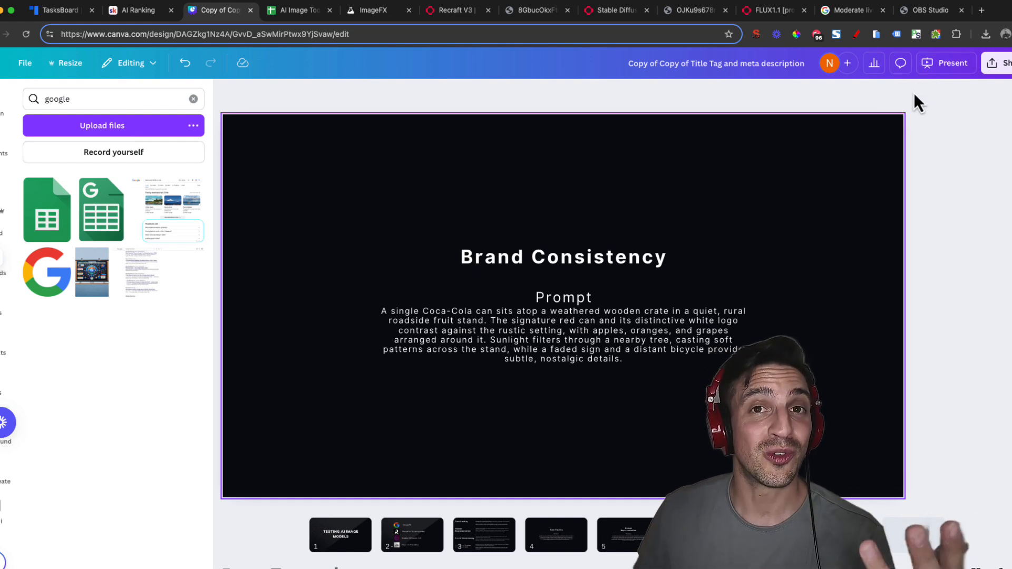
mouse_move(828, 99)
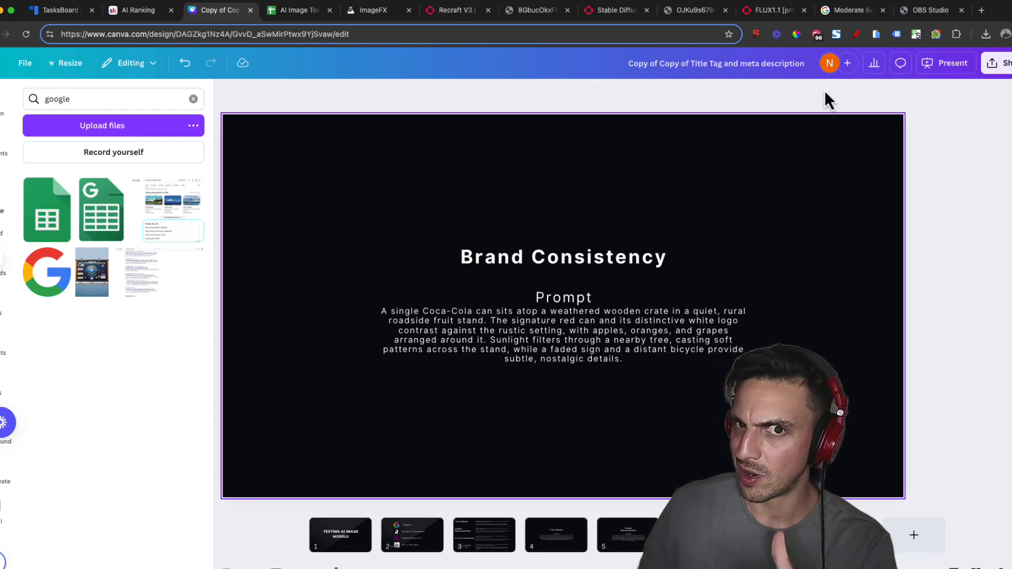
mouse_move(942, 58)
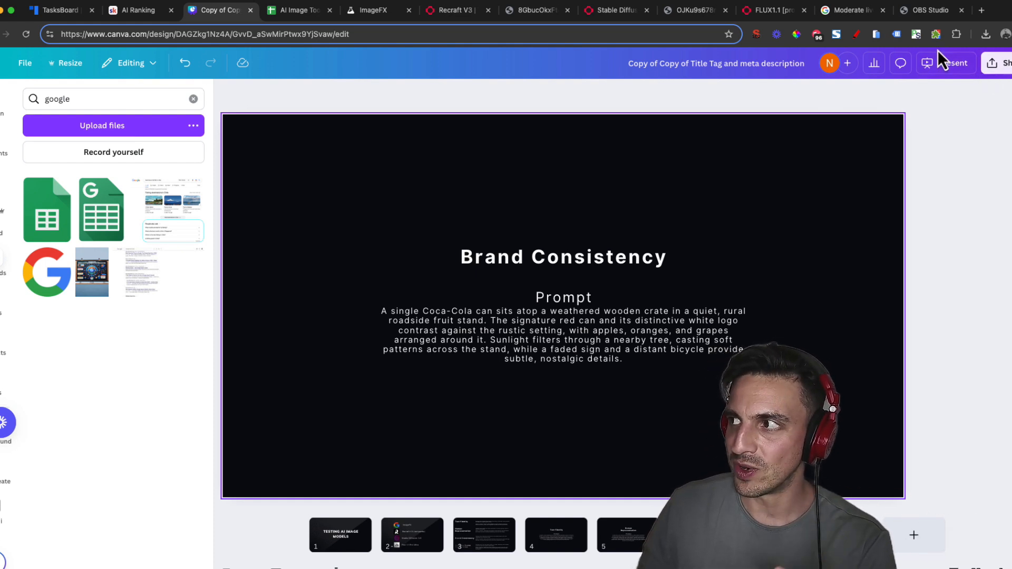
click(945, 62)
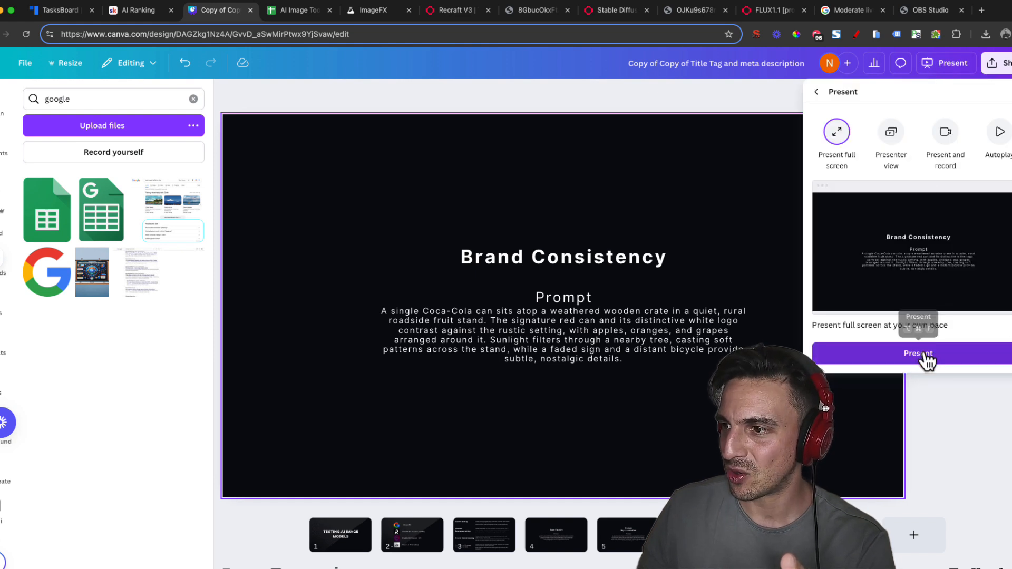
click(917, 353)
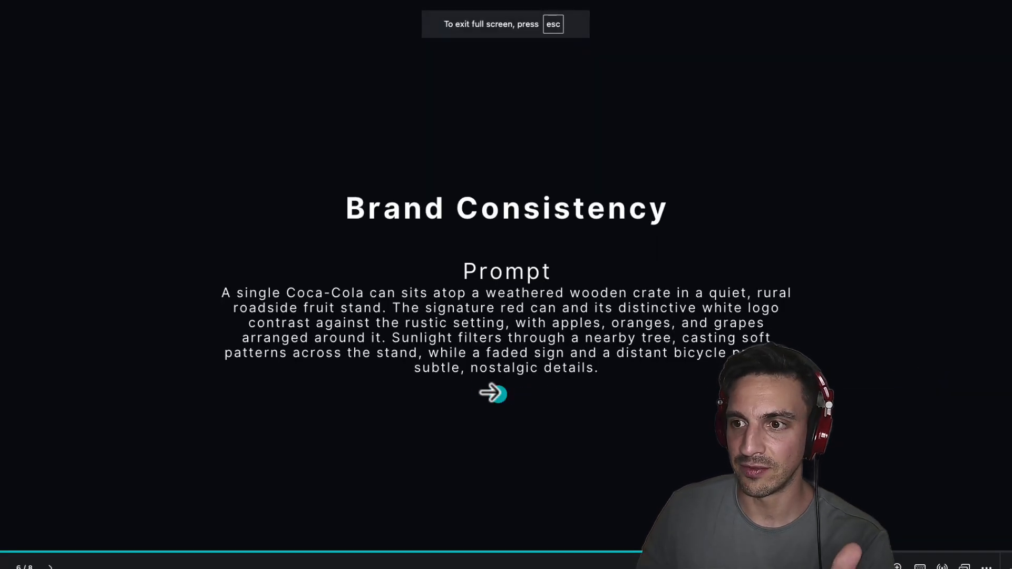
mouse_move(484, 381)
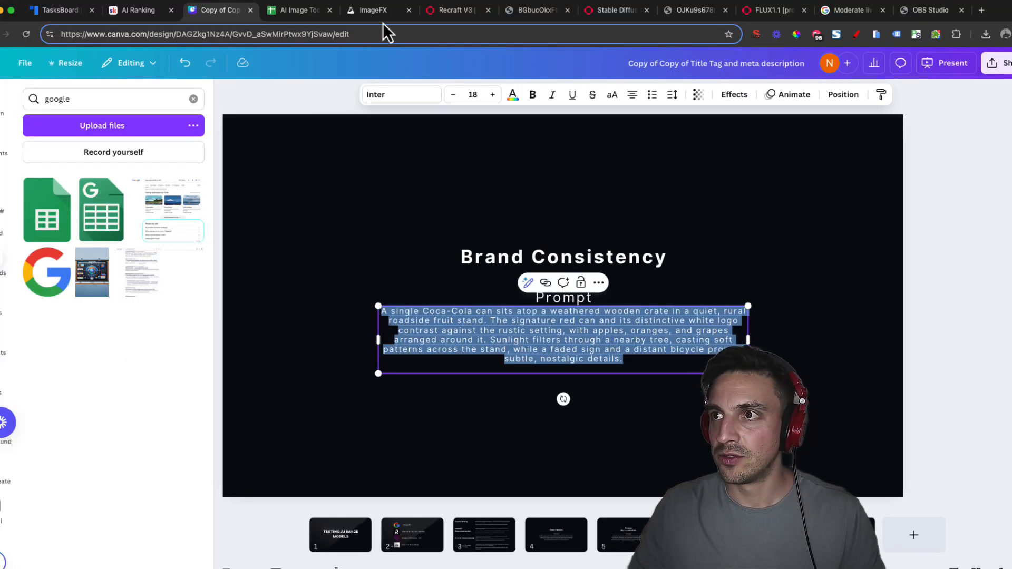
Step: Start the Coca-Cola fruit-stand prompt in ImageFX and run it in the Recraft V3 playground
click(371, 9)
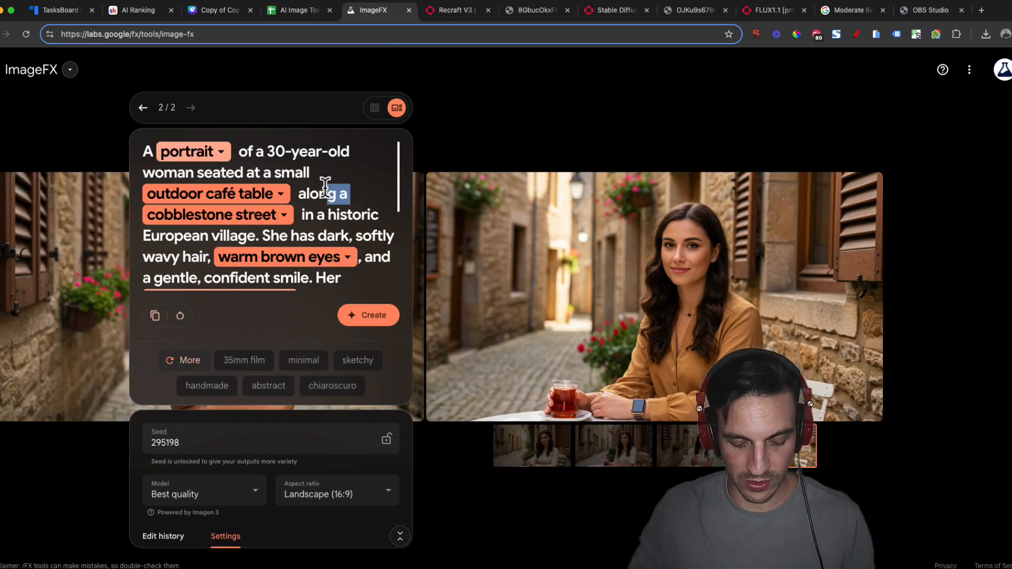
scroll(down, 3)
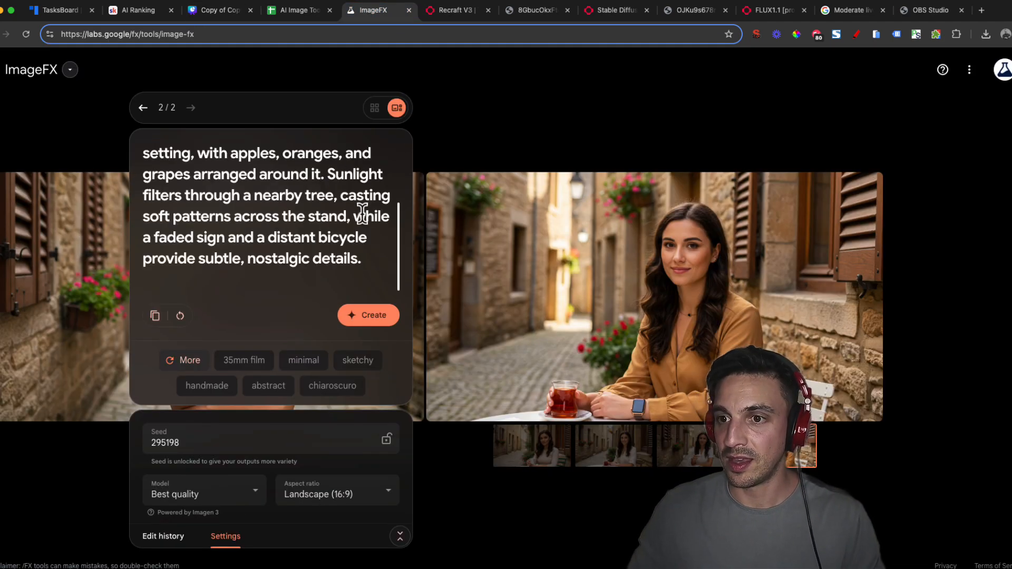
click(450, 11)
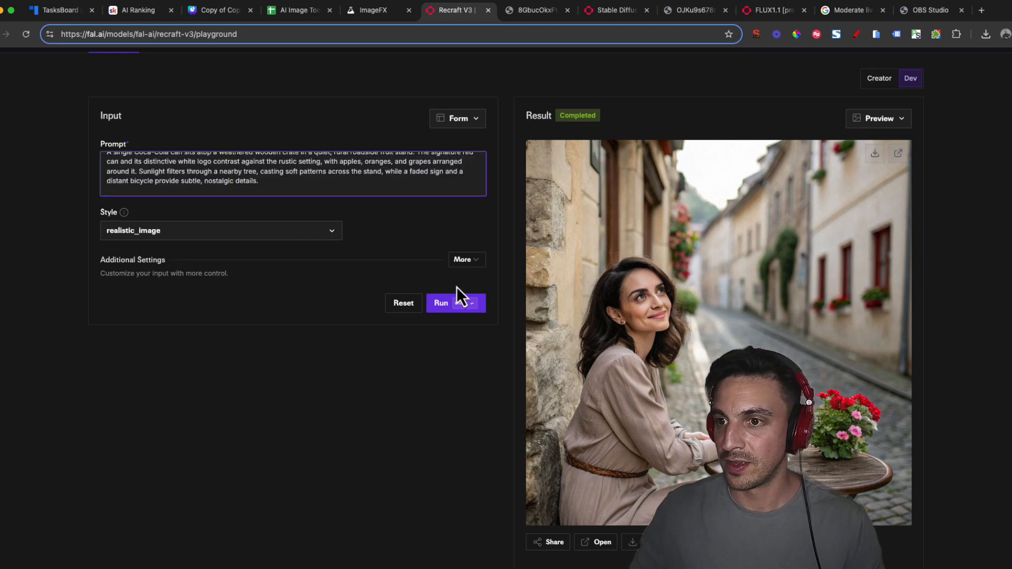
click(442, 302)
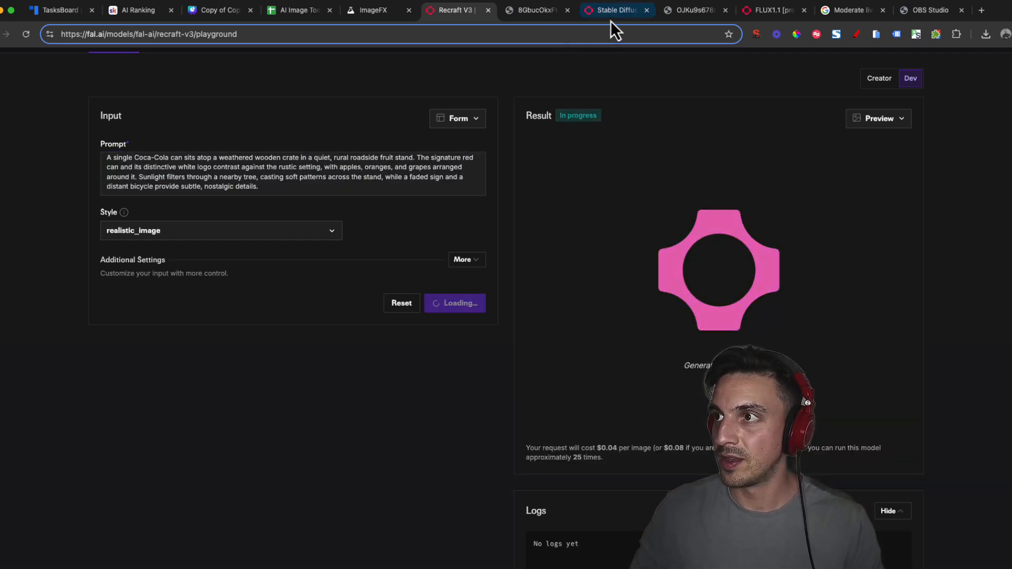
Step: Run the same Coca-Cola prompt in the Stable Diffusion 3.5 and FLUX 1.1 pro ultra playgrounds
click(613, 9)
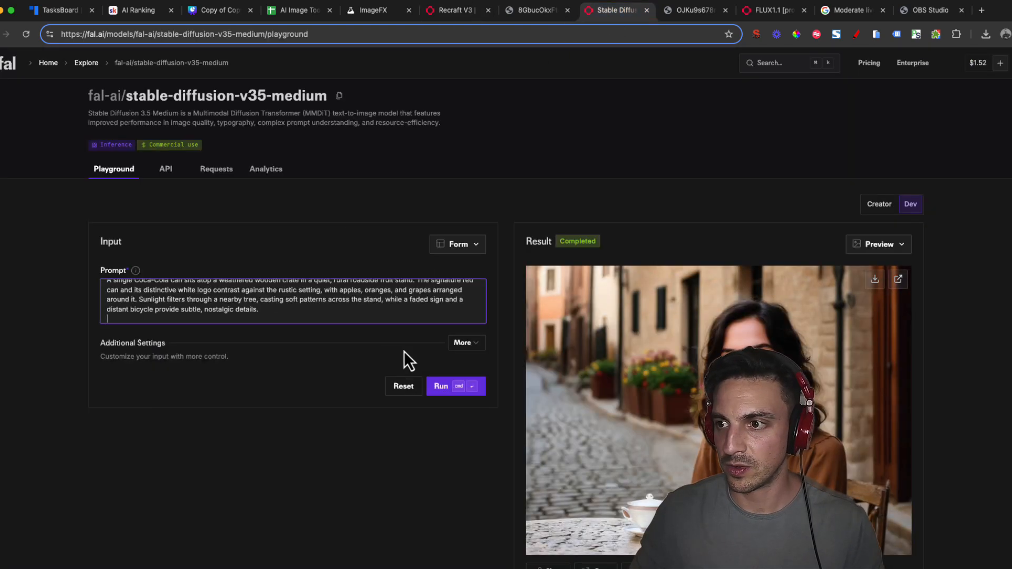
click(455, 385)
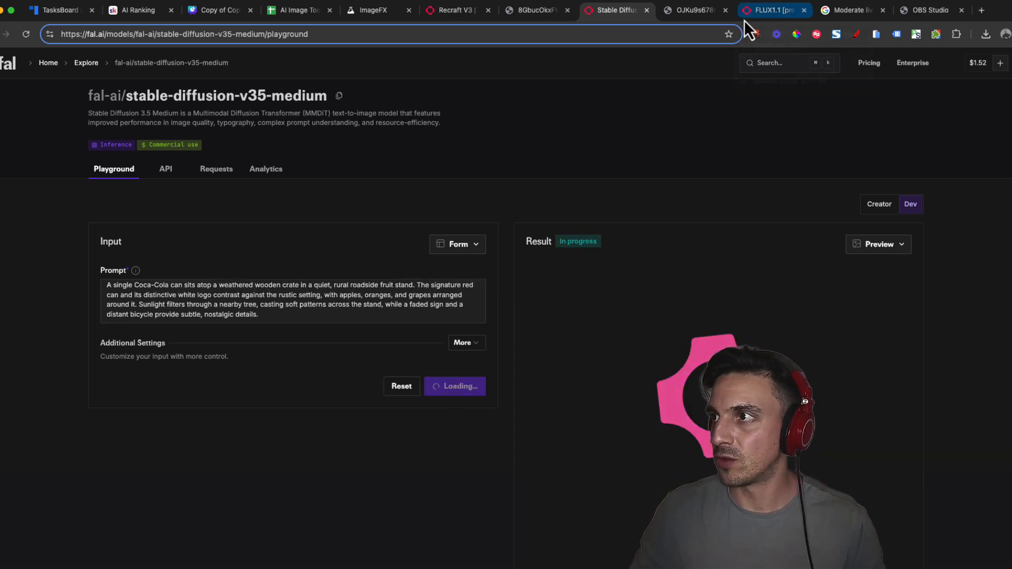
click(769, 11)
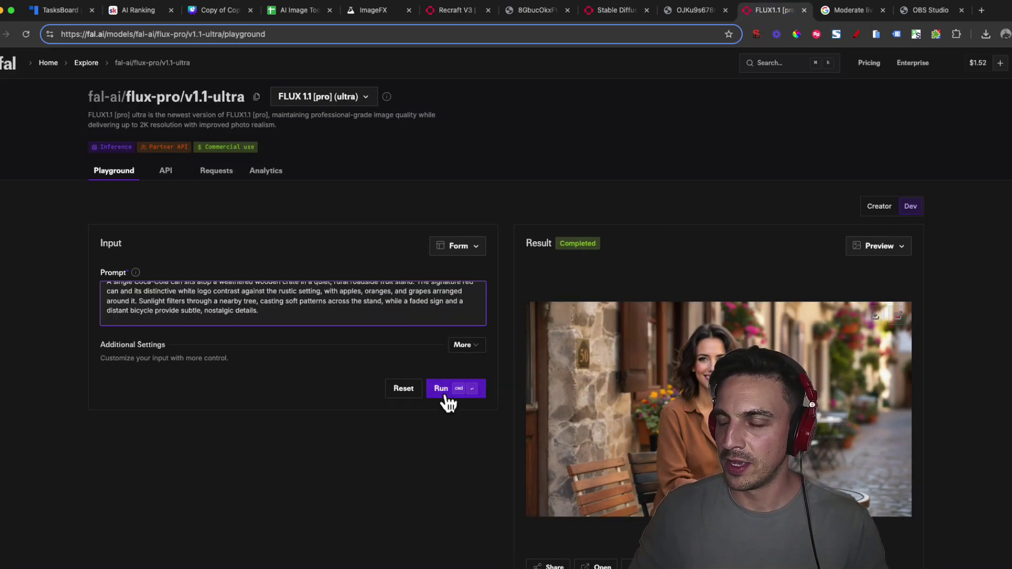
click(456, 388)
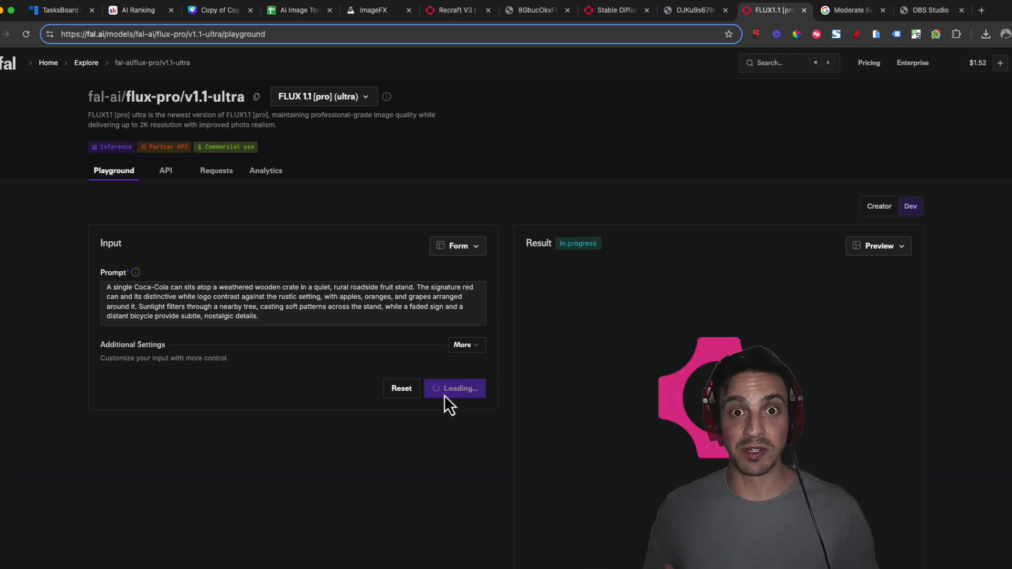
mouse_move(468, 219)
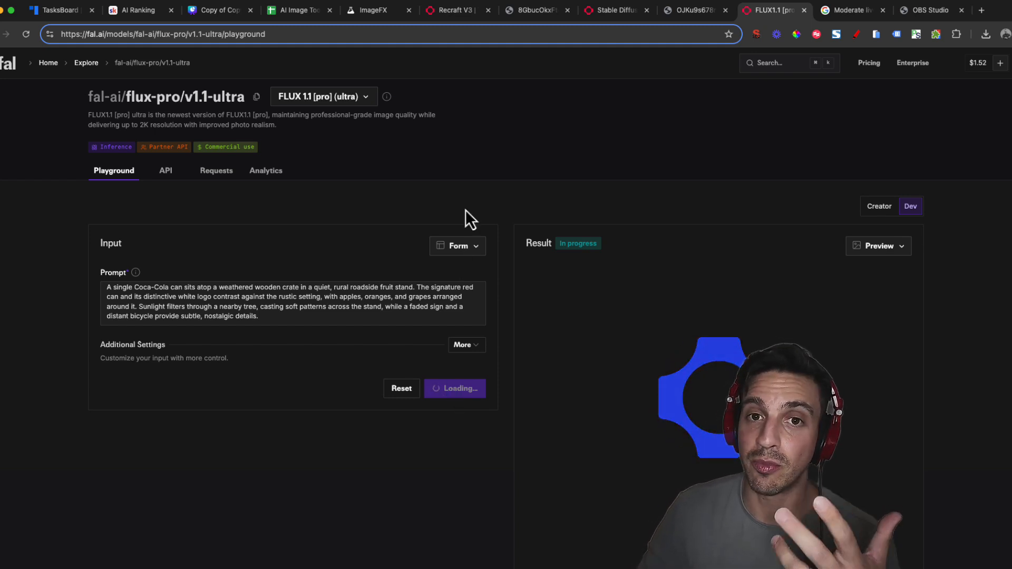
mouse_move(368, 10)
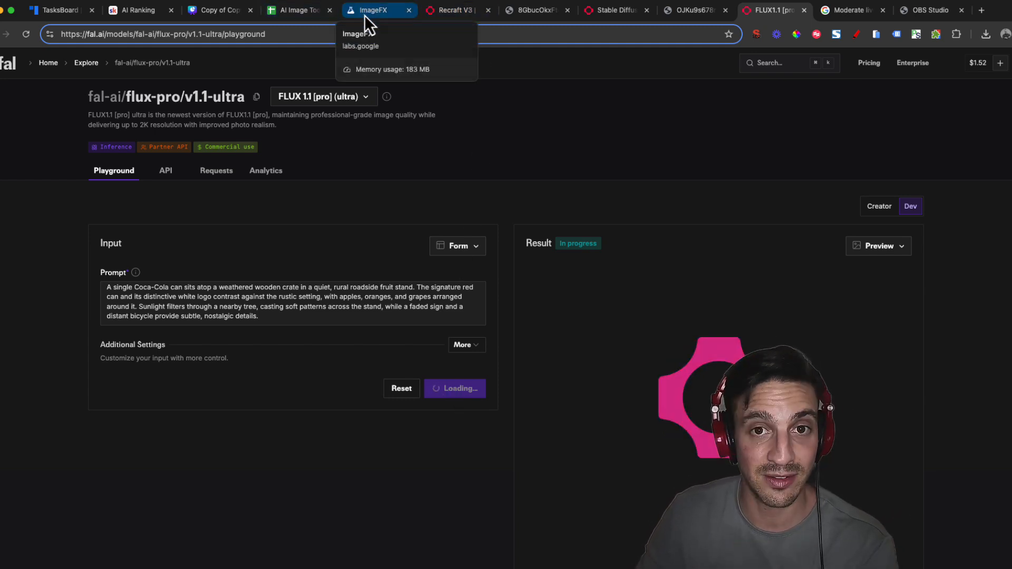
Step: Browse the ImageFX Coca-Cola can results, comparing the generated variants
click(378, 10)
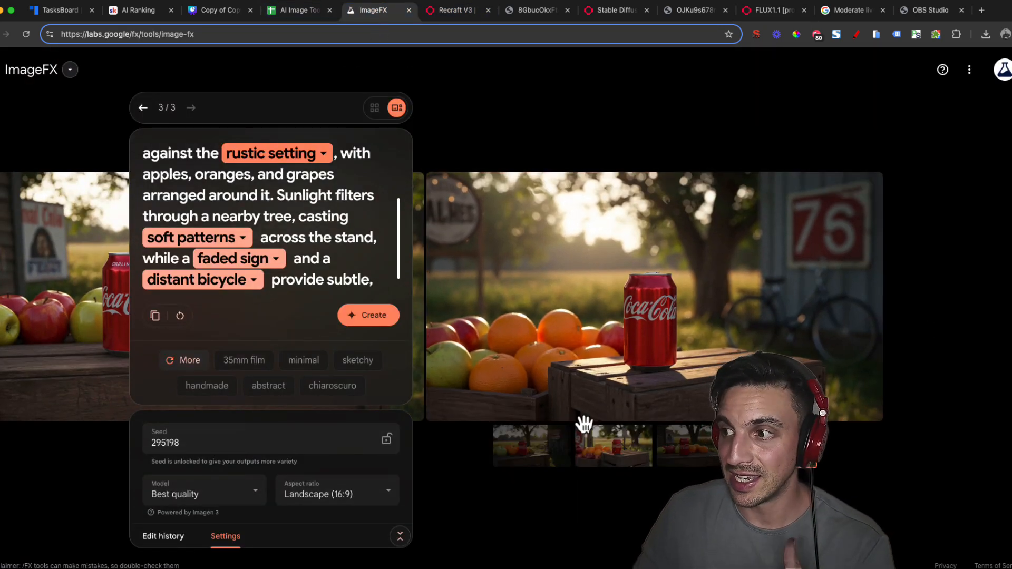
click(531, 445)
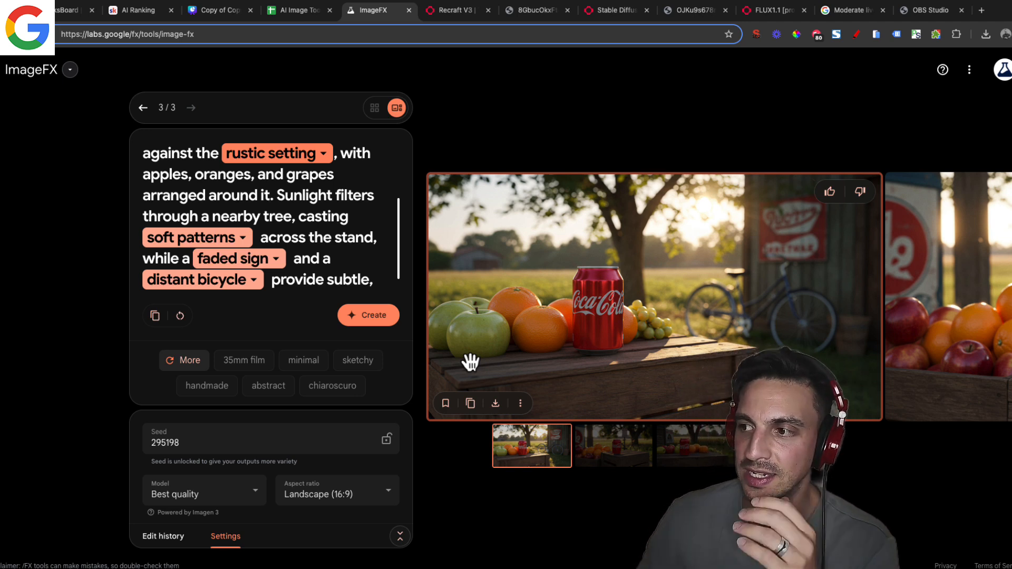
click(612, 445)
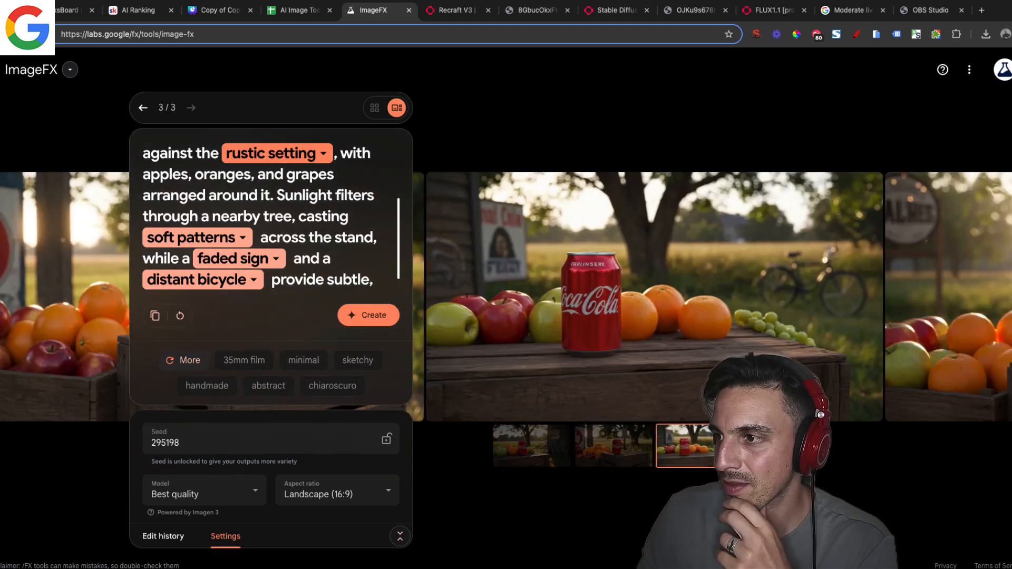
click(529, 445)
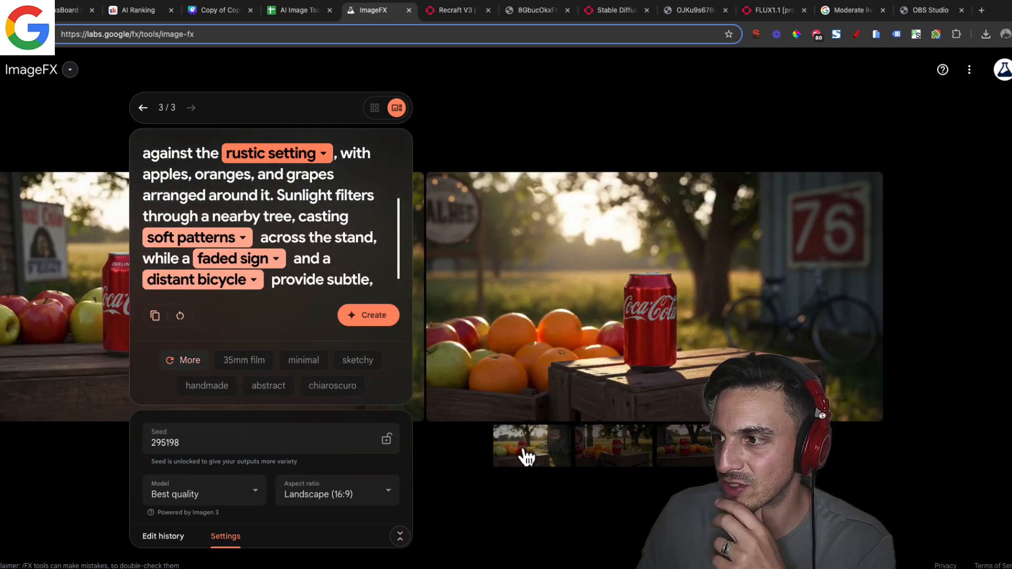
click(530, 445)
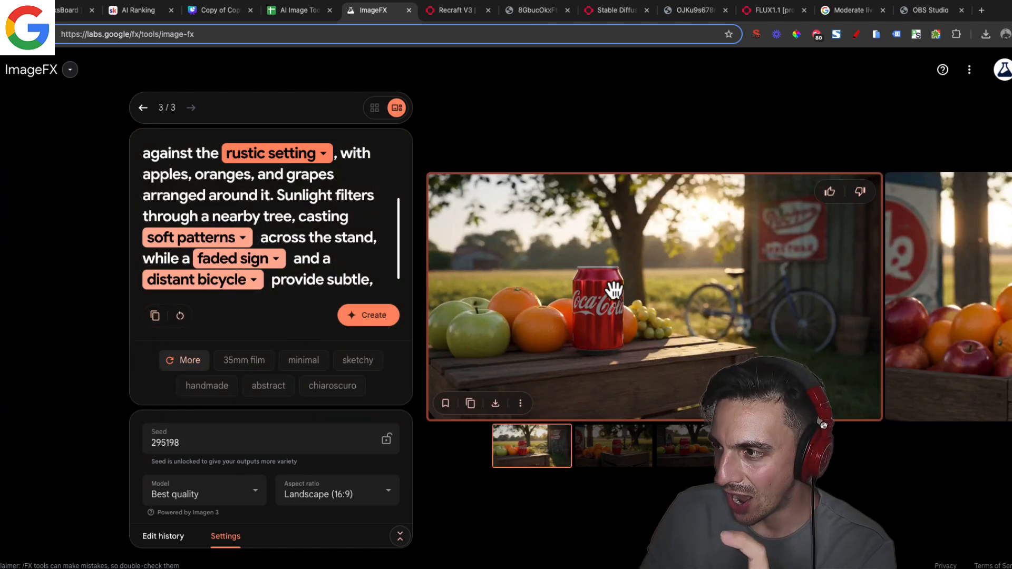
mouse_move(622, 346)
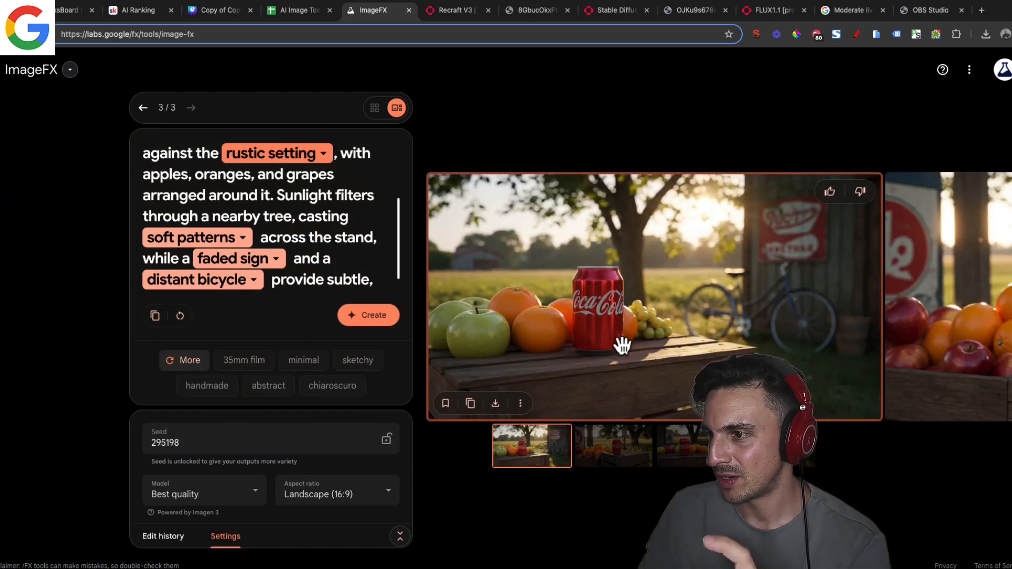
mouse_move(498, 344)
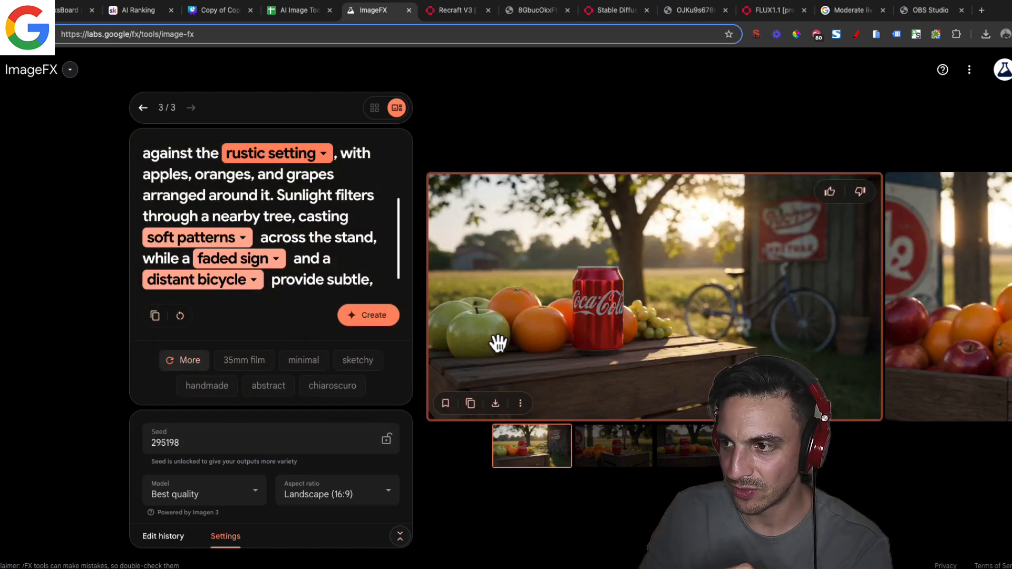
Step: Download the can-among-apples-oranges-grapes image and view the file enlarged
click(495, 403)
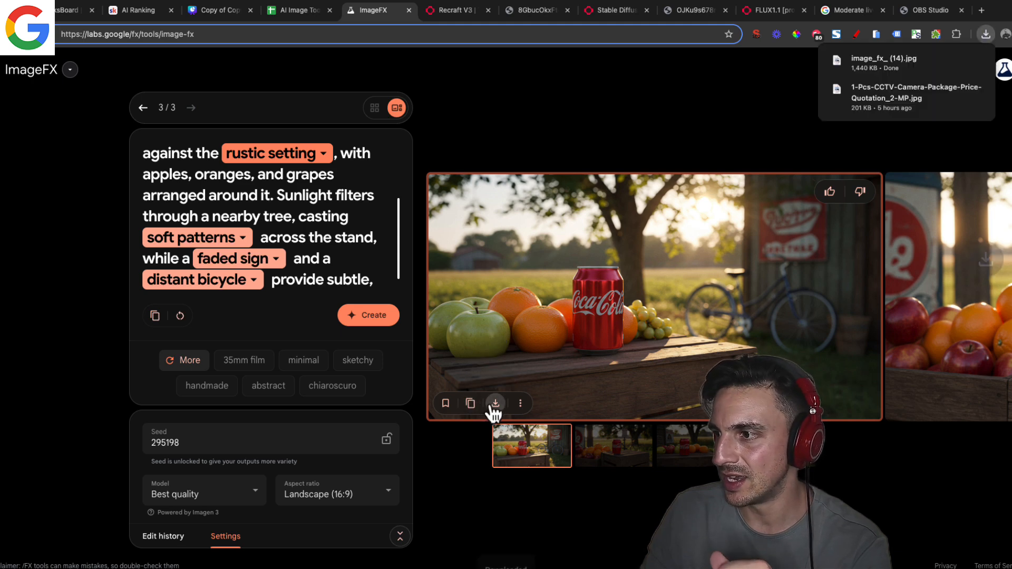
click(496, 403)
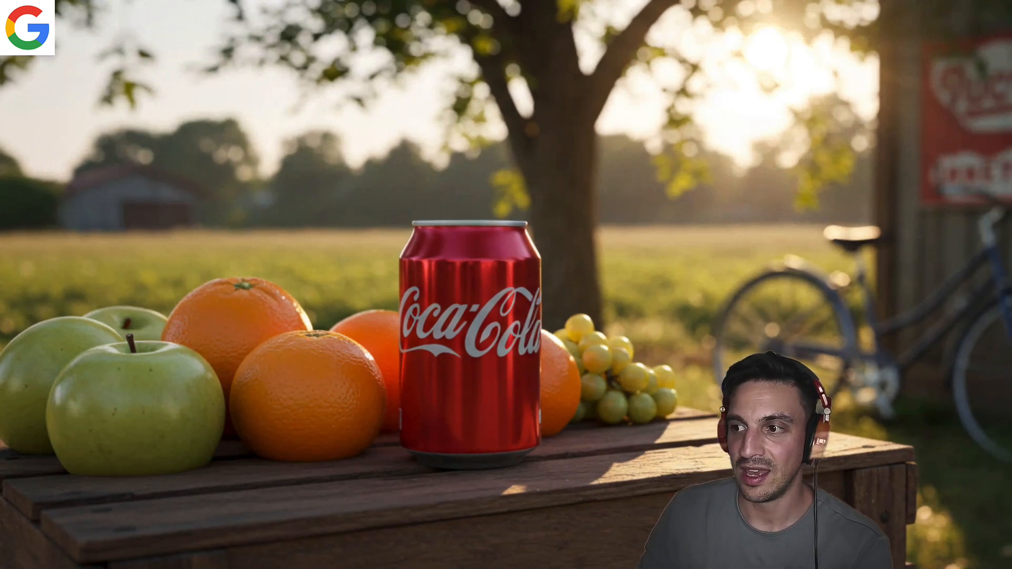
mouse_move(674, 254)
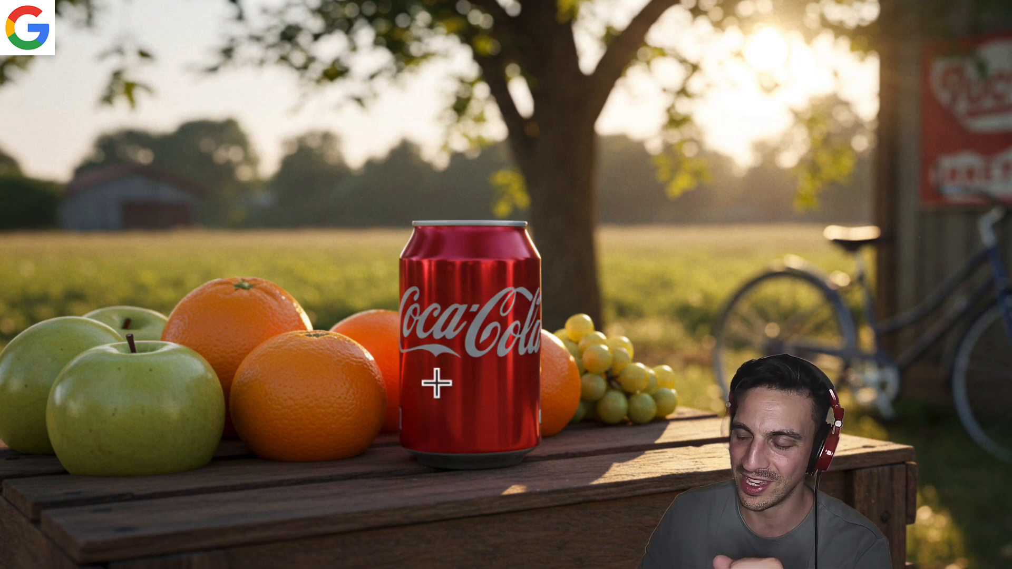
mouse_move(174, 58)
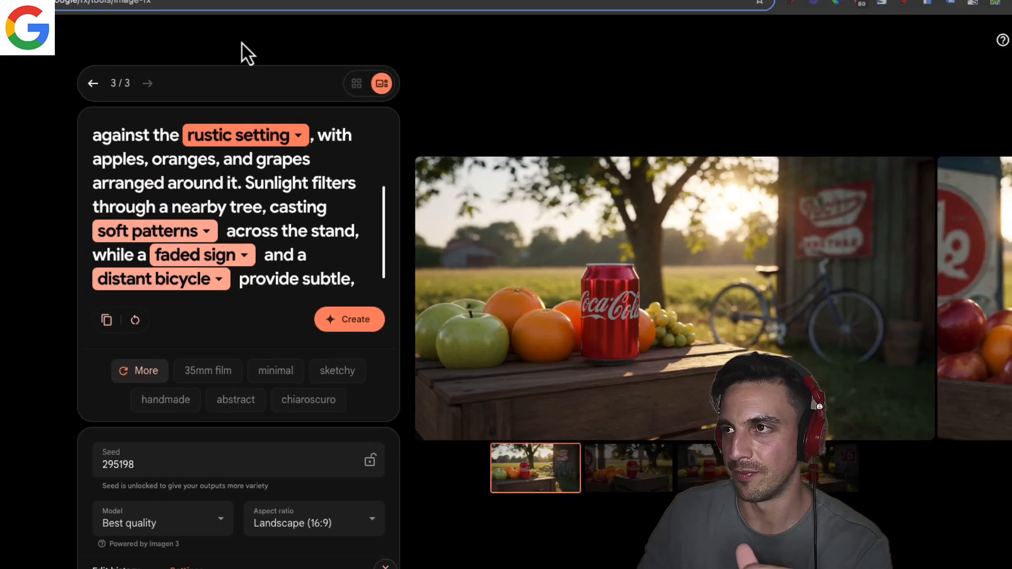
Step: Save the Recraft V3 and FLUX 1.1 pro ultra Coca-Cola images and view the Flux one full size
click(452, 9)
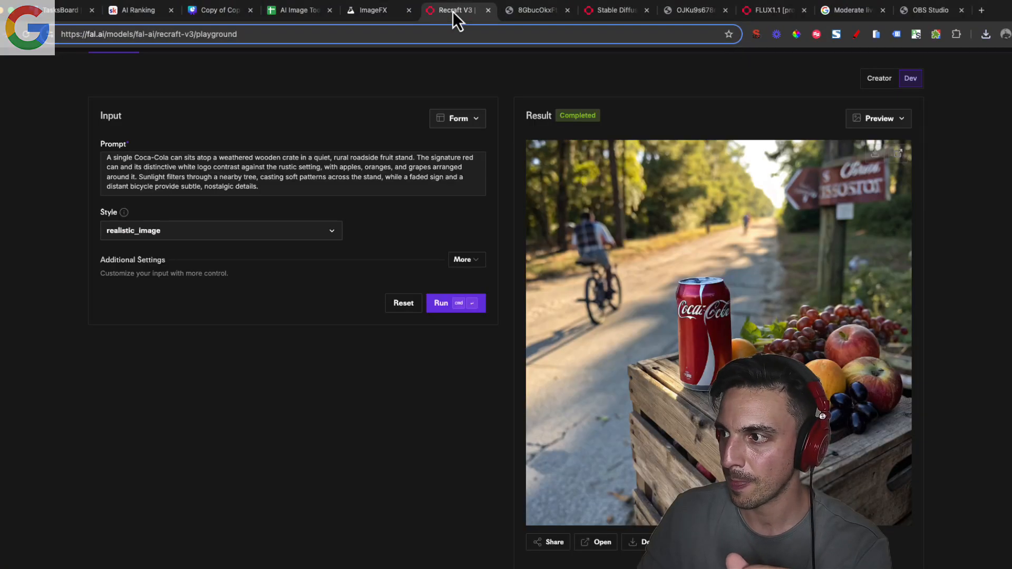
mouse_move(879, 176)
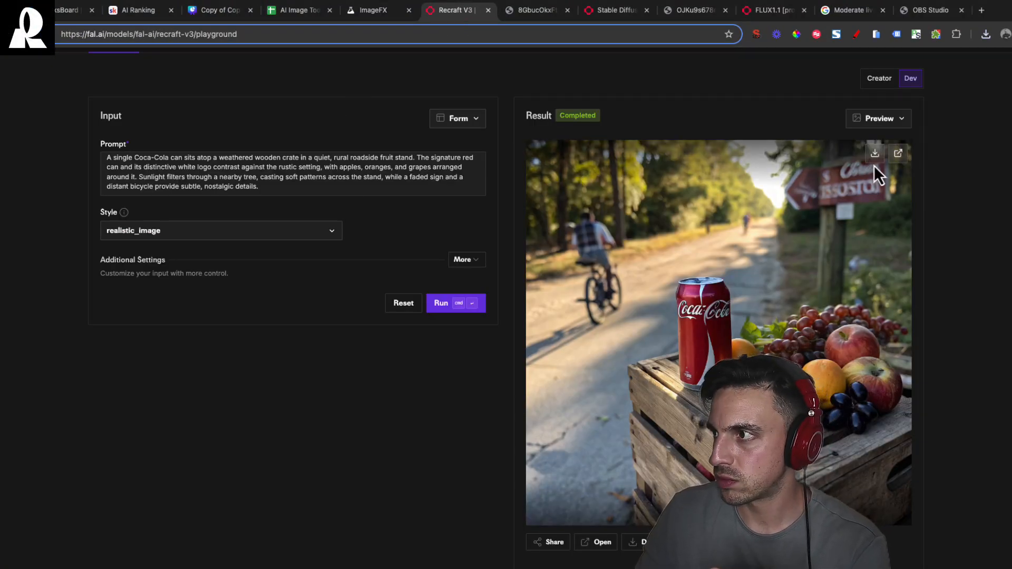
click(875, 153)
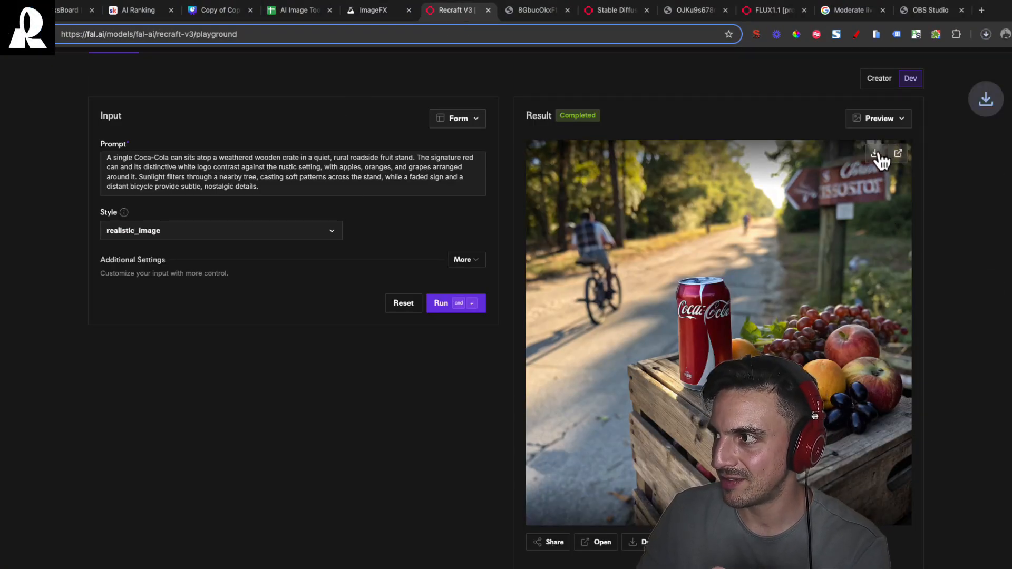
mouse_move(322, 136)
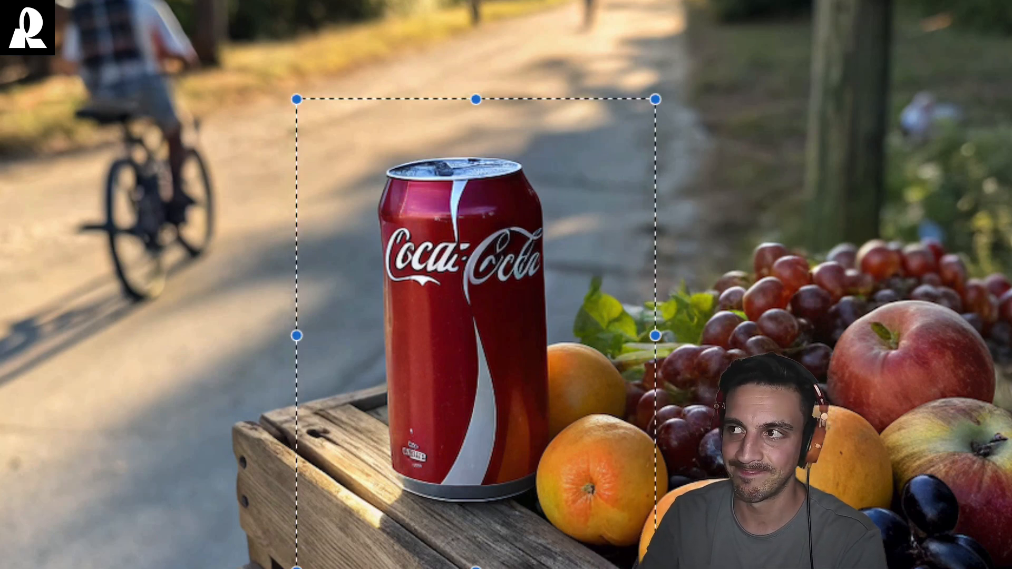
click(614, 10)
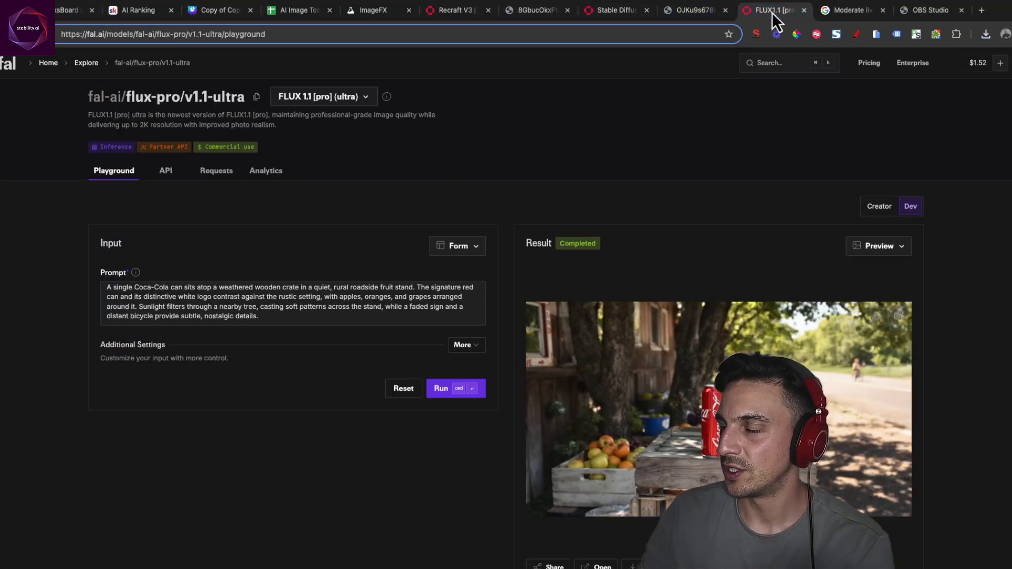
mouse_move(894, 249)
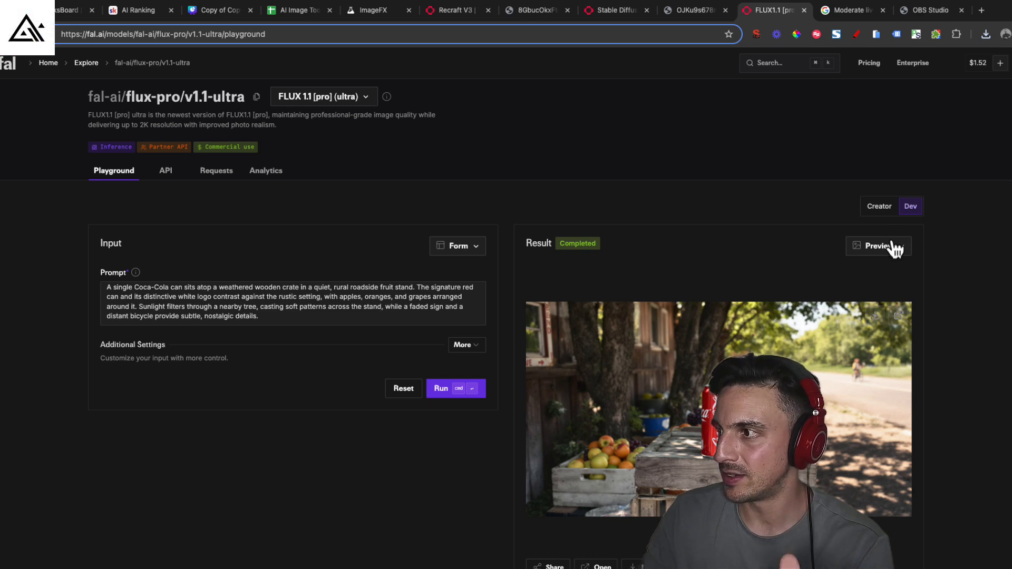
click(878, 245)
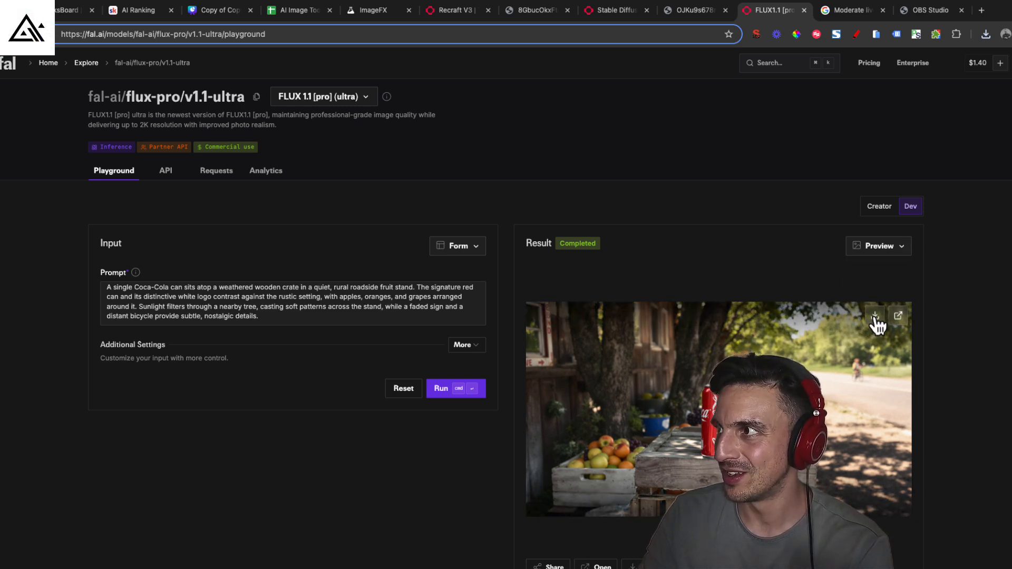
click(898, 315)
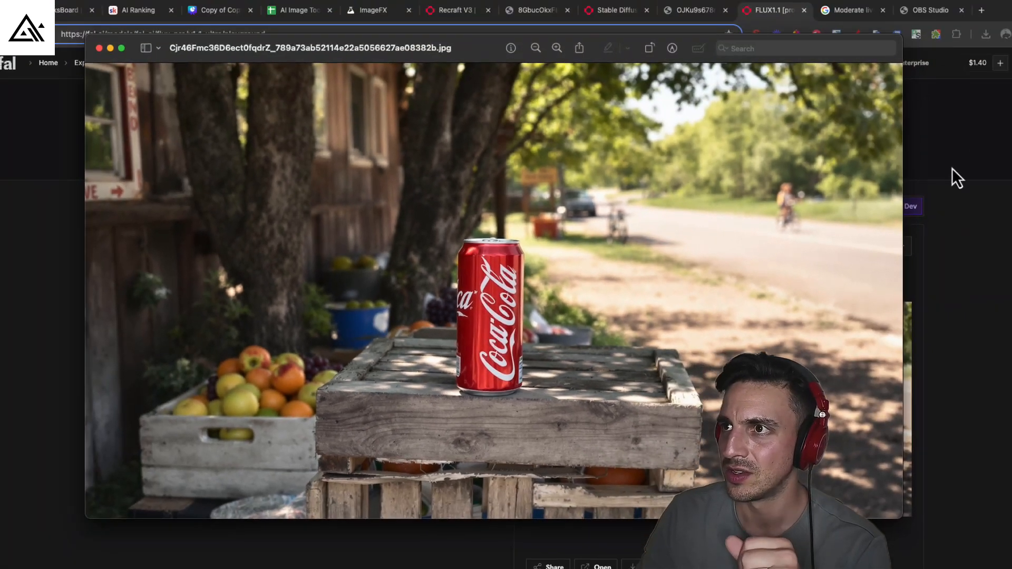
Step: Rate Brand Consistency 4 for Image FX and 3 for Recraft V3 after rechecking their images
click(297, 9)
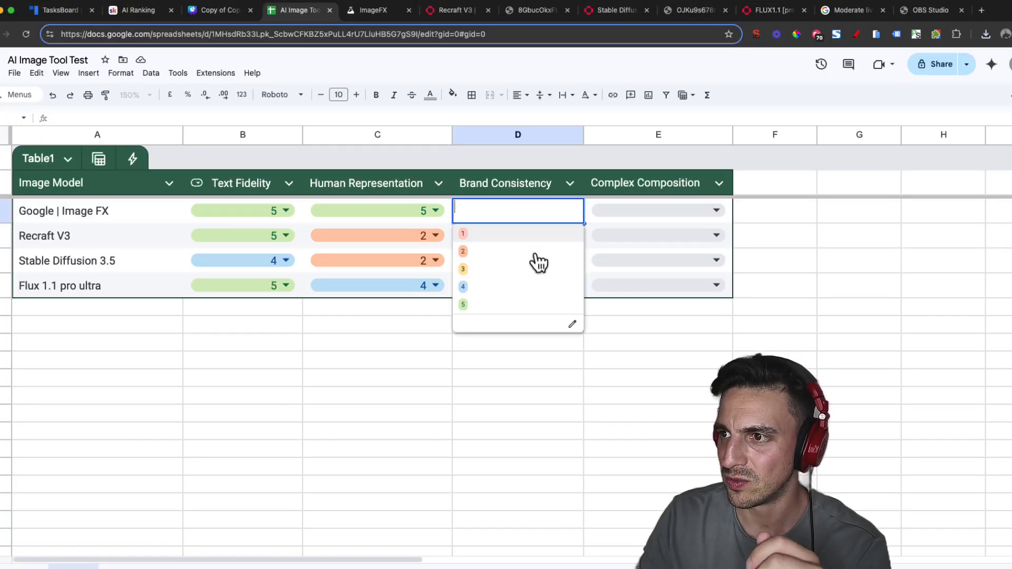
mouse_move(529, 305)
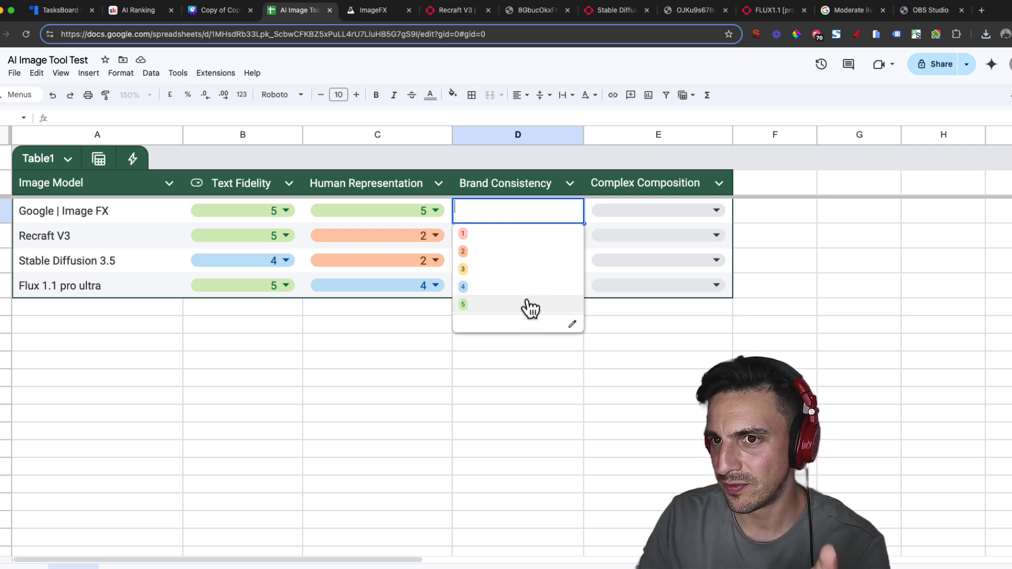
click(463, 285)
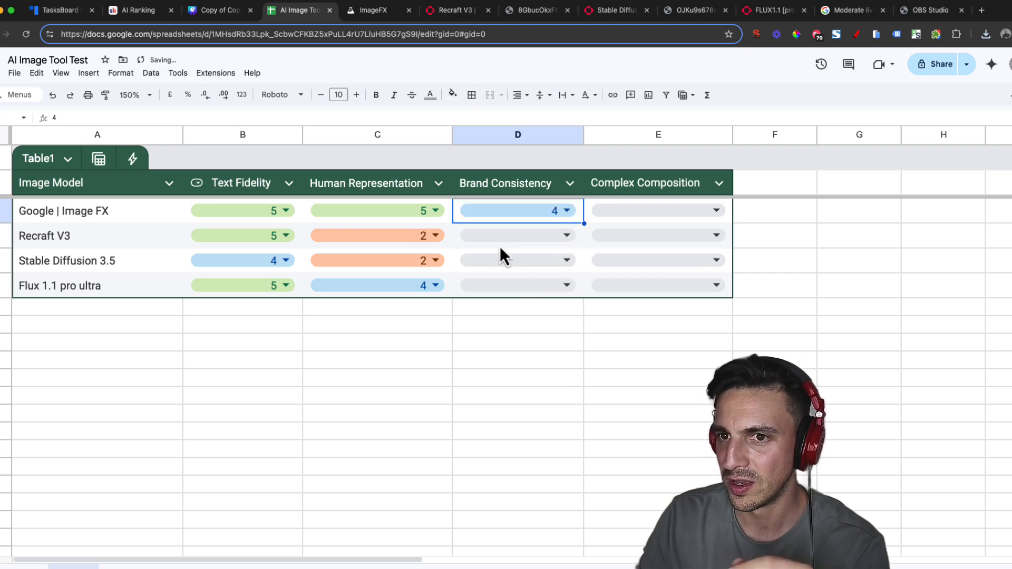
click(375, 11)
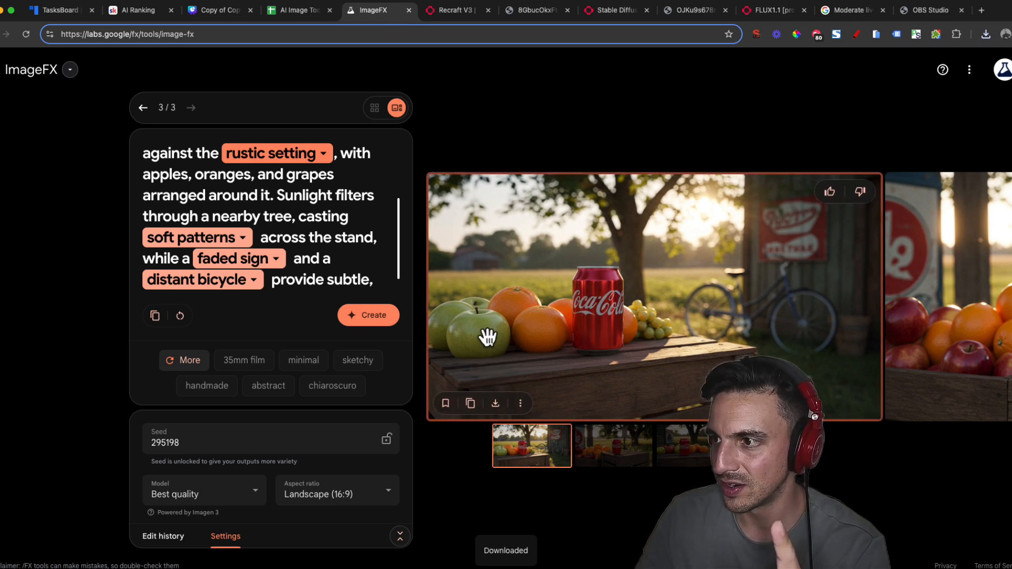
mouse_move(607, 329)
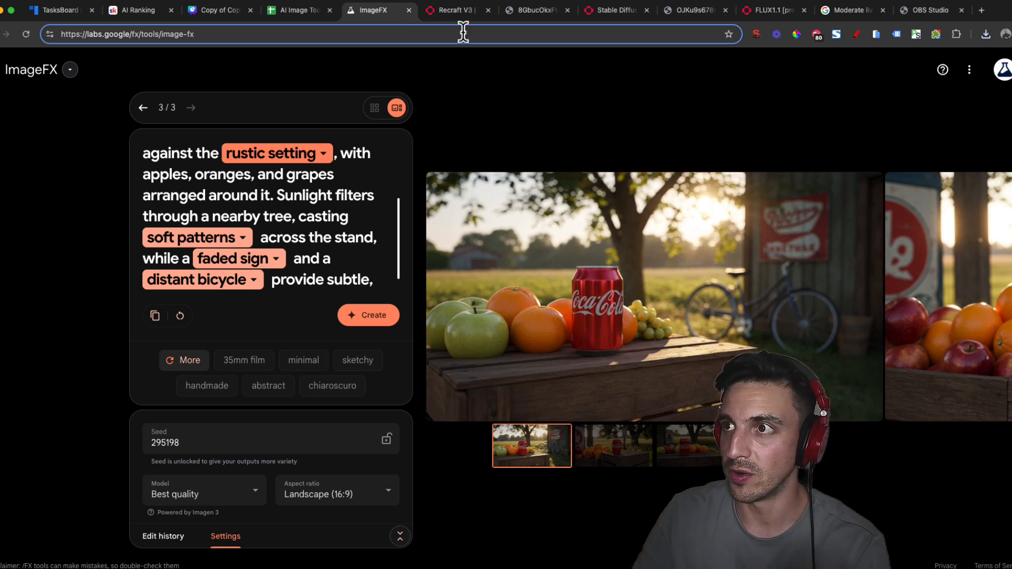
click(455, 11)
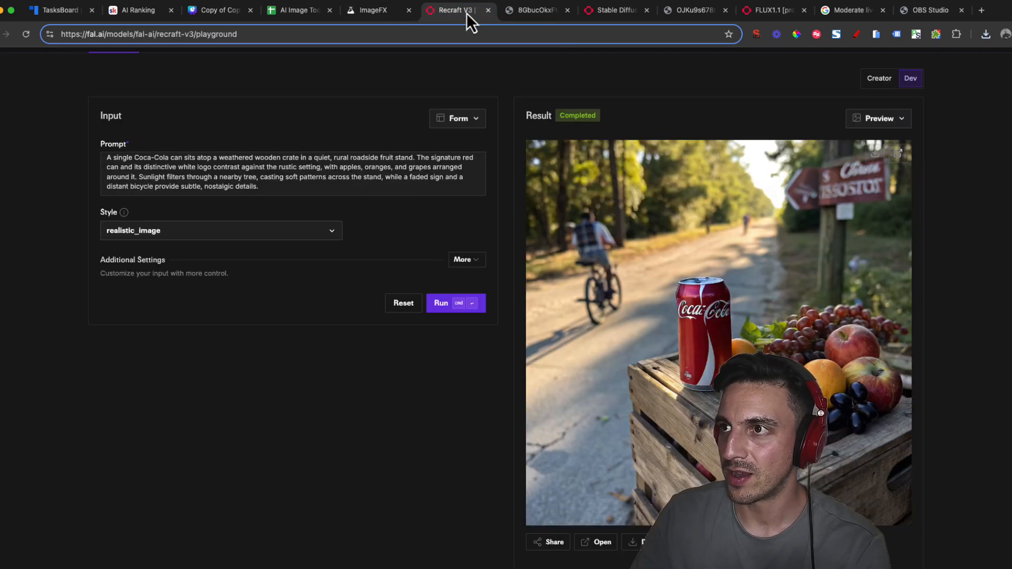
mouse_move(368, 11)
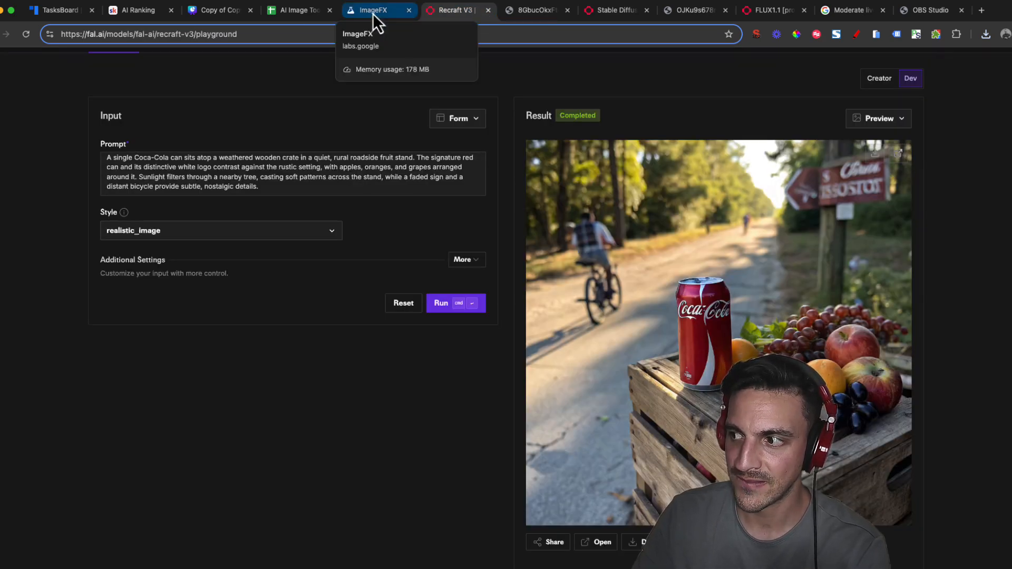
mouse_move(298, 11)
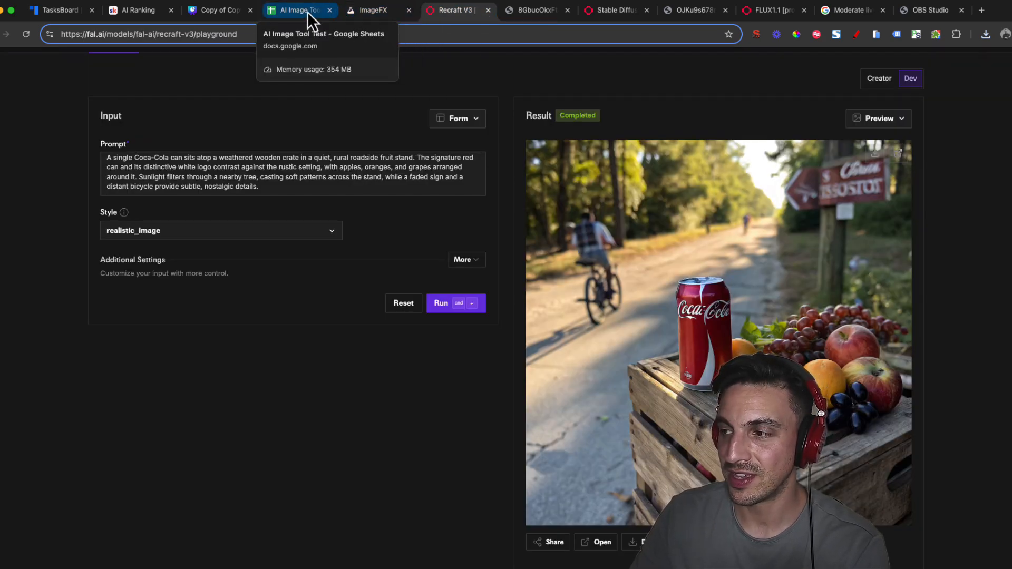
click(297, 10)
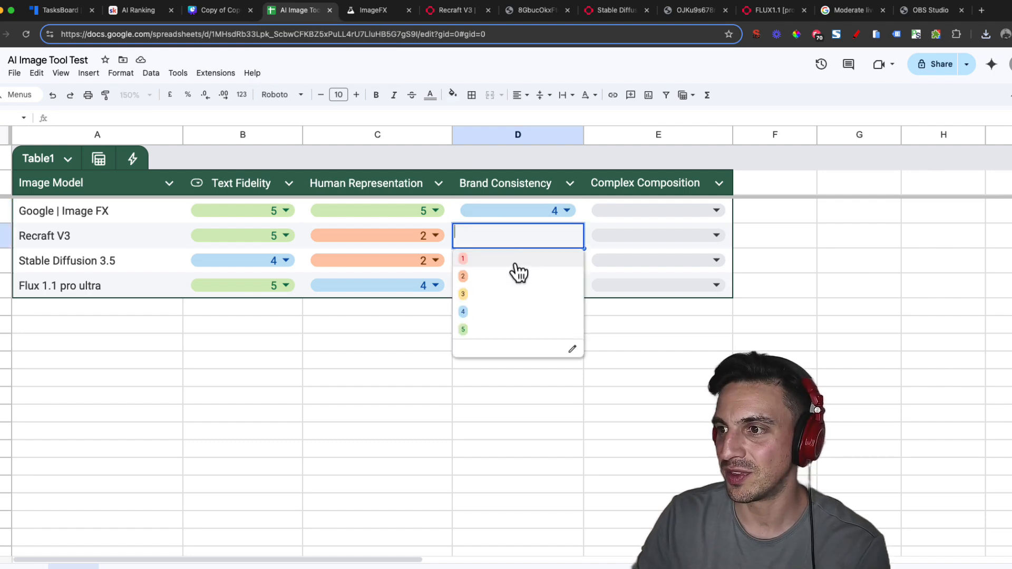
click(463, 294)
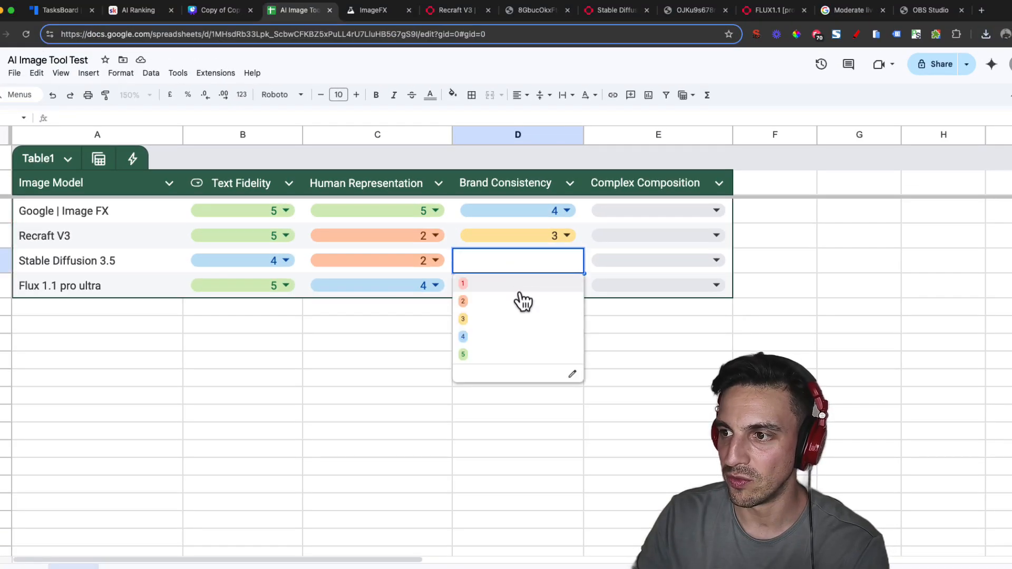
Step: Rate Brand Consistency 2 for Stable Diffusion 3.5 and 4 for Flux 1.1 pro ultra, checking the Flux image
click(463, 300)
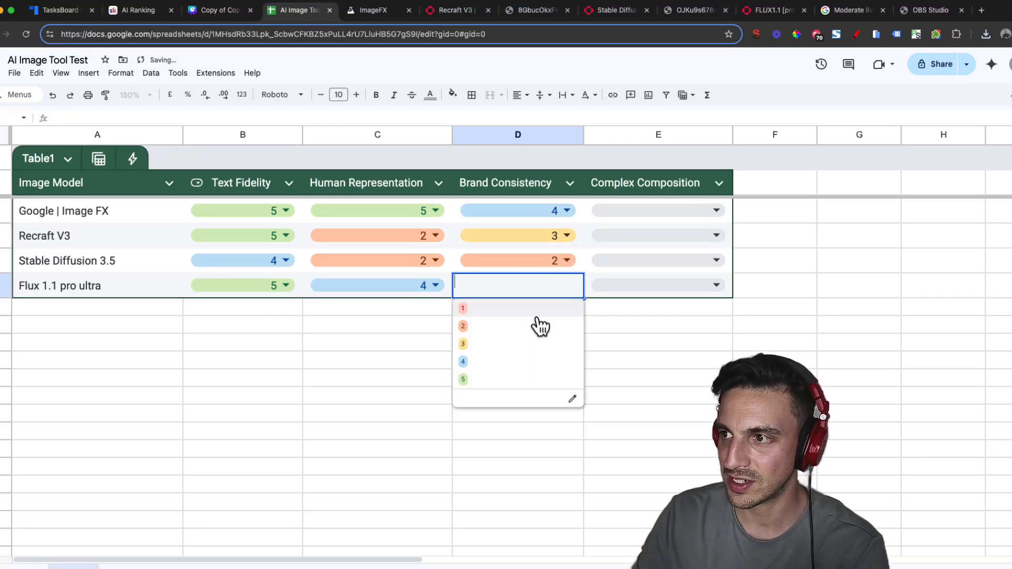
click(462, 361)
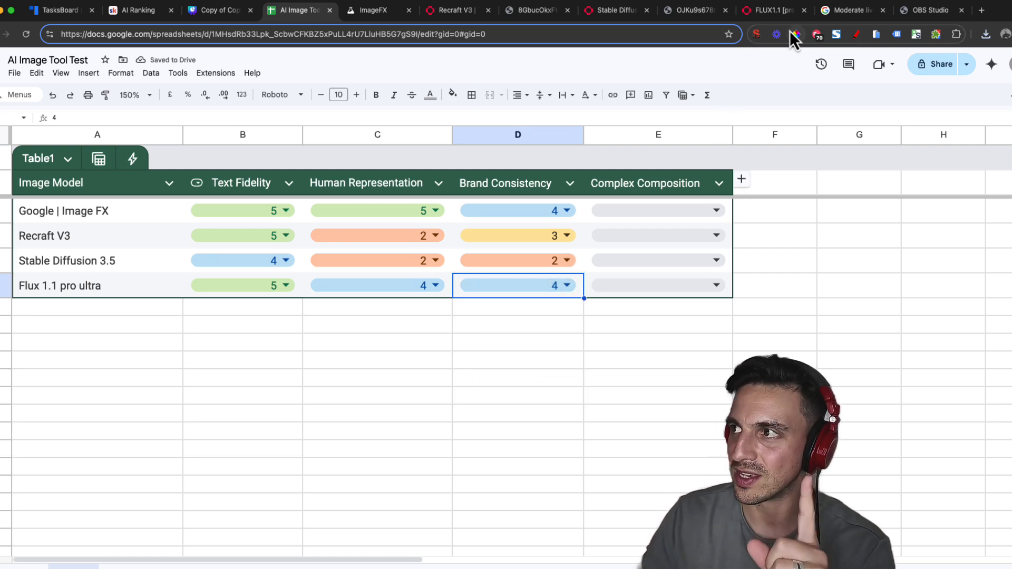
click(769, 9)
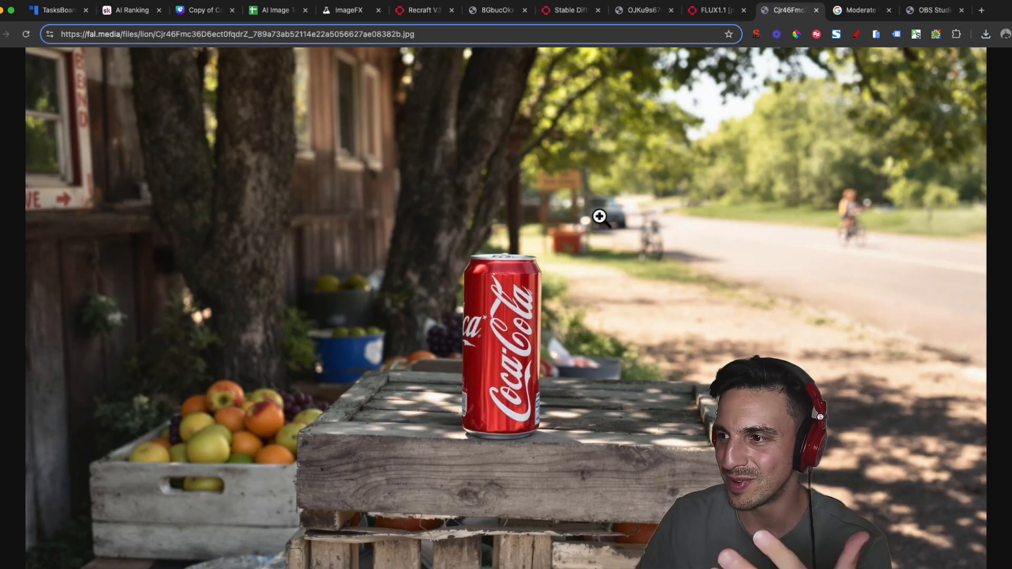
mouse_move(536, 416)
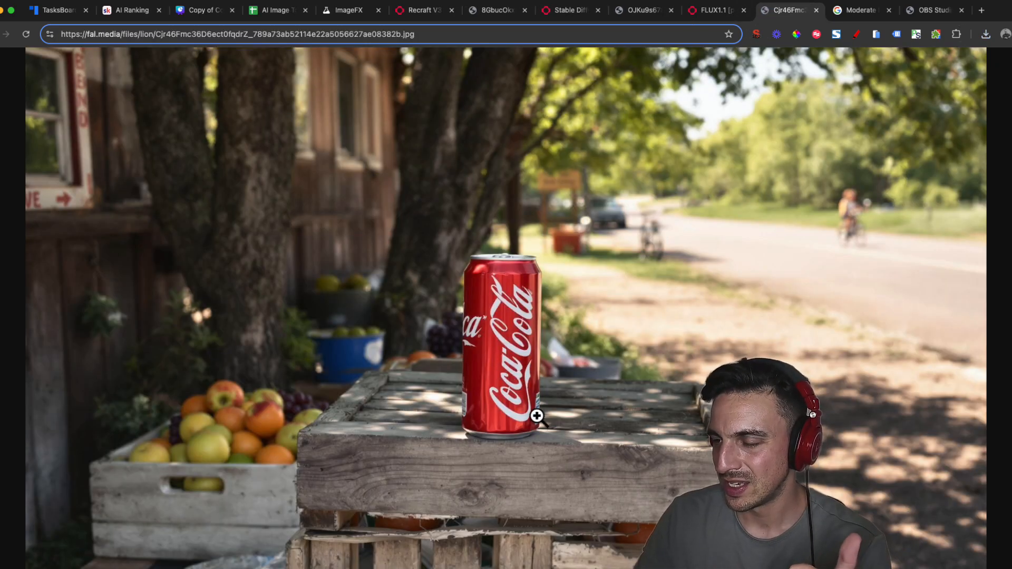
mouse_move(524, 287)
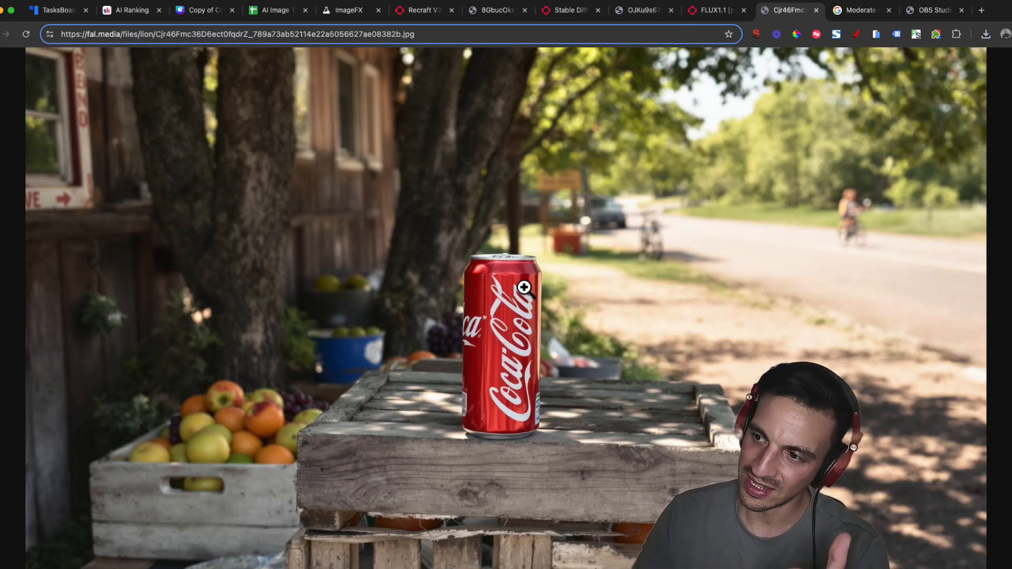
mouse_move(601, 242)
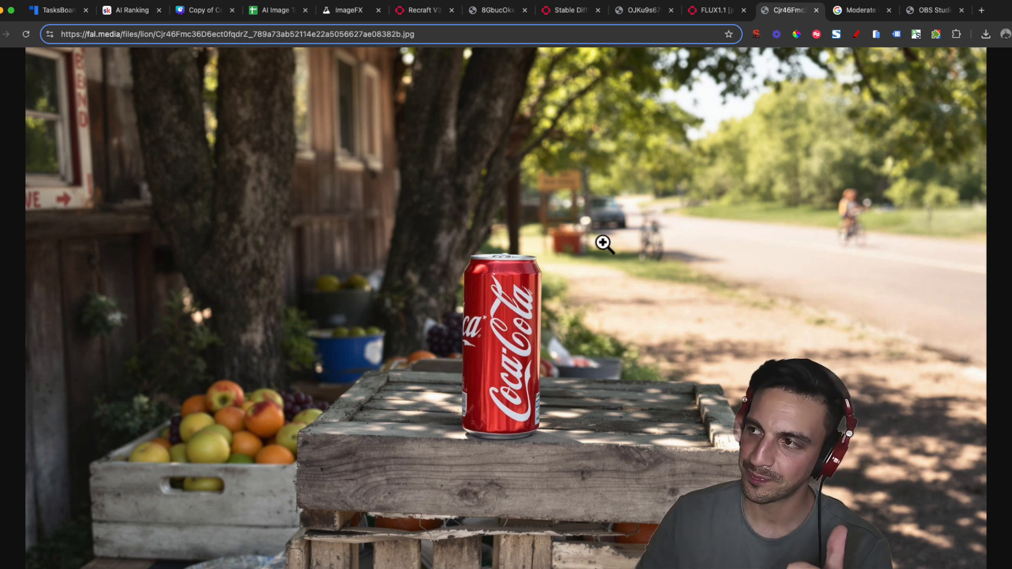
click(271, 10)
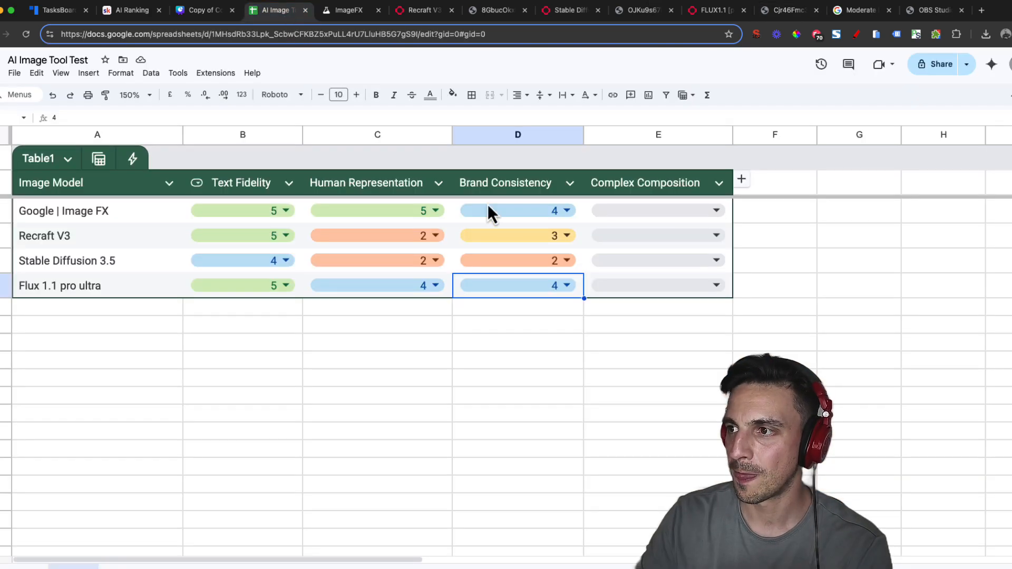
mouse_move(623, 393)
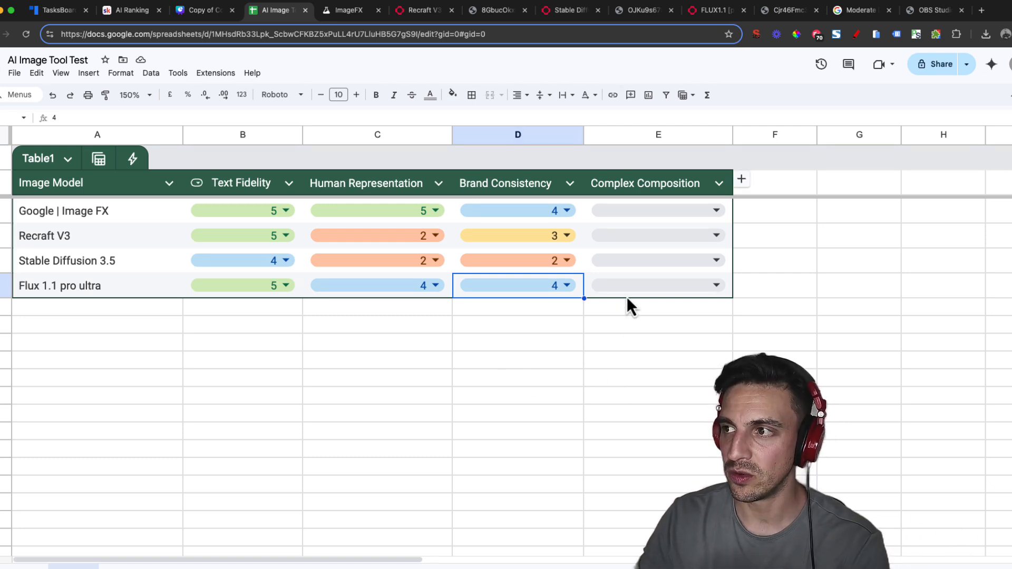
mouse_move(757, 161)
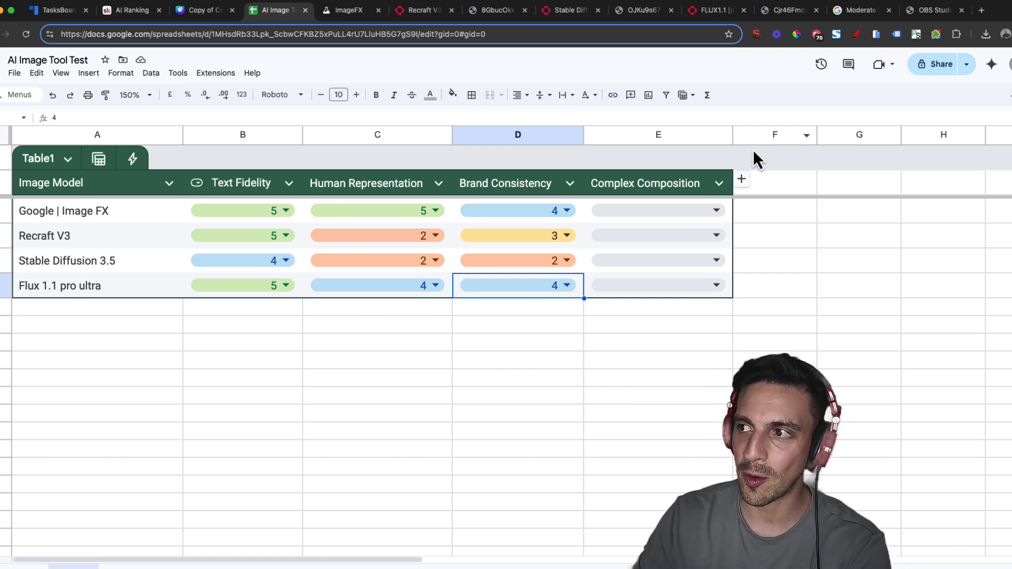
Step: Show the Complex Scene Composition street-market prompt slide full screen in Canva
click(202, 10)
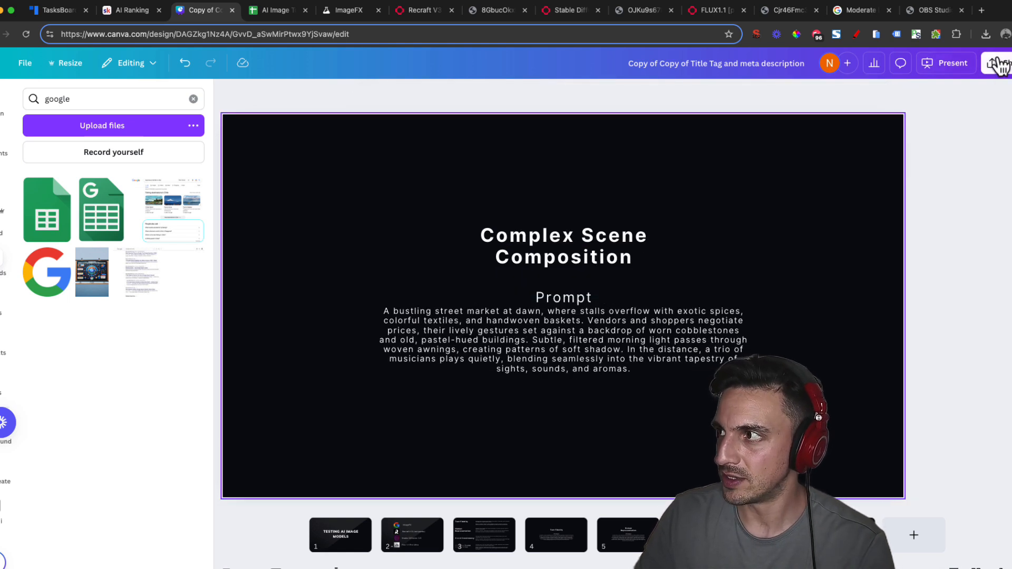
click(1000, 62)
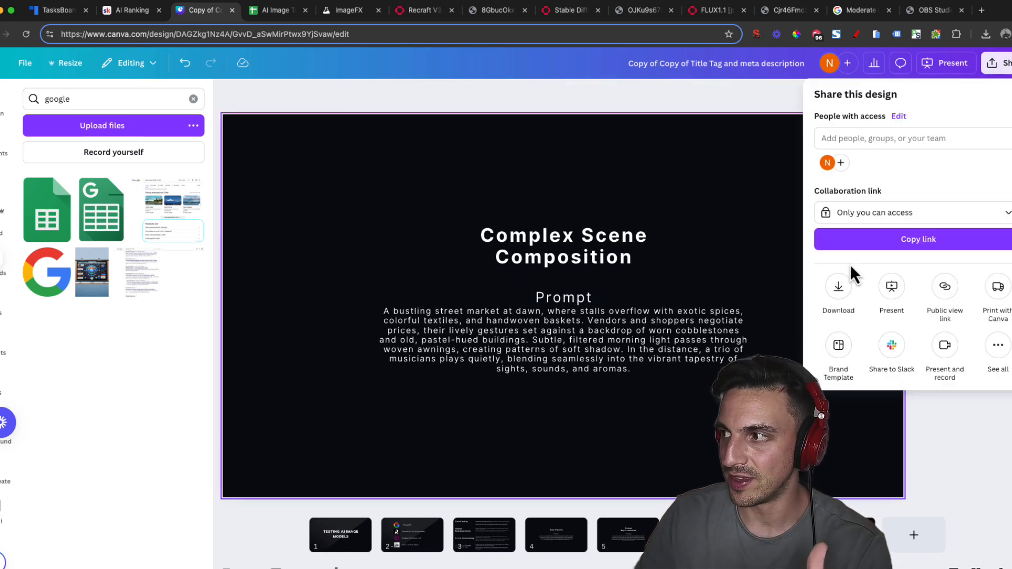
click(892, 287)
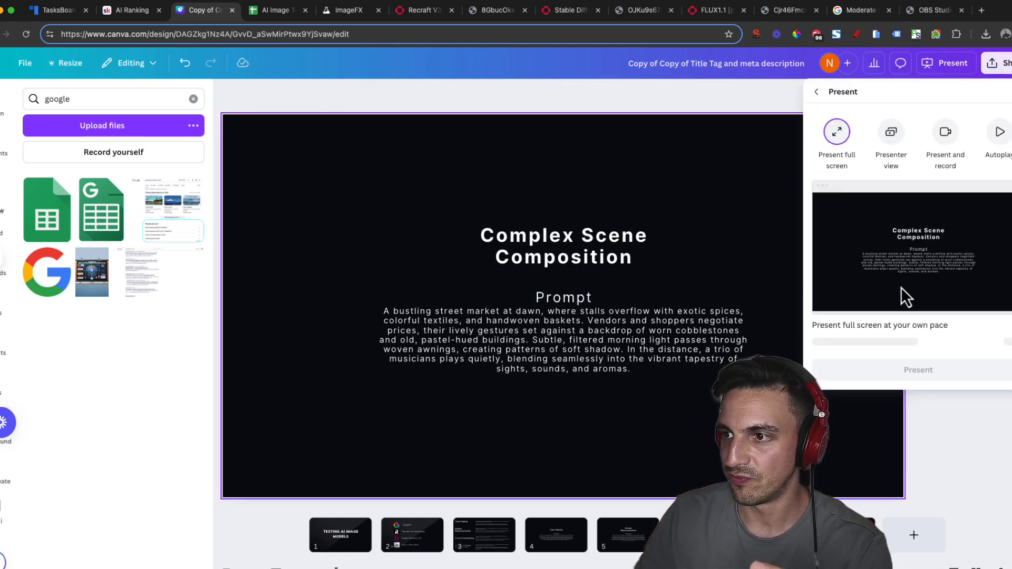
click(917, 370)
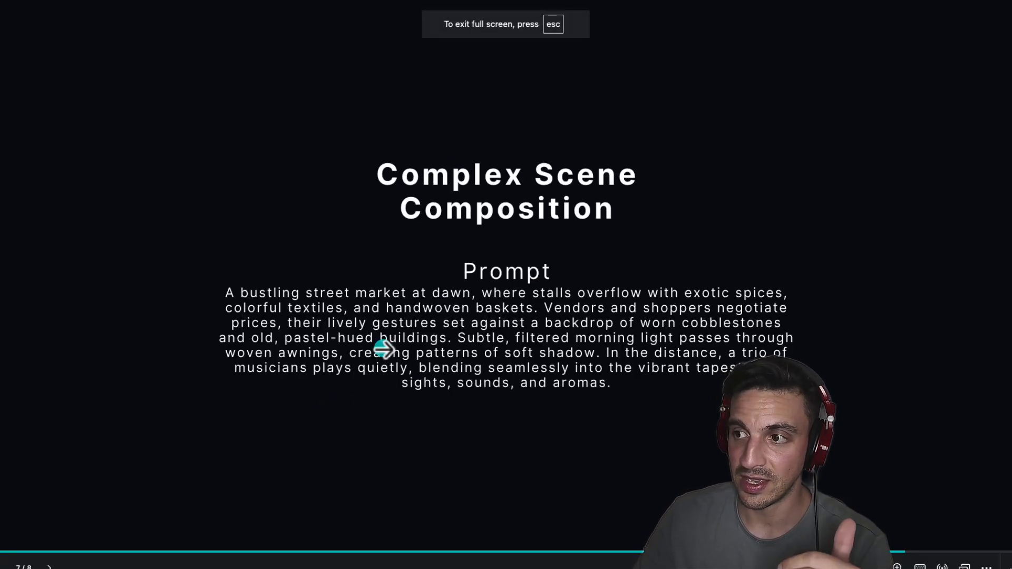
mouse_move(387, 465)
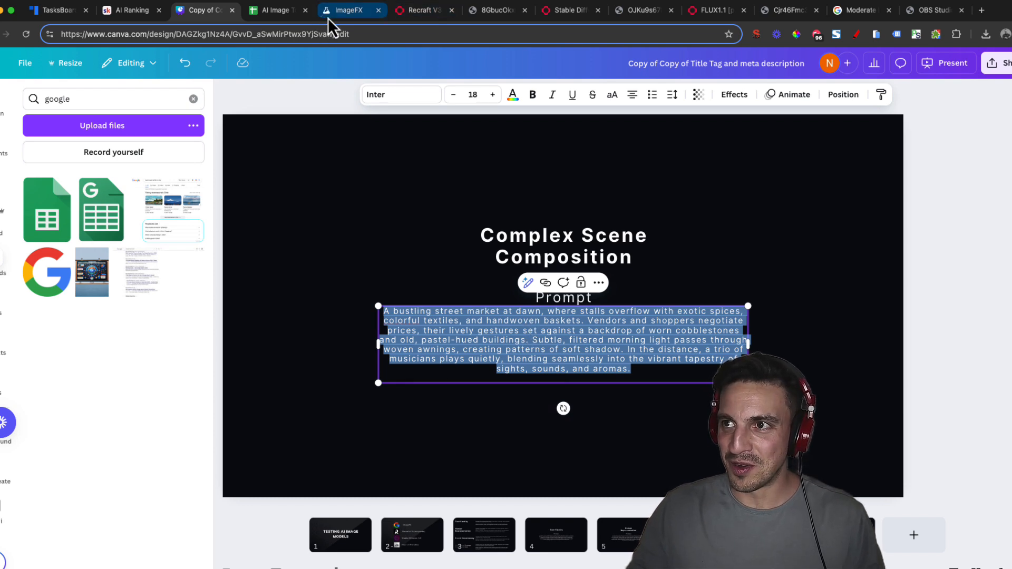
Step: Generate the street-market prompt in ImageFX and set it up in Recraft V3
click(347, 11)
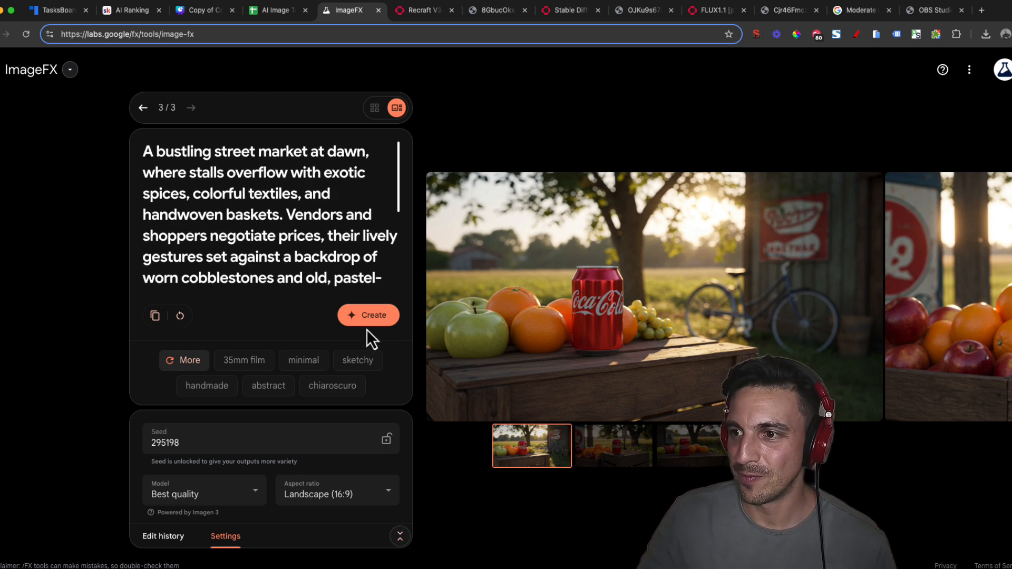
click(423, 10)
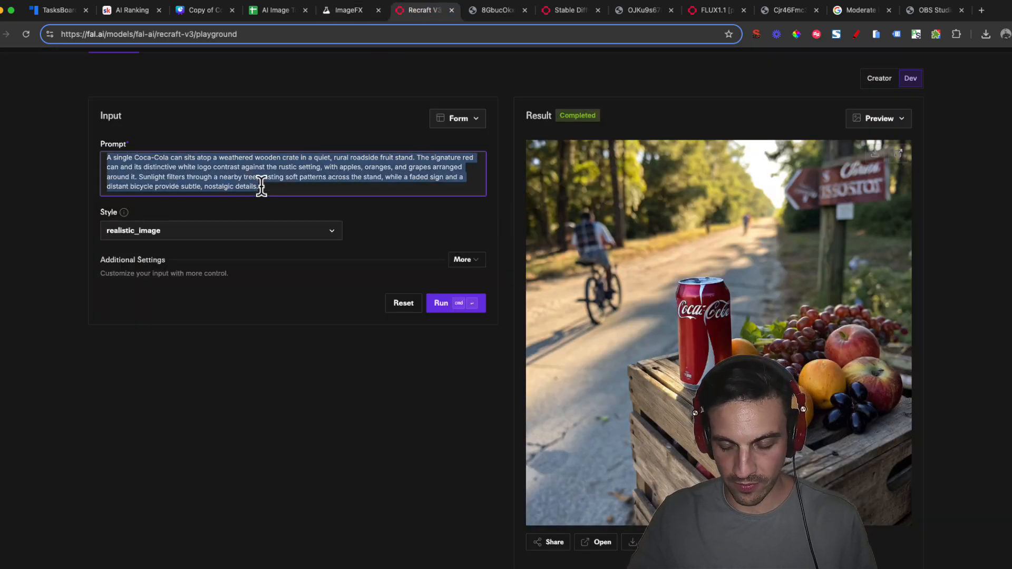
click(455, 303)
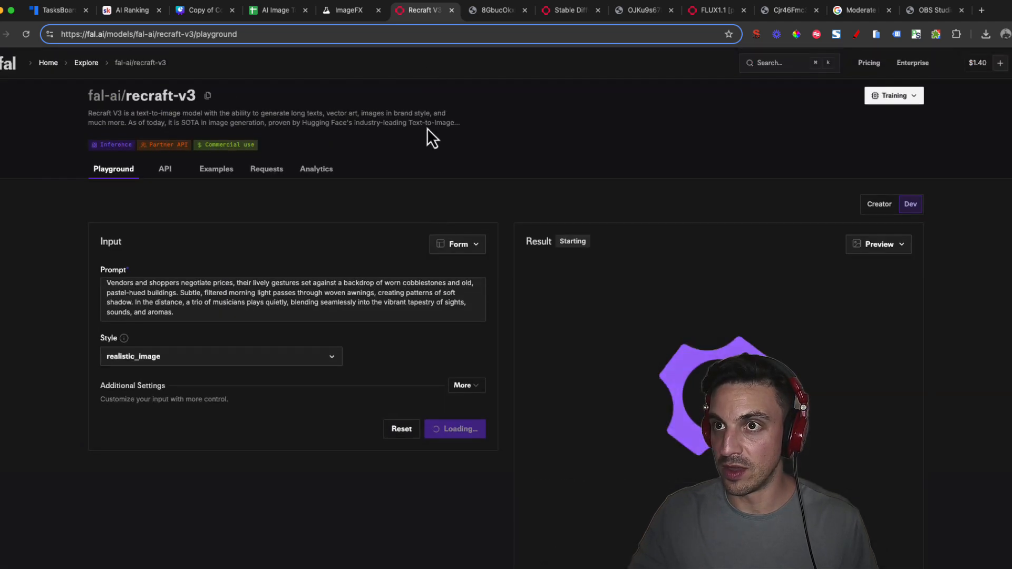
Step: Run the street-market prompt in Stable Diffusion 3.5 and Flux 1.1 pro ultra
click(570, 10)
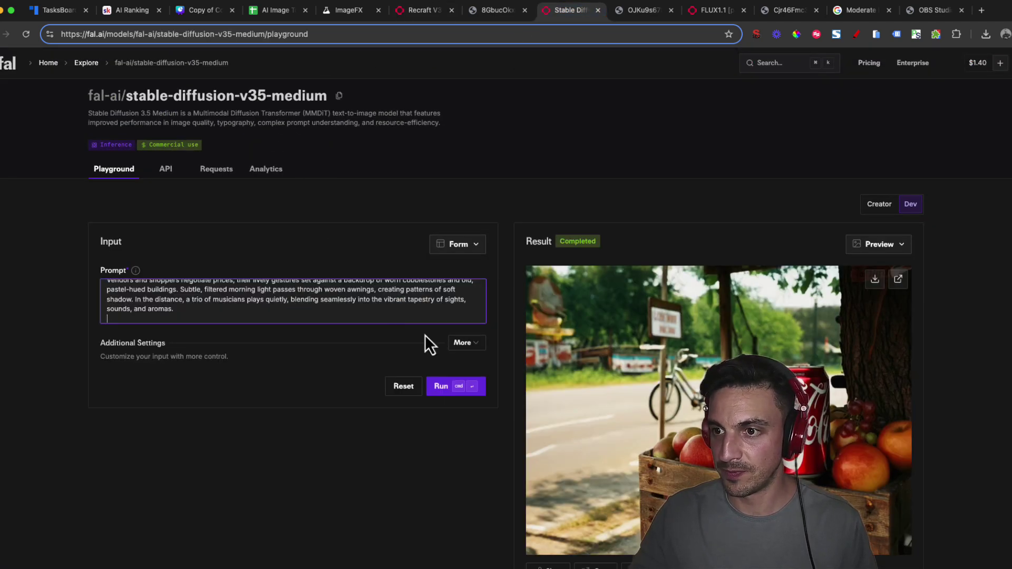
click(709, 9)
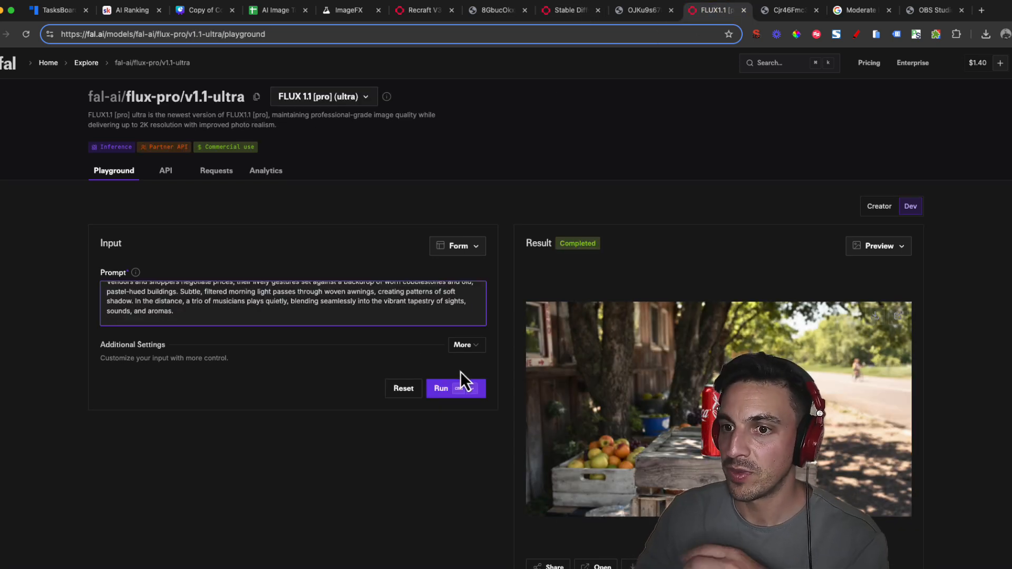
click(456, 388)
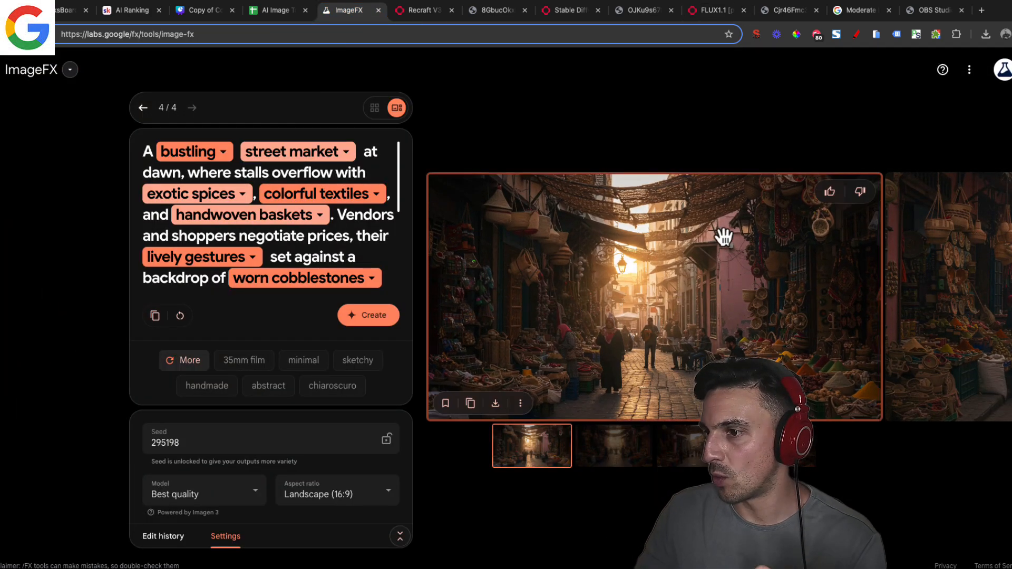
Step: Download the ImageFX bazaar scene and examine it zoomed and fit-to-view in Preview
click(495, 402)
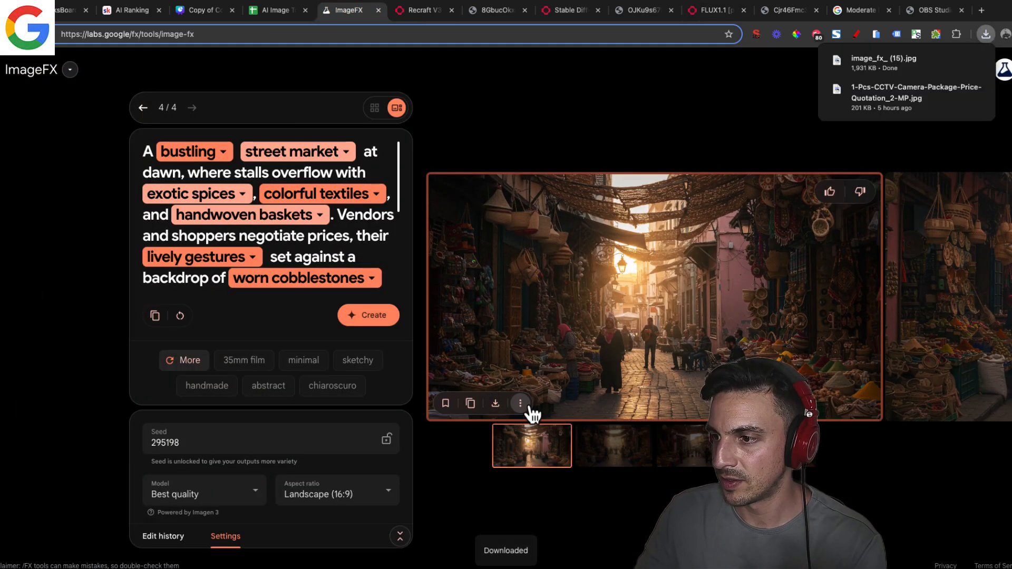
click(520, 403)
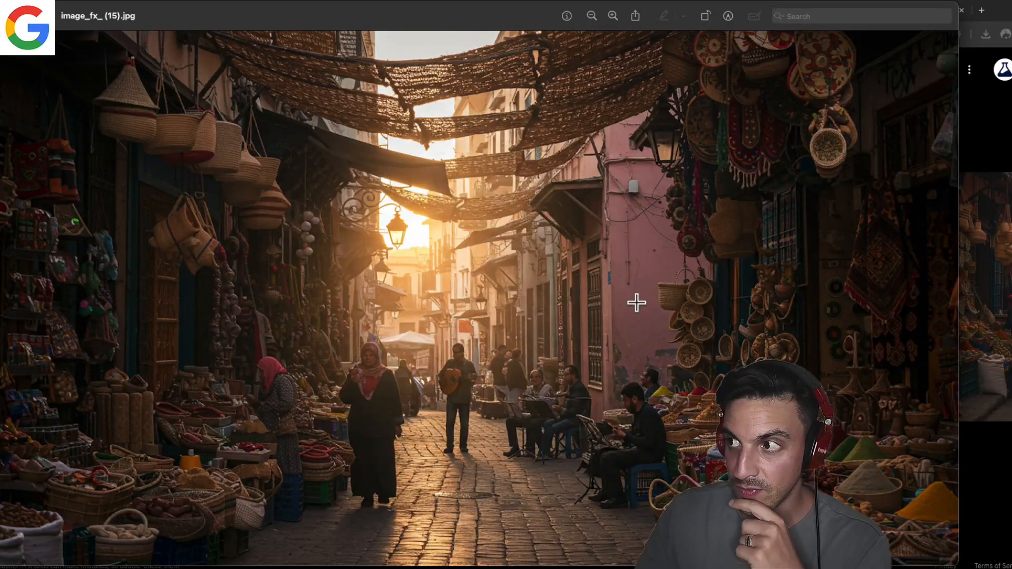
mouse_move(197, 459)
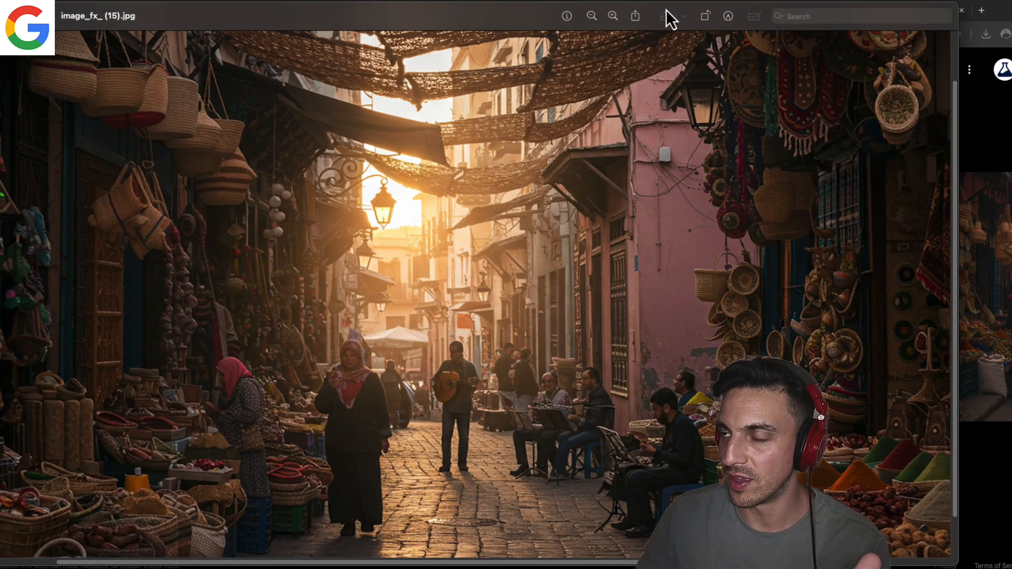
click(590, 16)
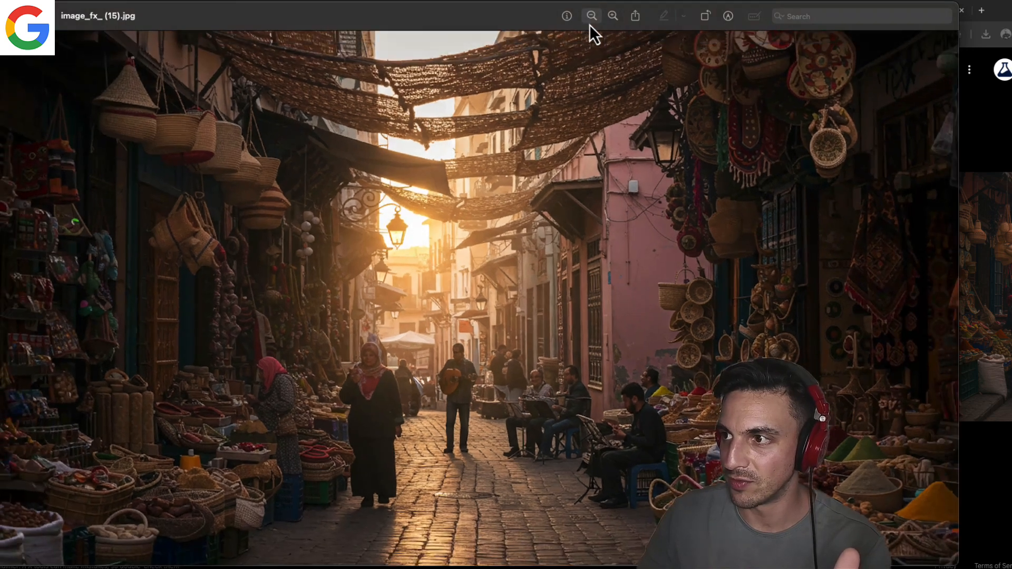
click(591, 16)
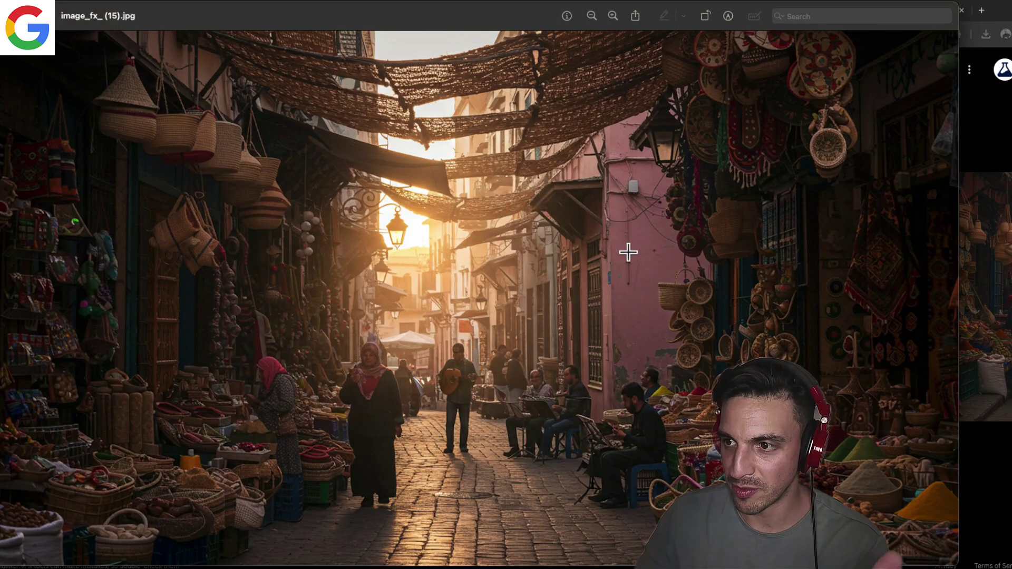
mouse_move(661, 307)
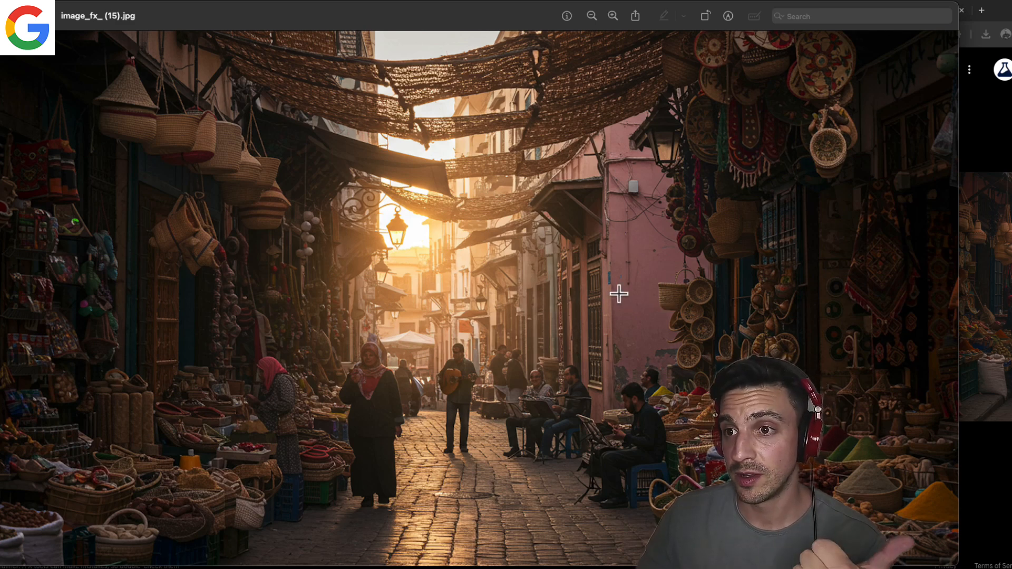
mouse_move(455, 321)
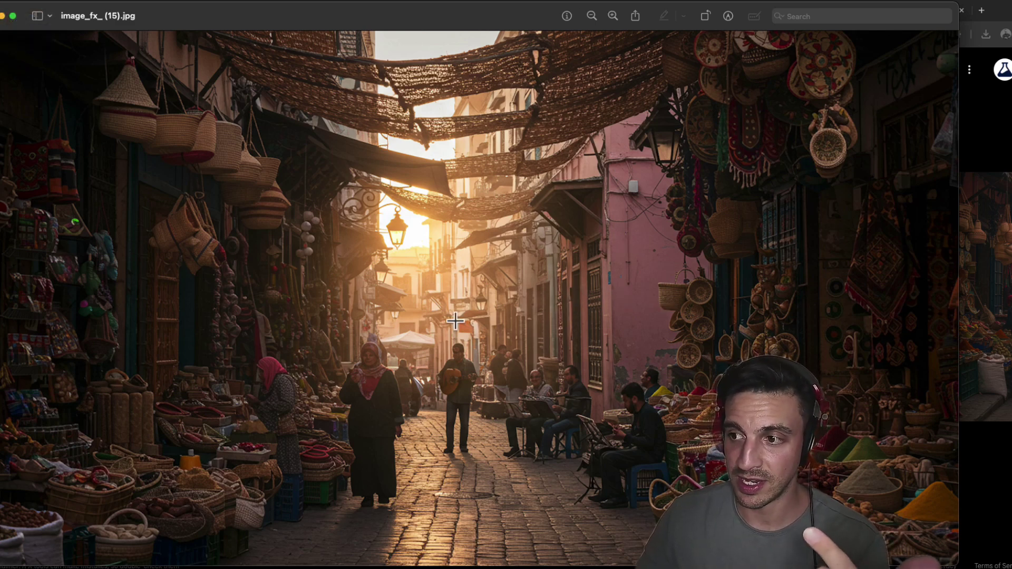
mouse_move(7, 33)
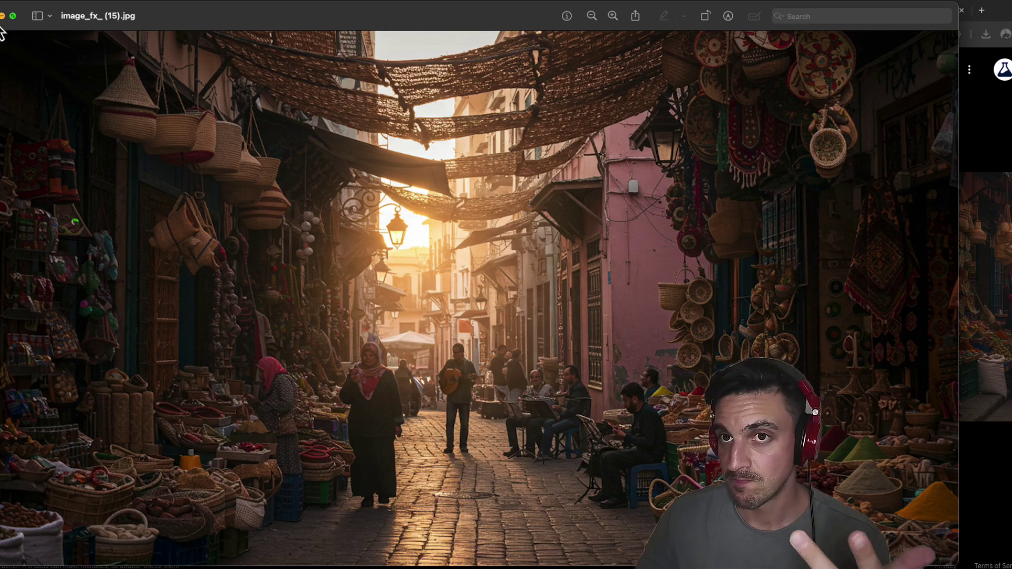
Step: Review the Recraft V3 and Stable Diffusion street-market results in fal.ai
click(423, 10)
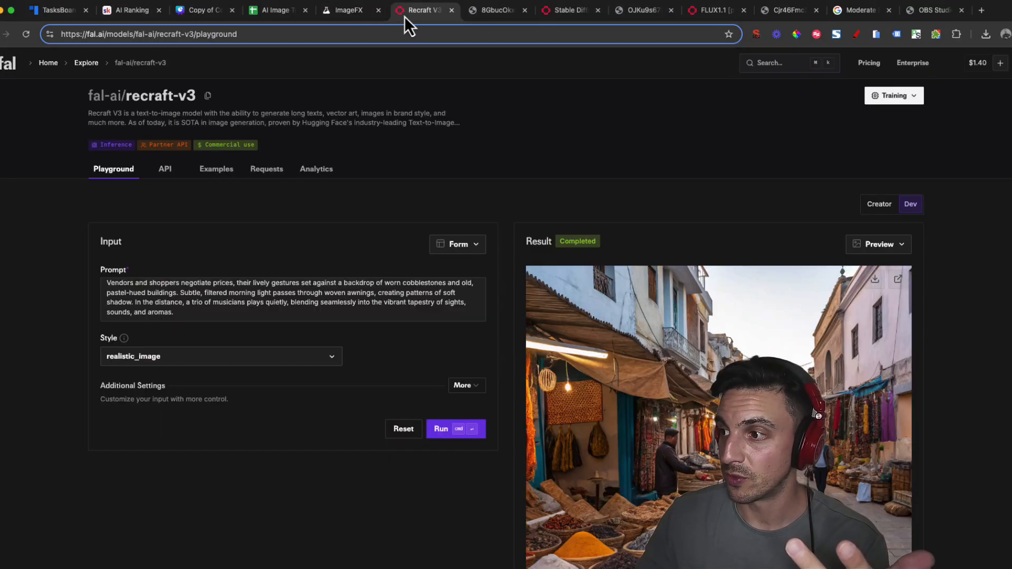
mouse_move(897, 255)
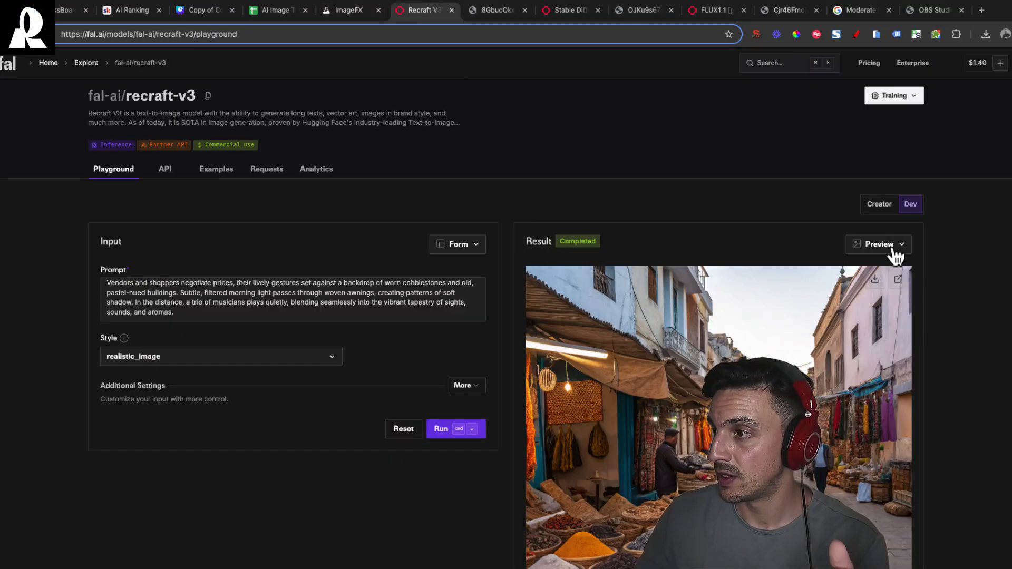
click(896, 278)
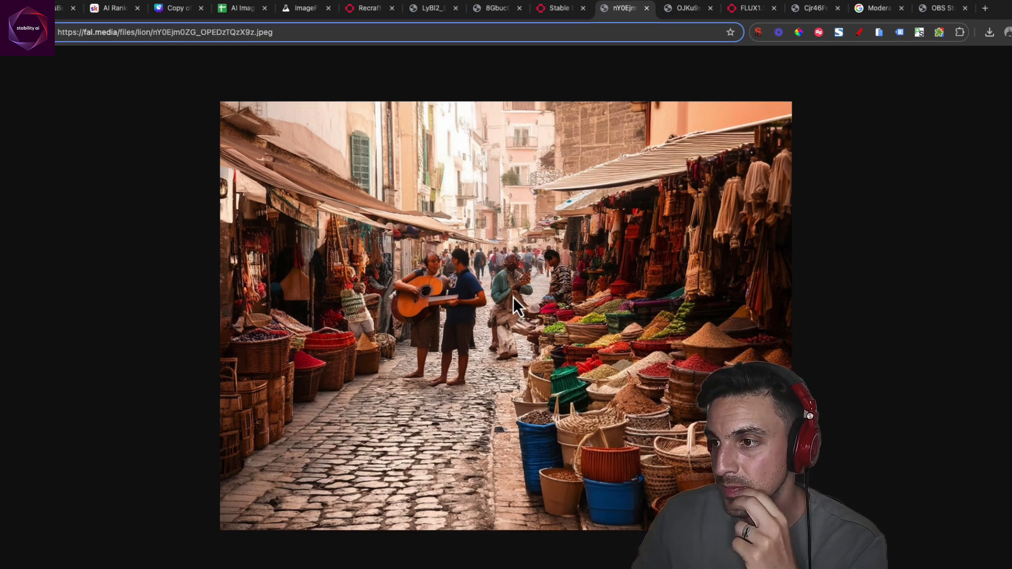
click(749, 8)
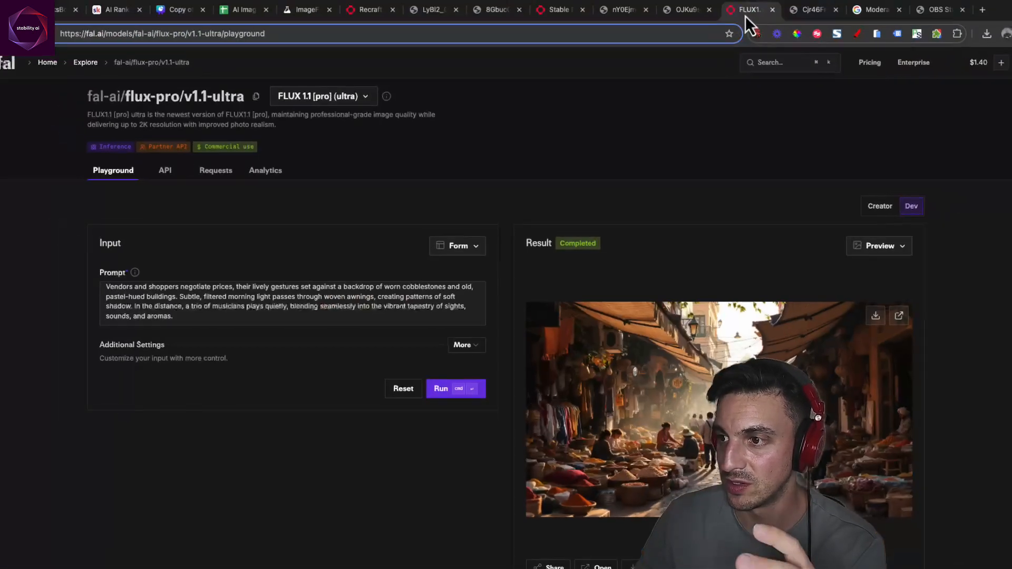
Step: View the Flux 1.1 pro ultra market render full size, zooming on the distant musicians and back out
click(981, 9)
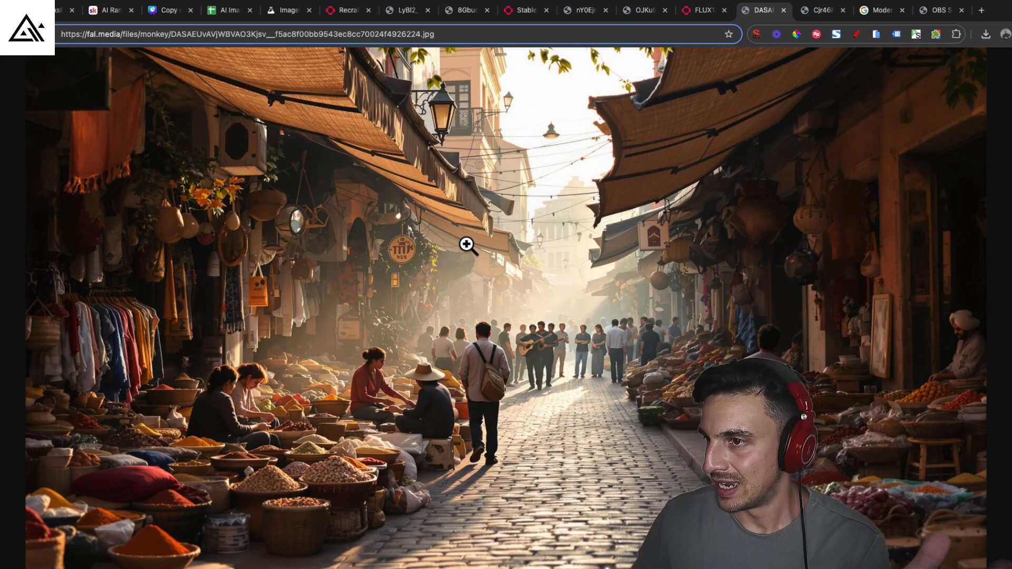
mouse_move(604, 418)
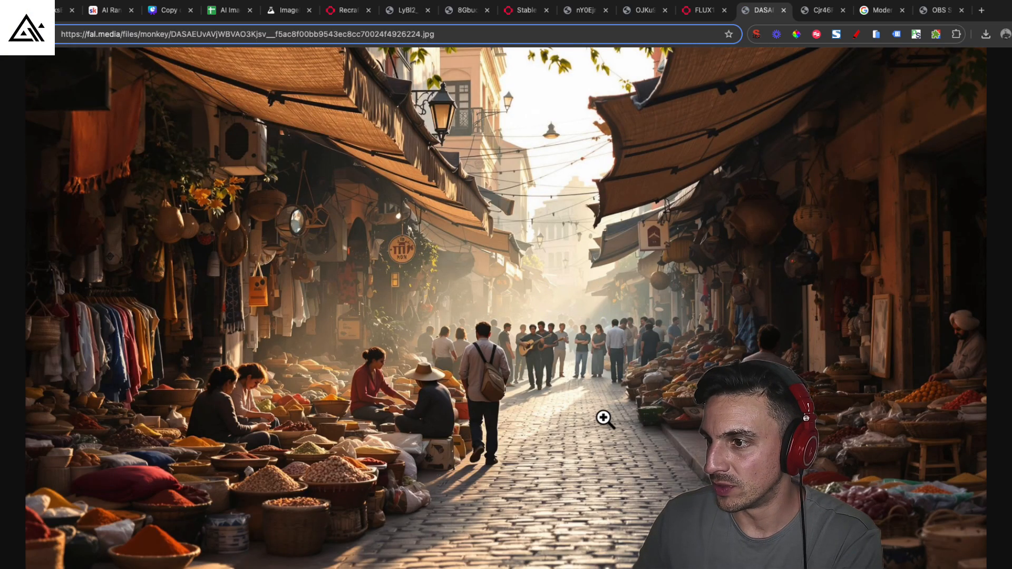
mouse_move(545, 375)
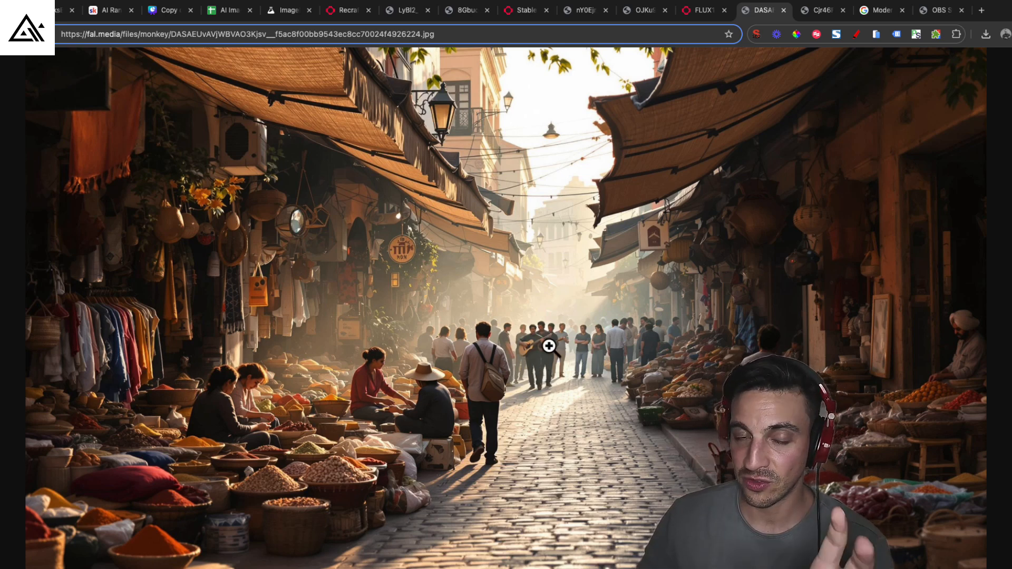
click(548, 346)
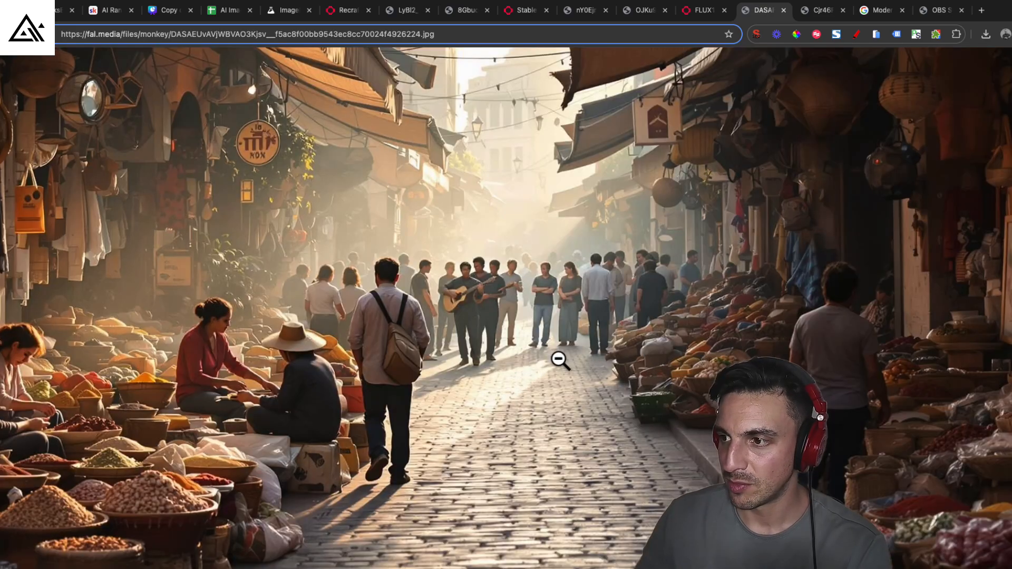
click(559, 360)
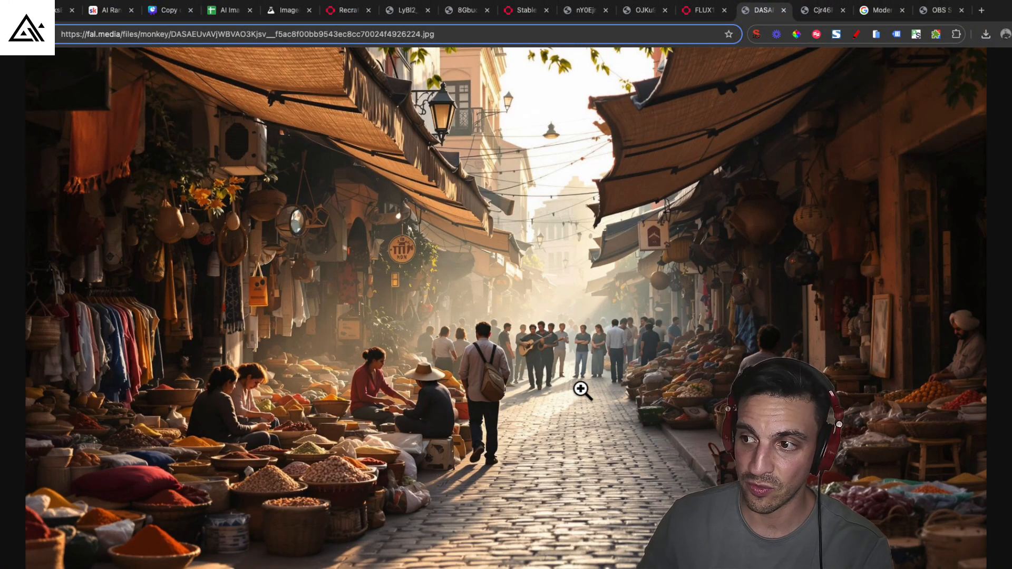
click(580, 389)
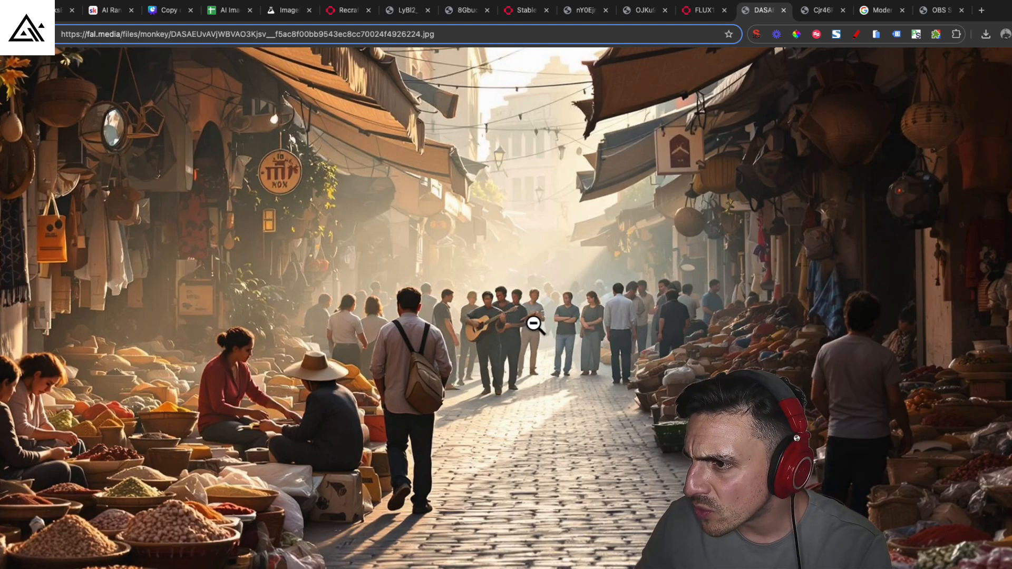
click(533, 325)
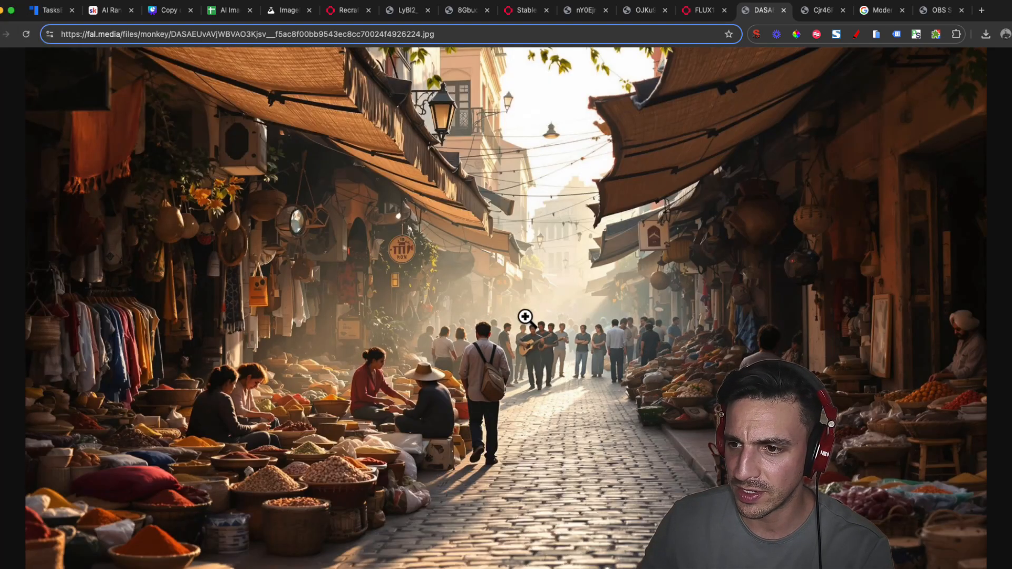
mouse_move(590, 142)
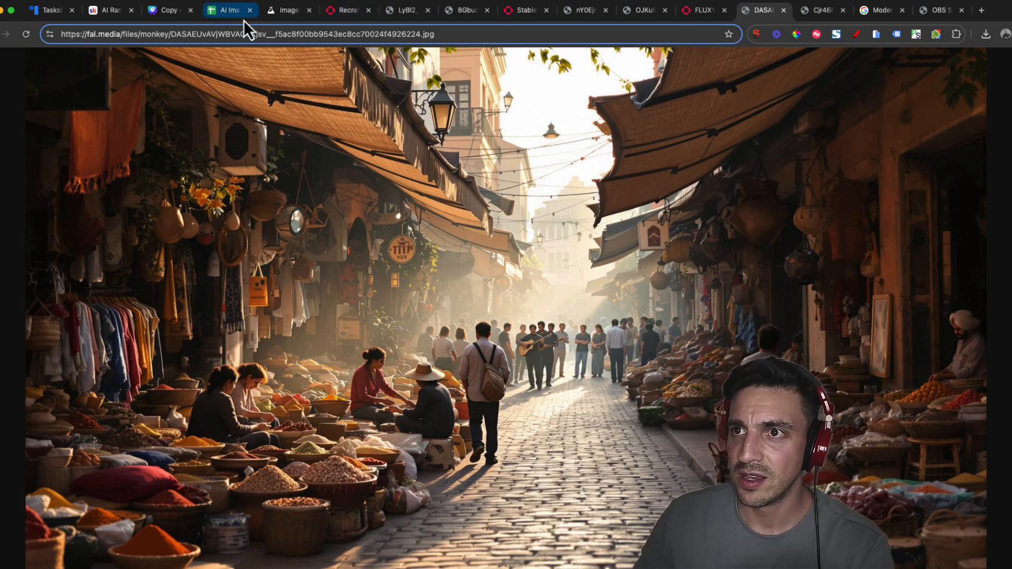
Step: Rate Complex Composition 4 for Google Image FX and 3 for Recraft V3
click(228, 10)
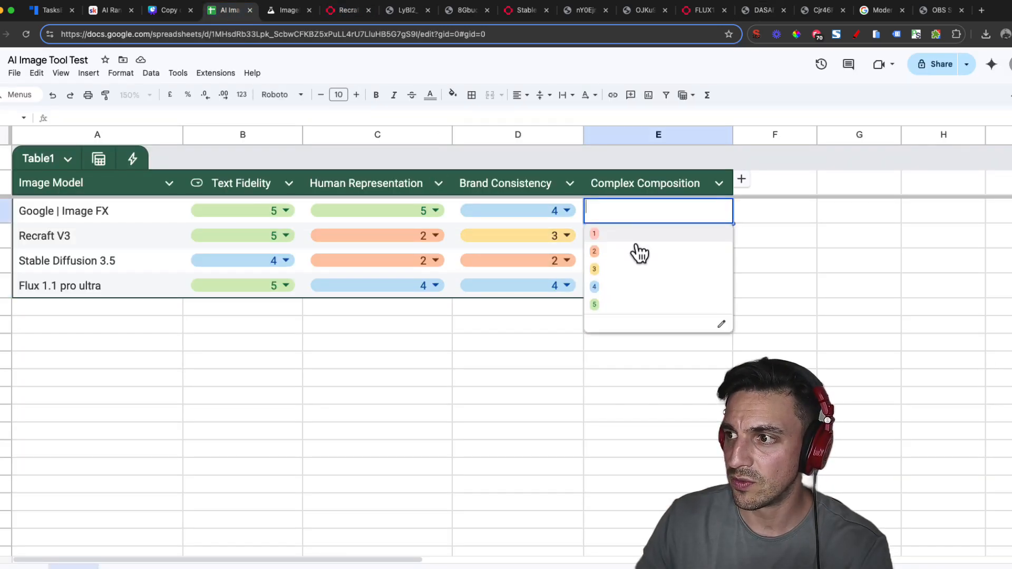
click(593, 287)
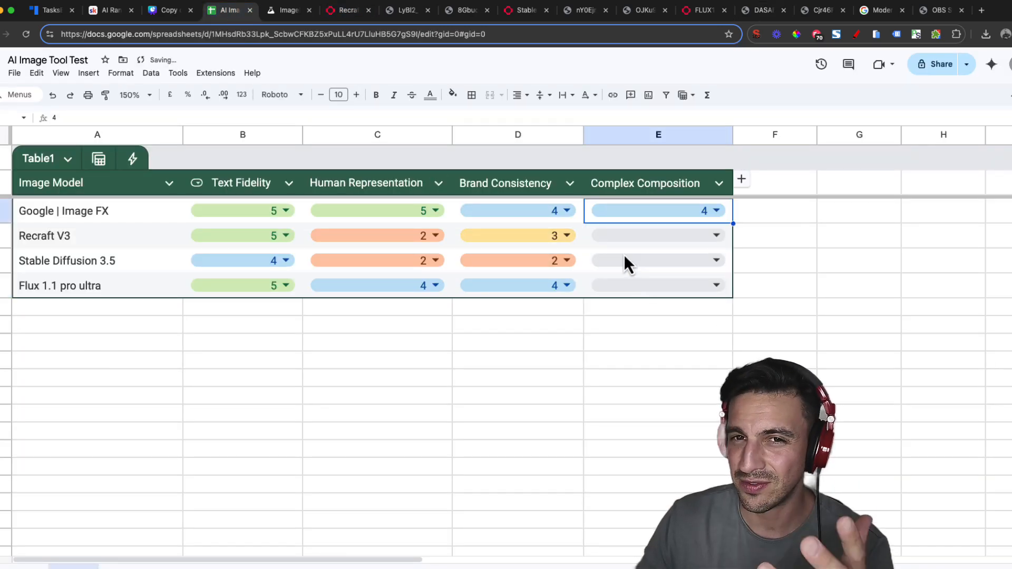
click(715, 235)
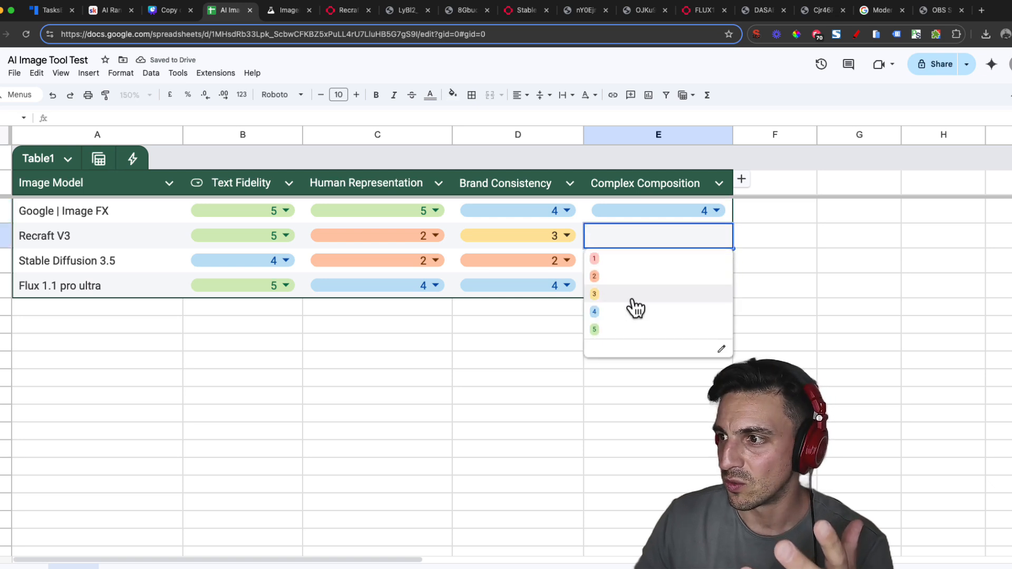
text(2)
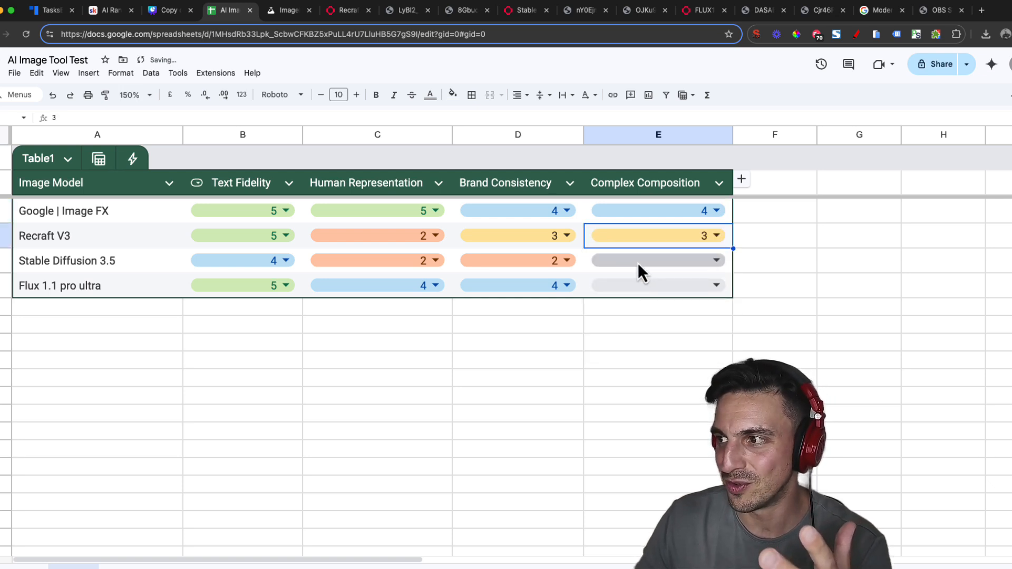
Step: Rate Complex Composition 2 for Stable Diffusion 3.5 and 4 for Flux 1.1 pro ultra
click(715, 286)
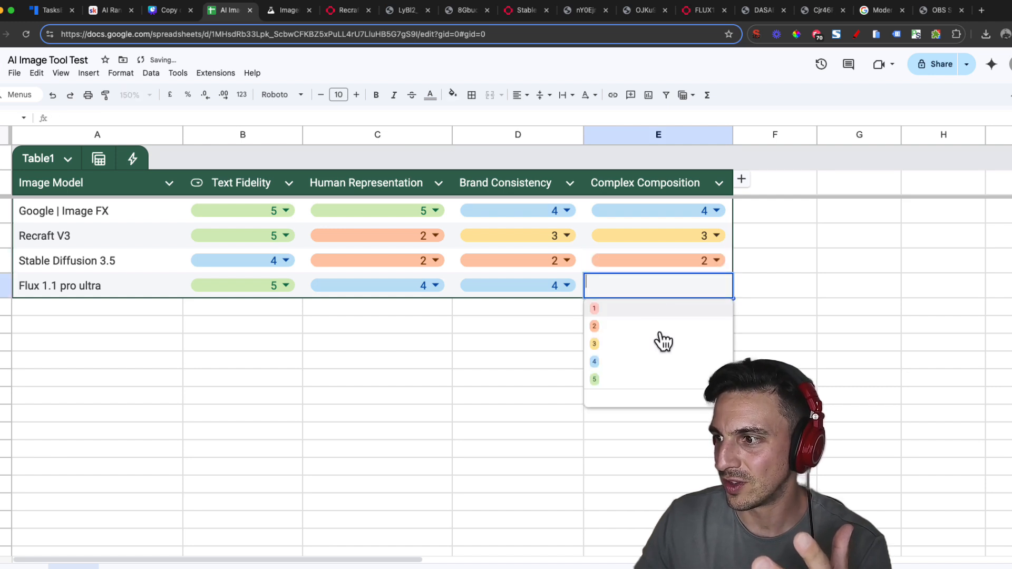
click(593, 343)
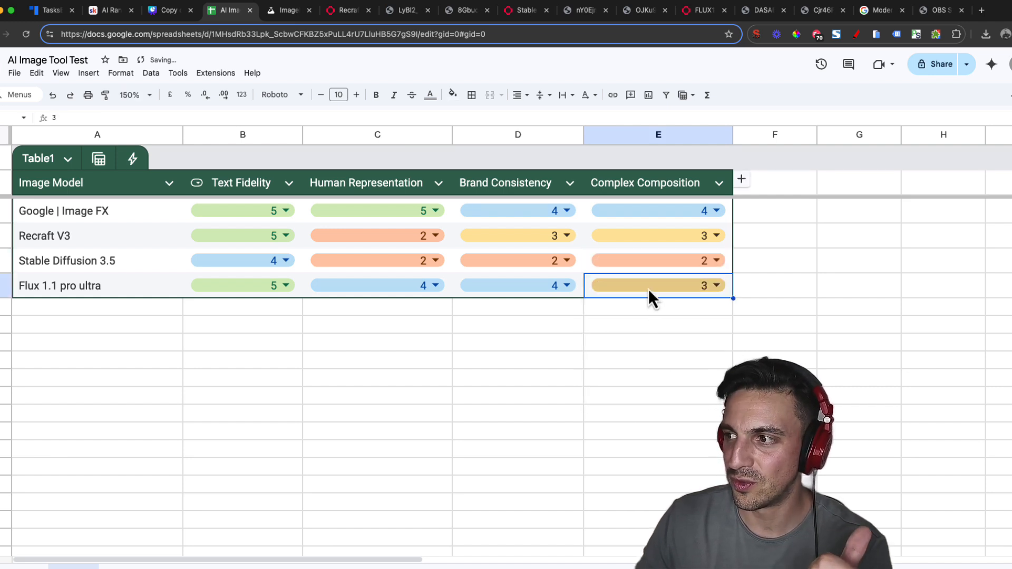
click(715, 286)
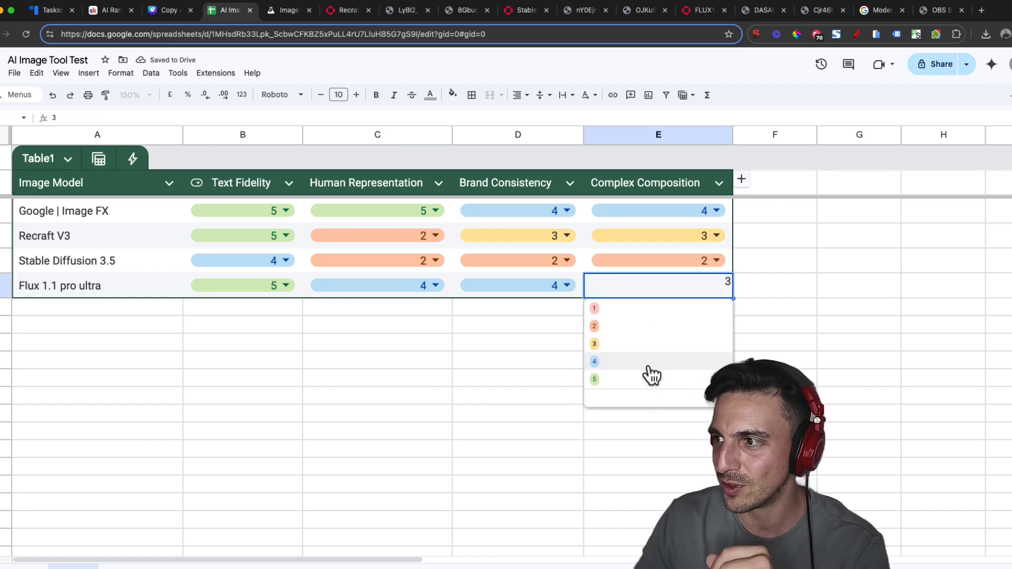
click(594, 361)
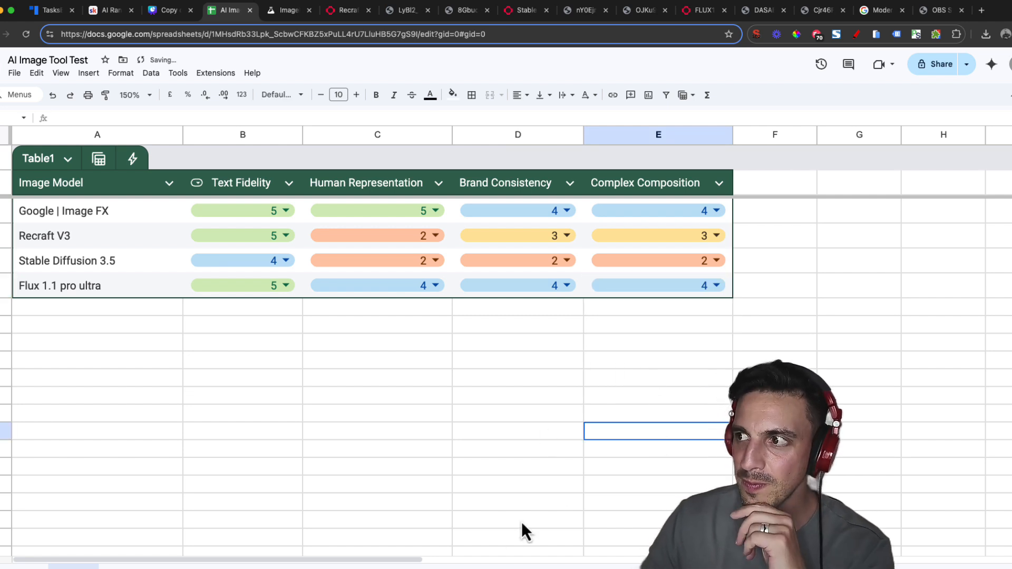
mouse_move(432, 340)
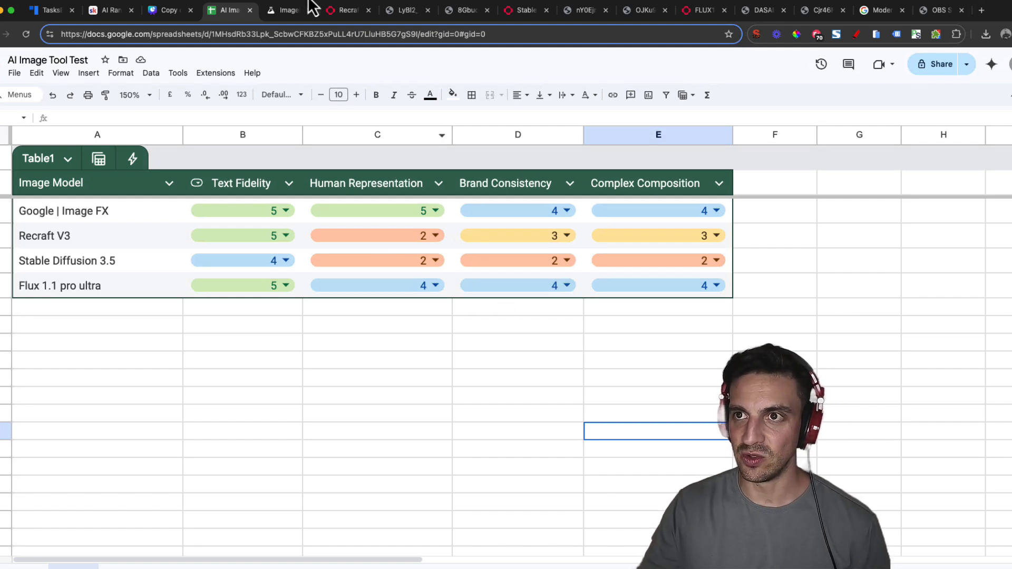
Step: Revisit the ImageFX and Recraft street-market renders, leaving the fal.ai image open full size
click(286, 9)
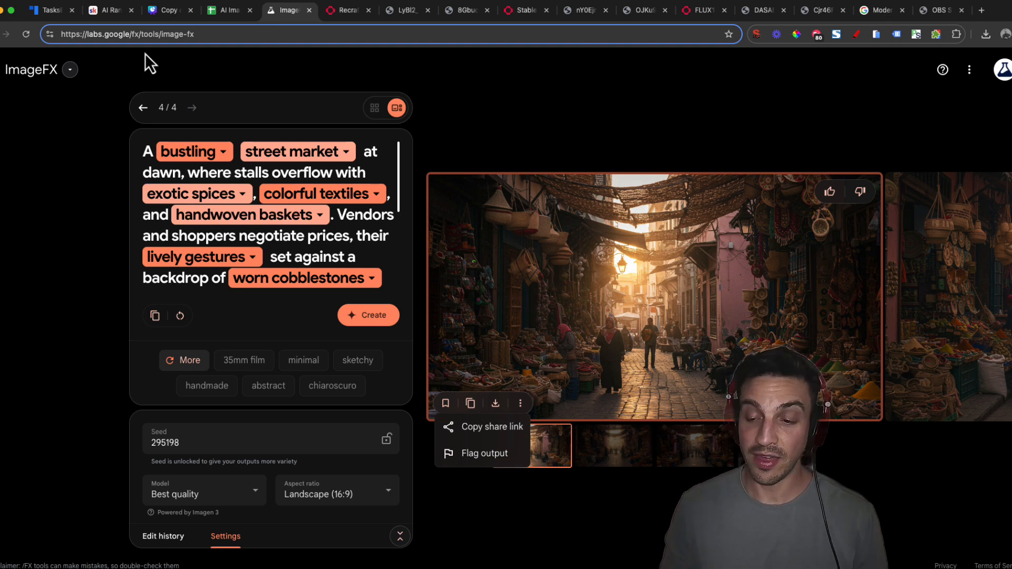
mouse_move(251, 504)
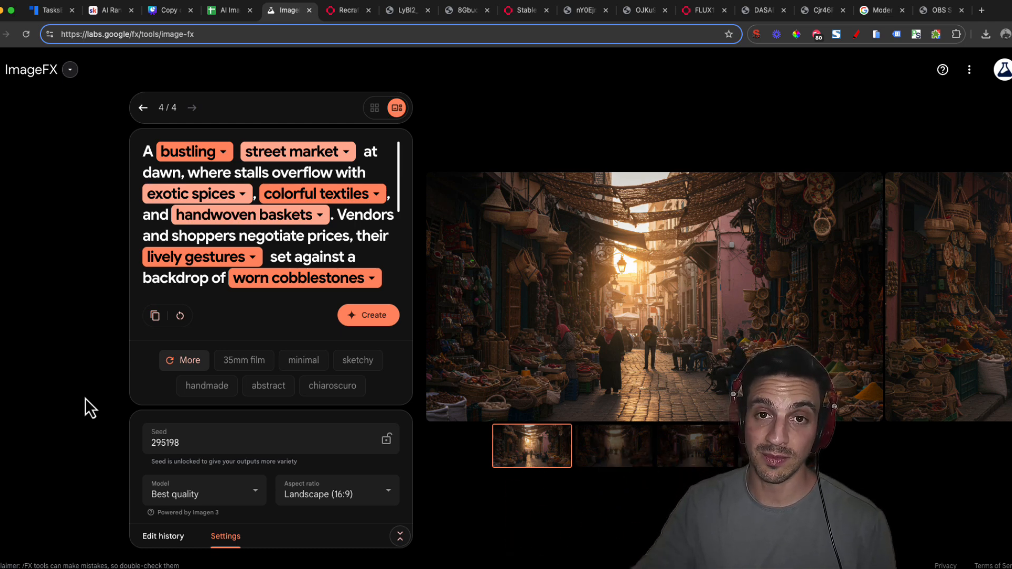
mouse_move(587, 234)
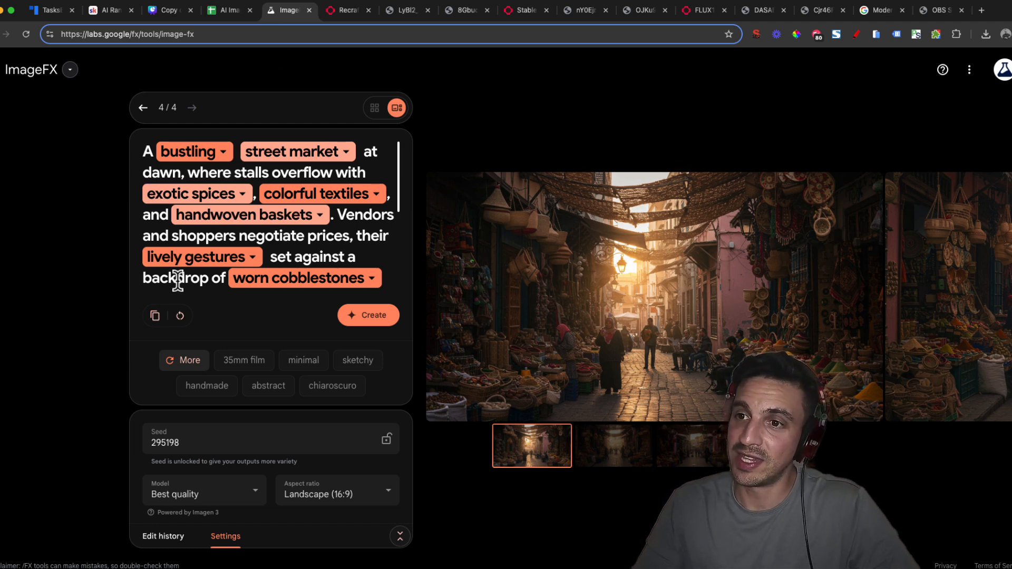
mouse_move(300, 140)
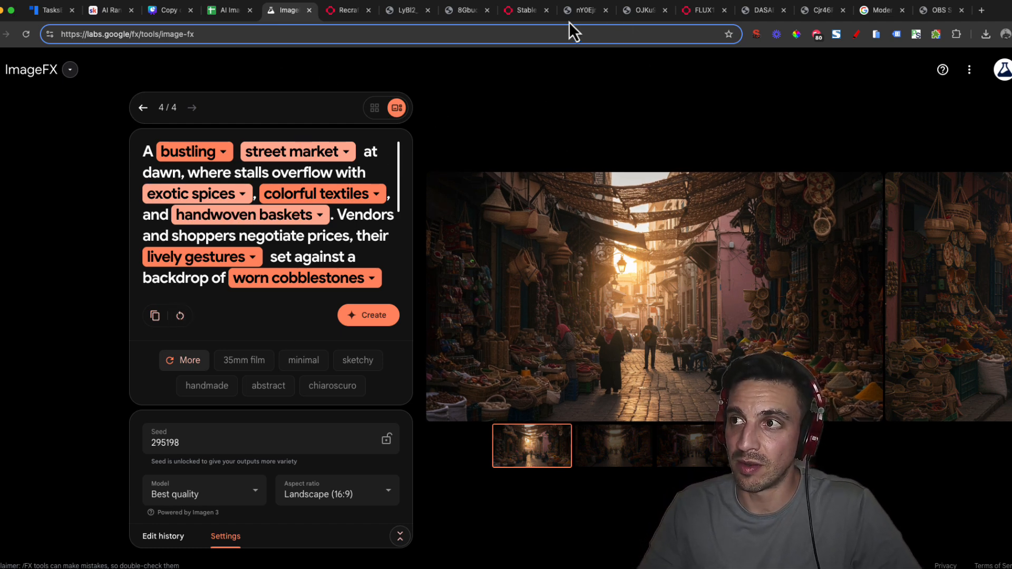
click(403, 10)
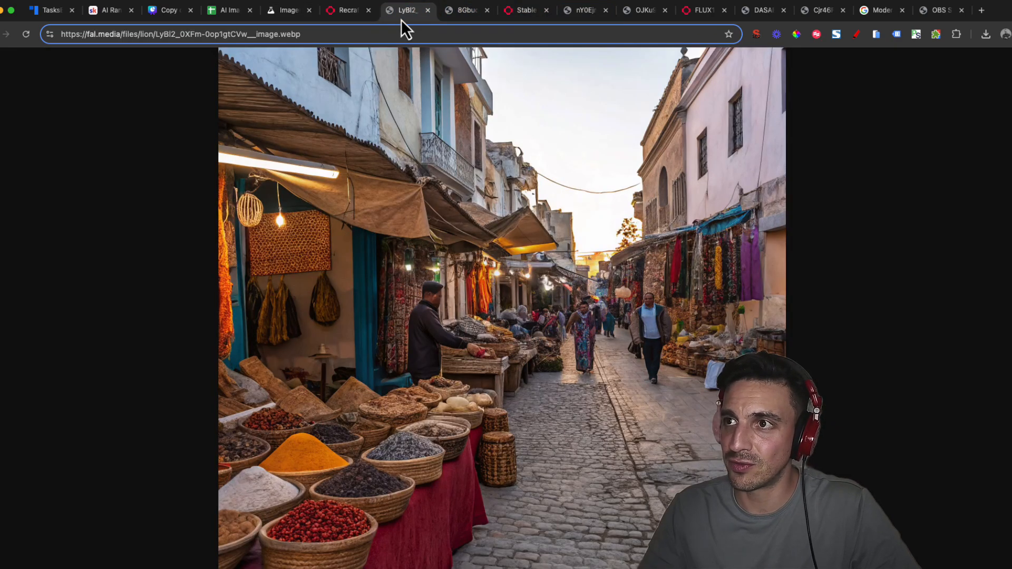
click(347, 10)
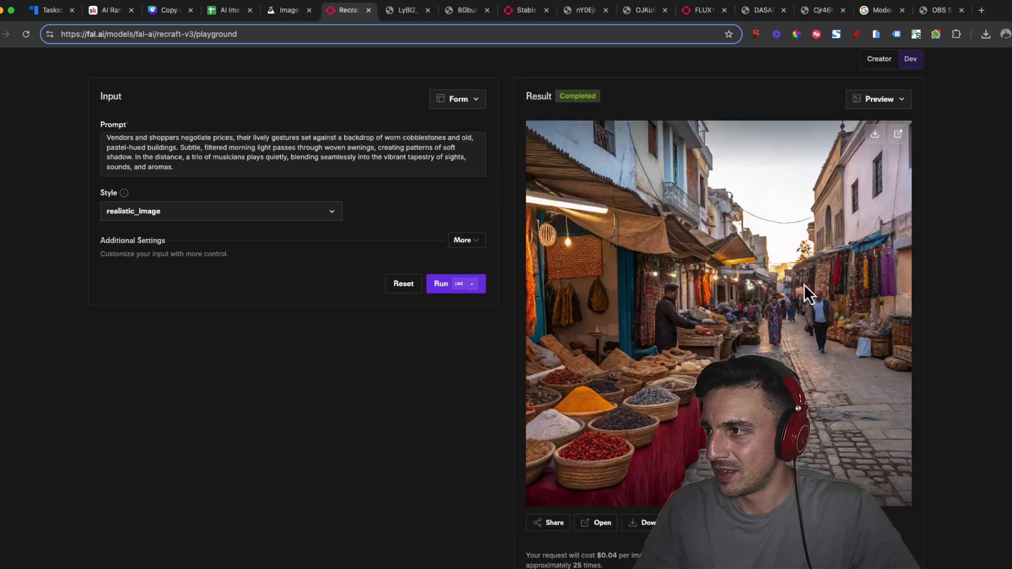
click(981, 9)
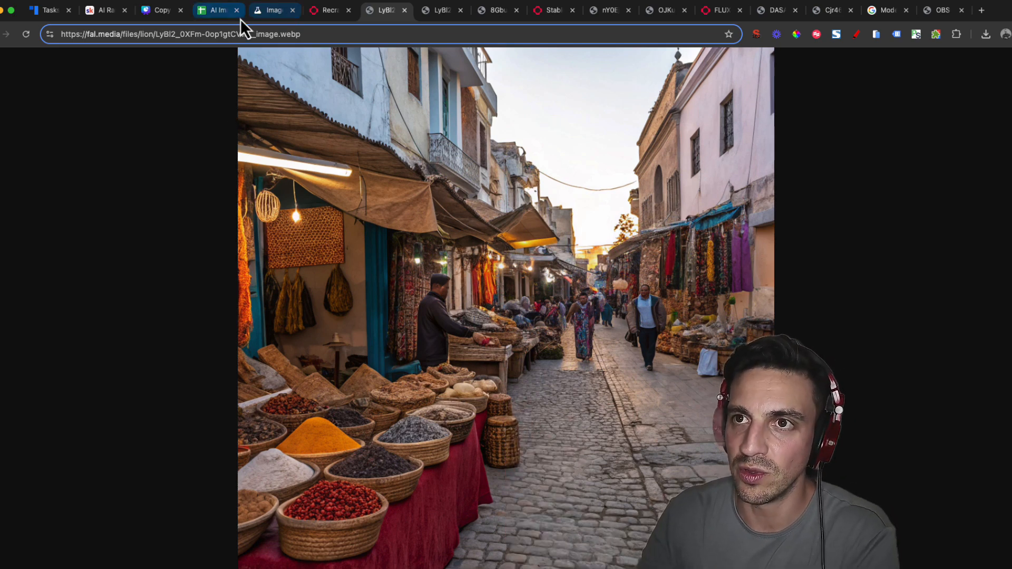
mouse_move(274, 11)
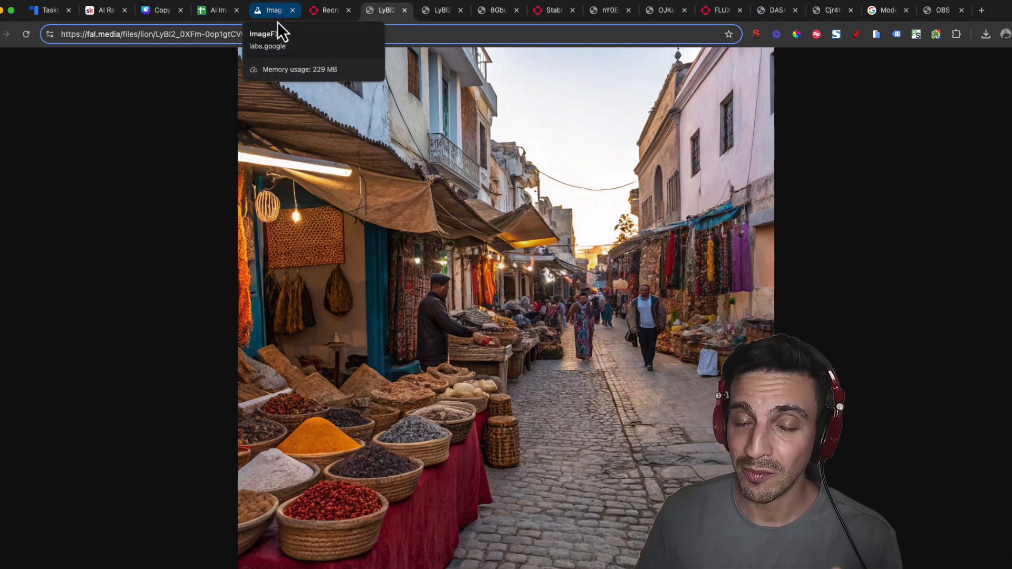
mouse_move(104, 11)
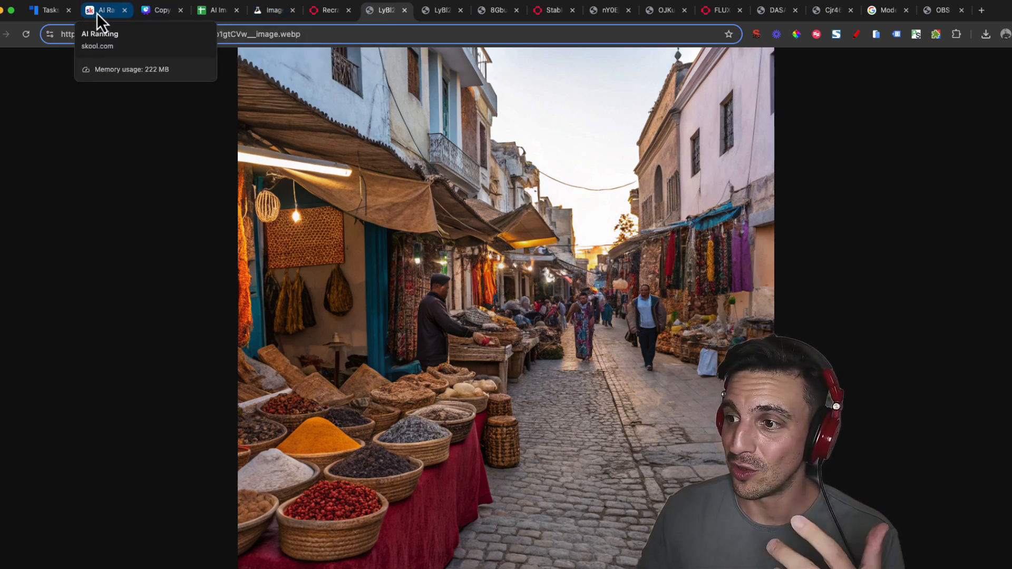
mouse_move(310, 94)
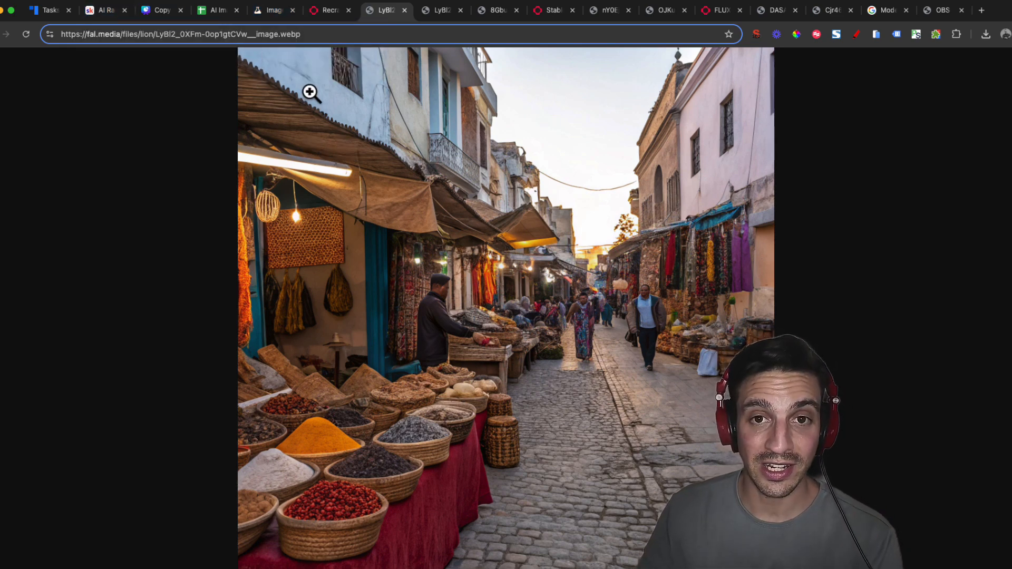
mouse_move(278, 76)
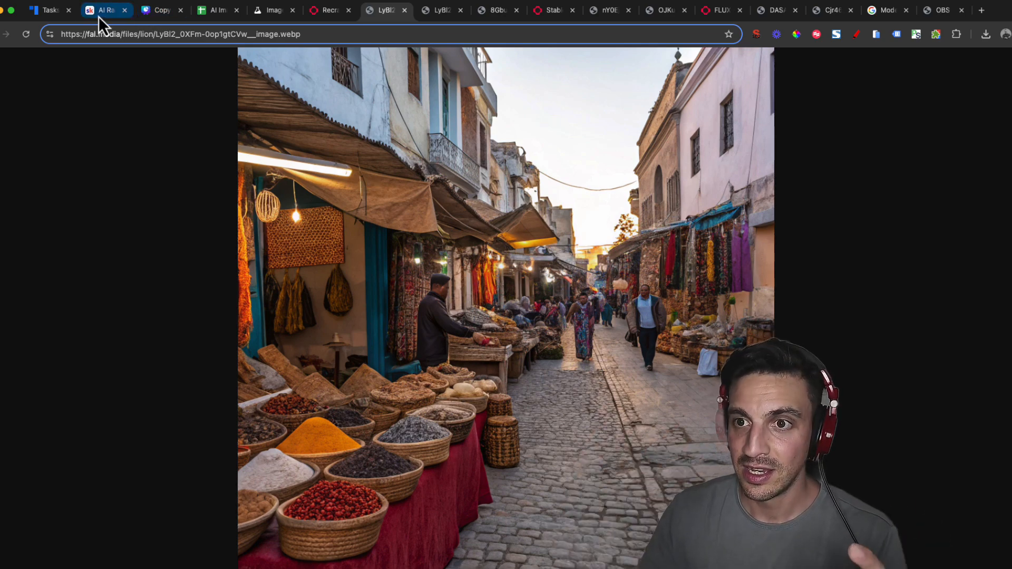
Step: Visit the AI Ranking Skool community page, then return to the Recraft V3 playground result
click(104, 11)
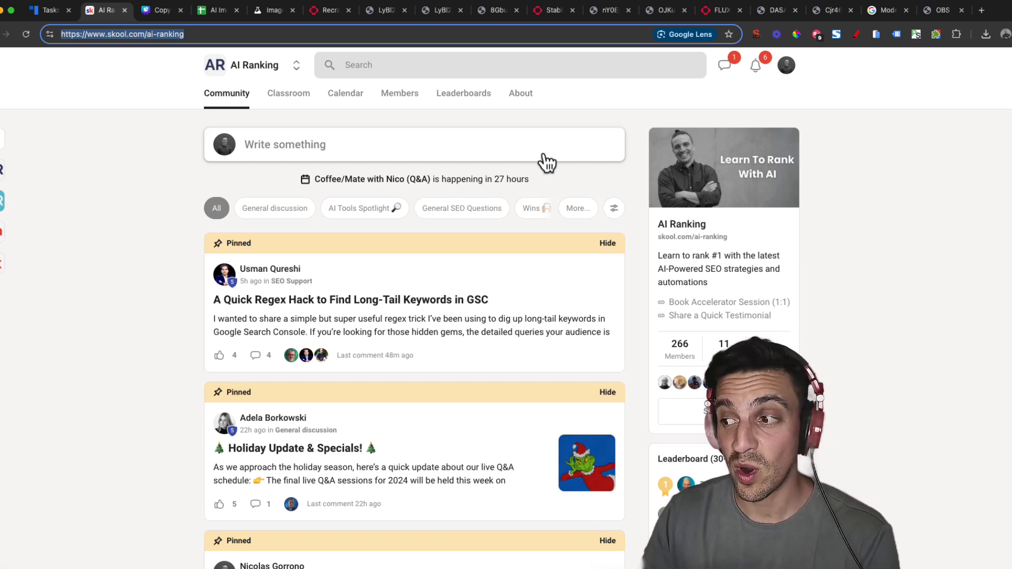
mouse_move(497, 159)
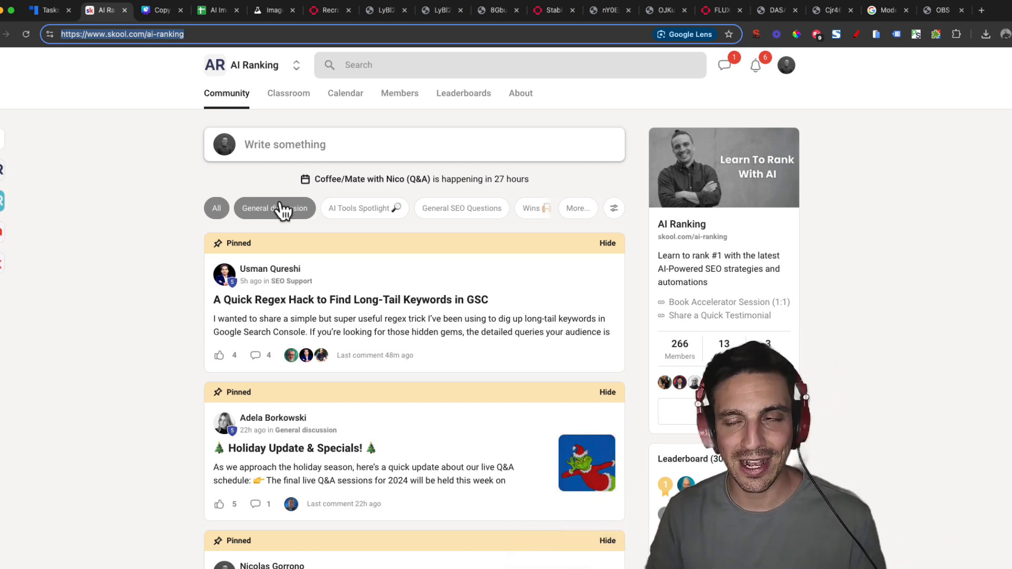
click(216, 207)
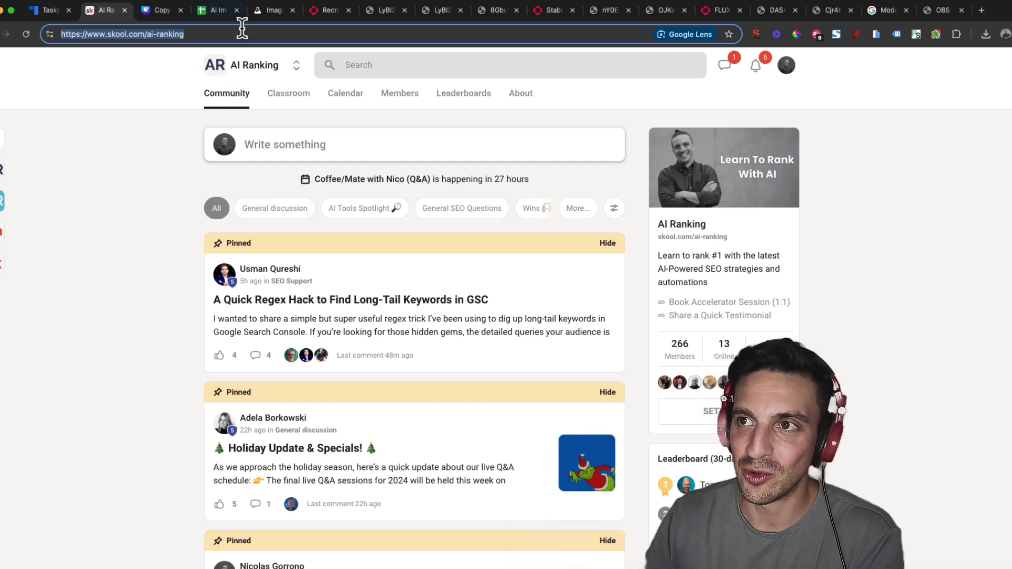
mouse_move(329, 11)
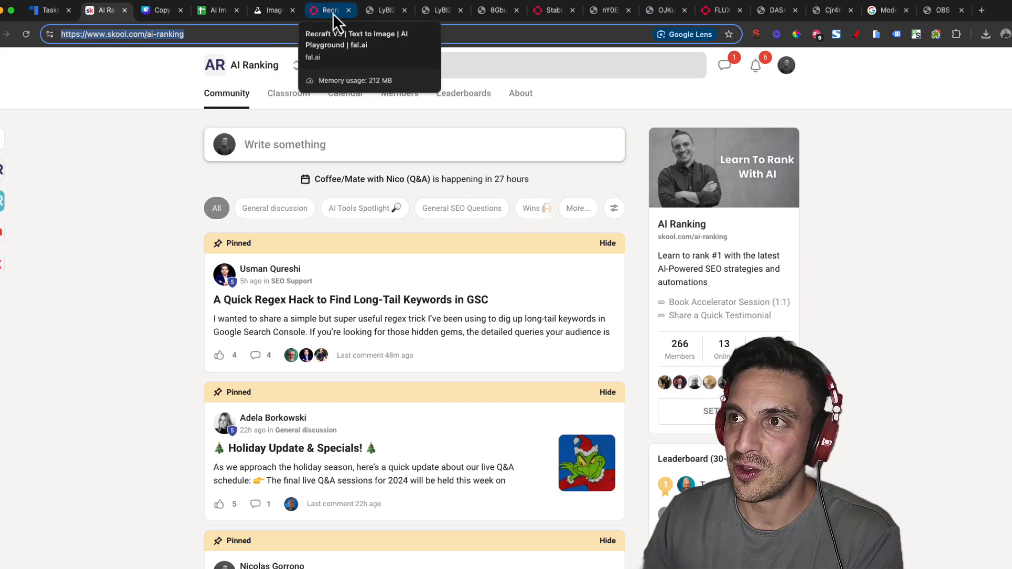
click(328, 11)
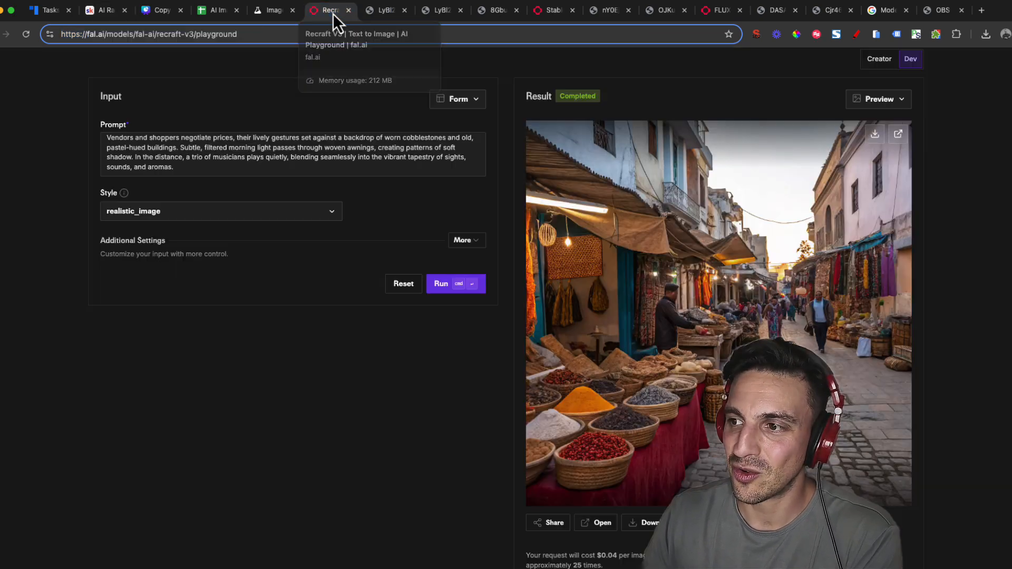
mouse_move(323, 307)
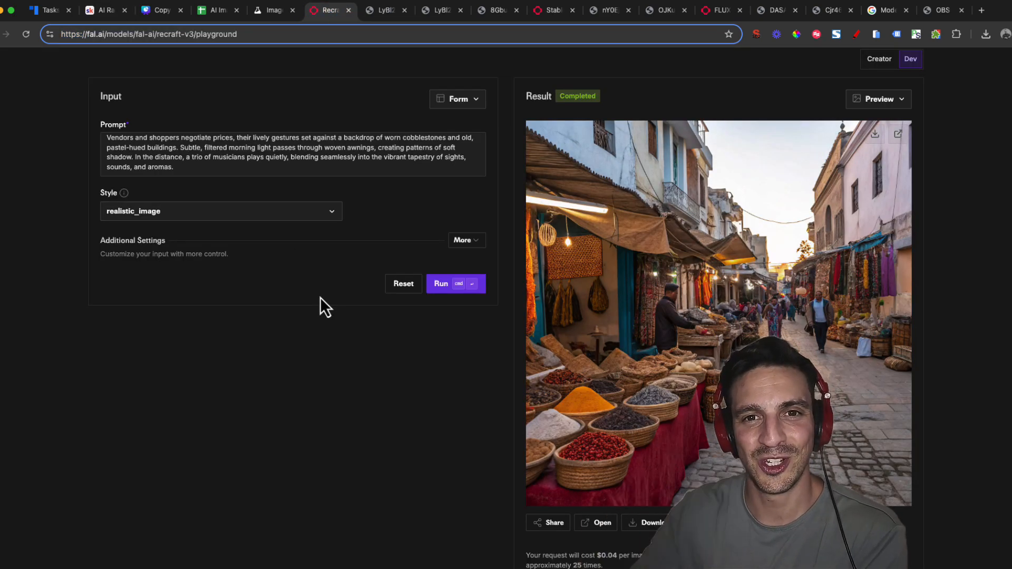